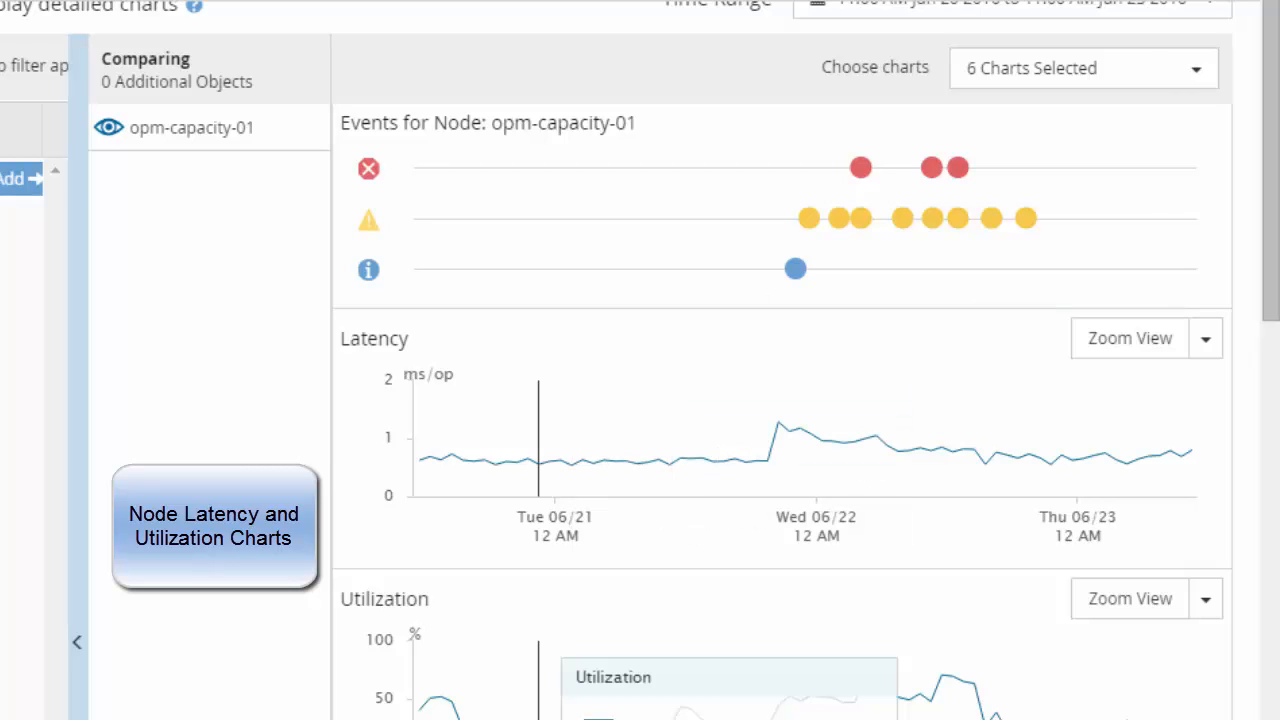
pyautogui.moveTo(551, 472)
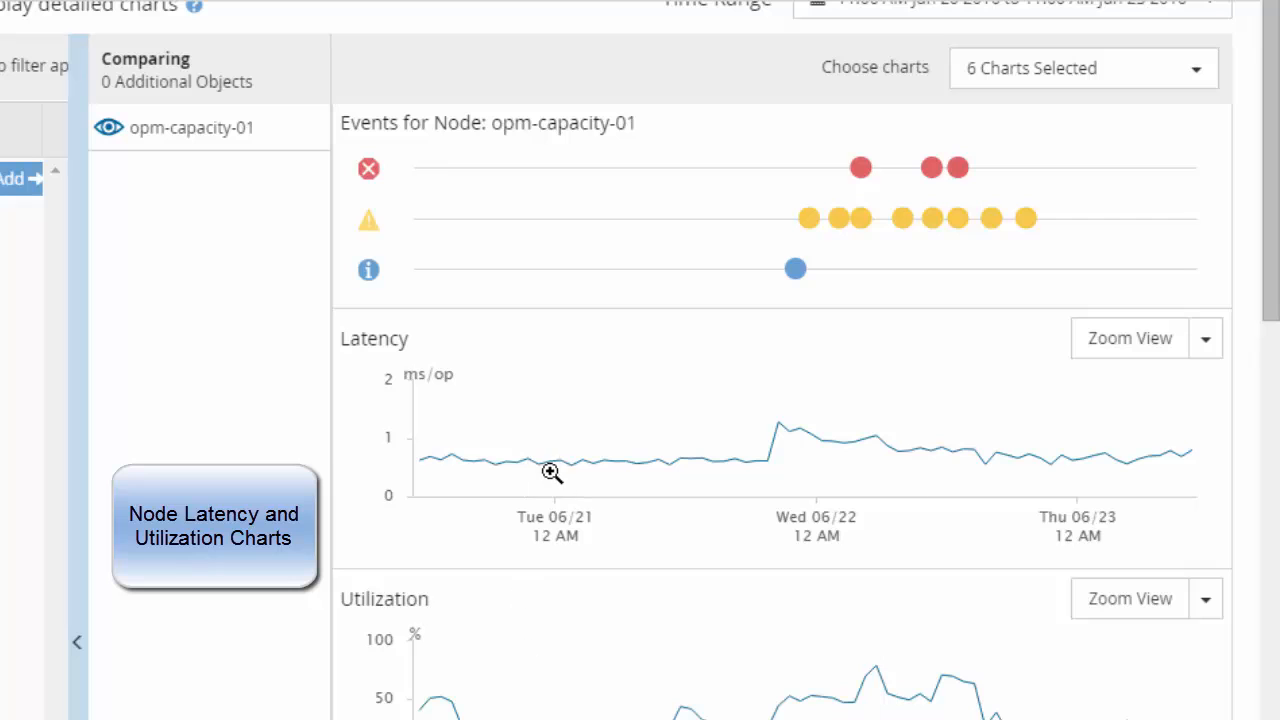
pyautogui.moveTo(693, 470)
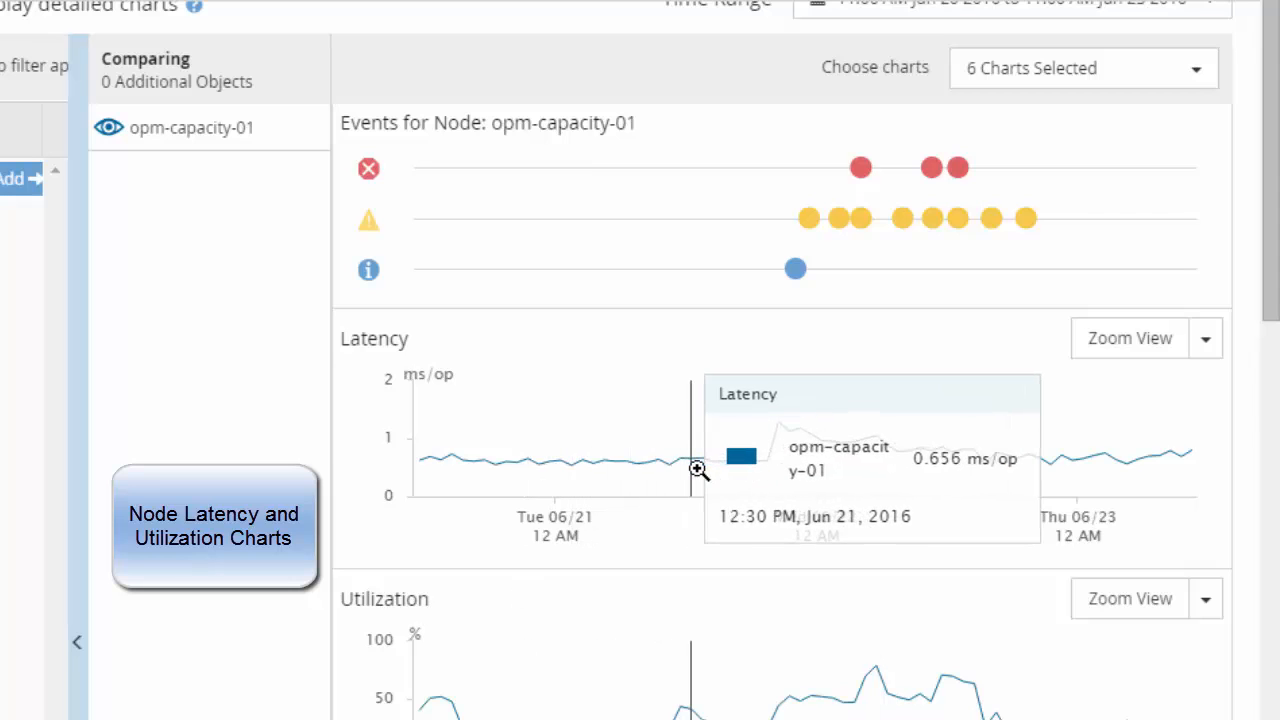
pyautogui.moveTo(815, 445)
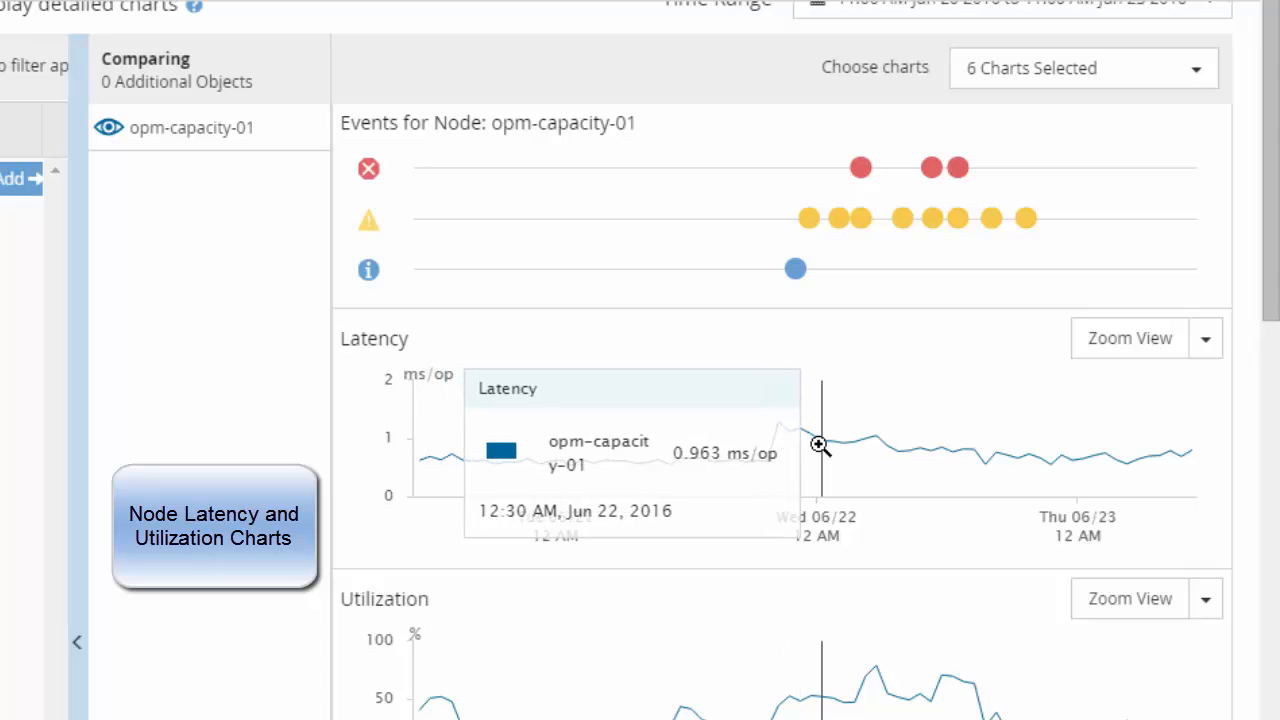
# Scroll to the opm-capacity-01 Perf. Capacity Used chart and open it in a new window.
pyautogui.scroll(-3)
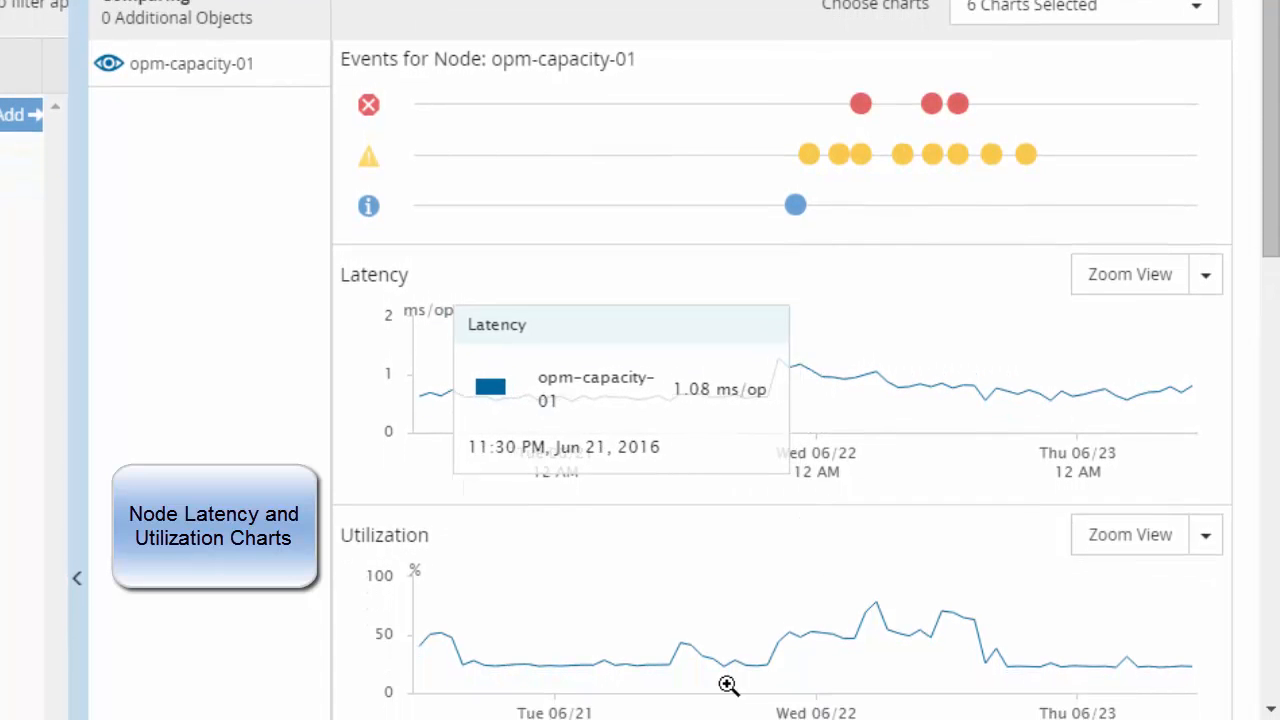
pyautogui.moveTo(690, 673)
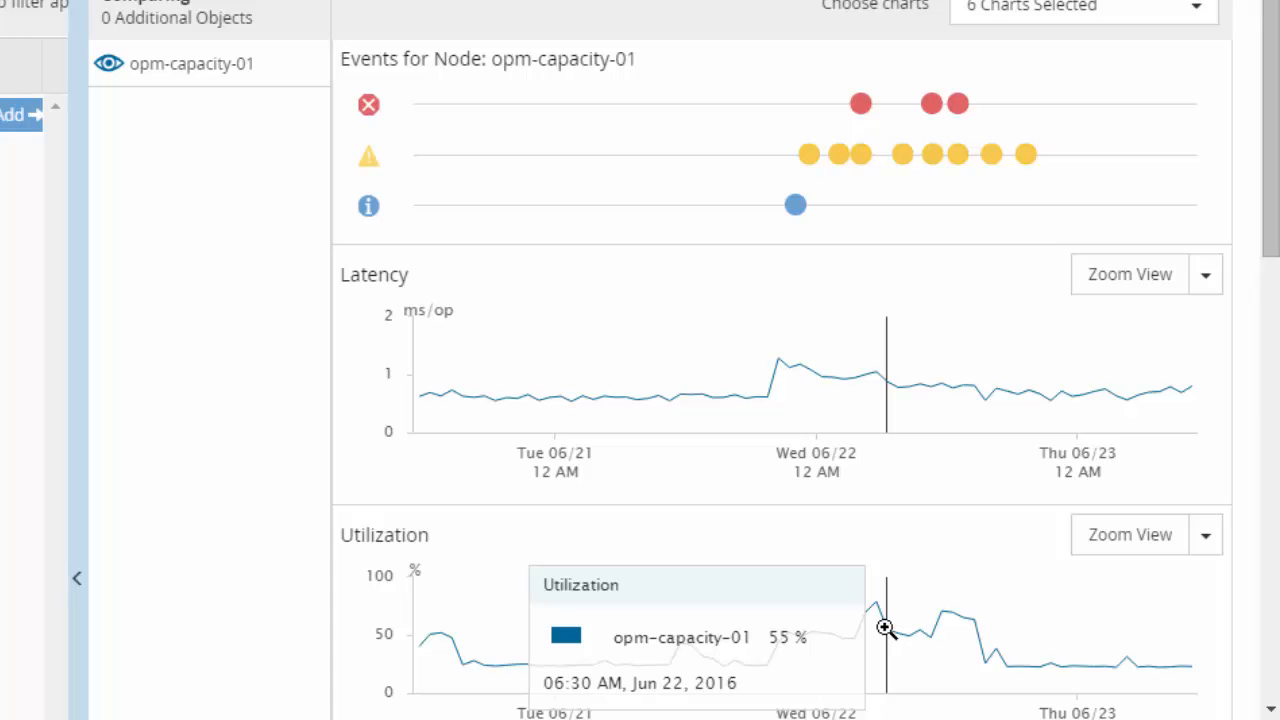
pyautogui.scroll(-3)
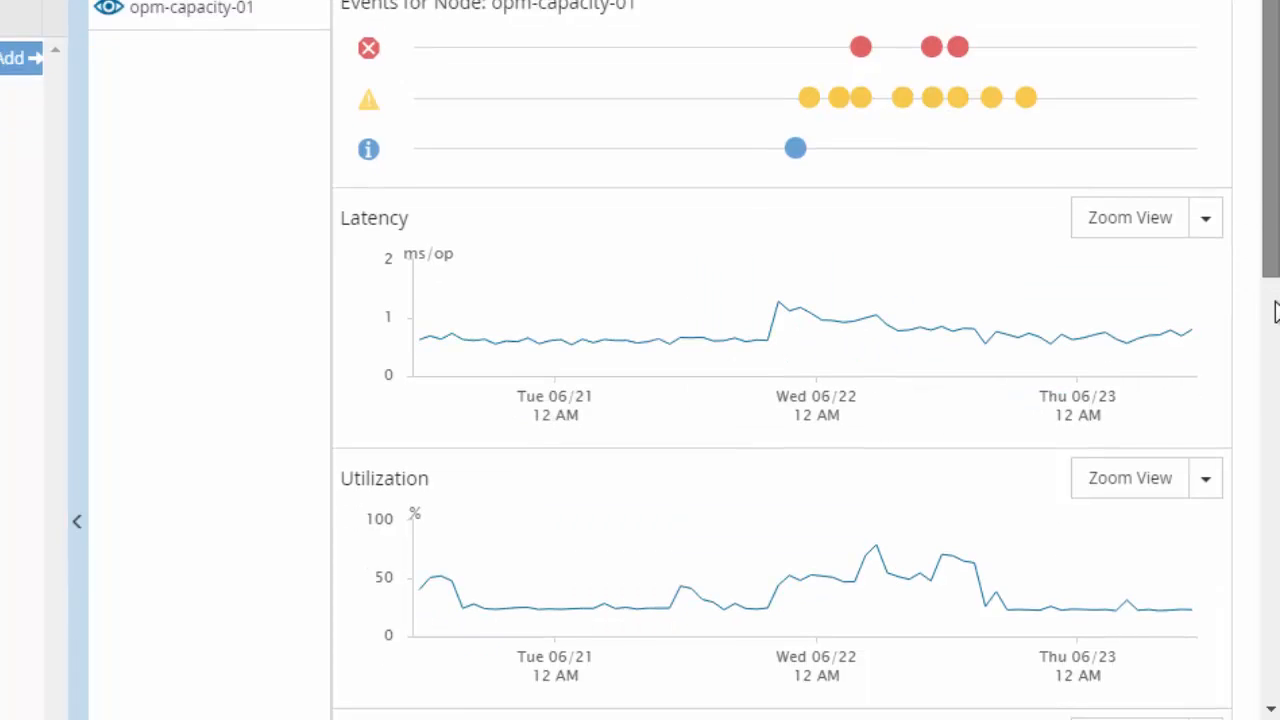
pyautogui.scroll(-3)
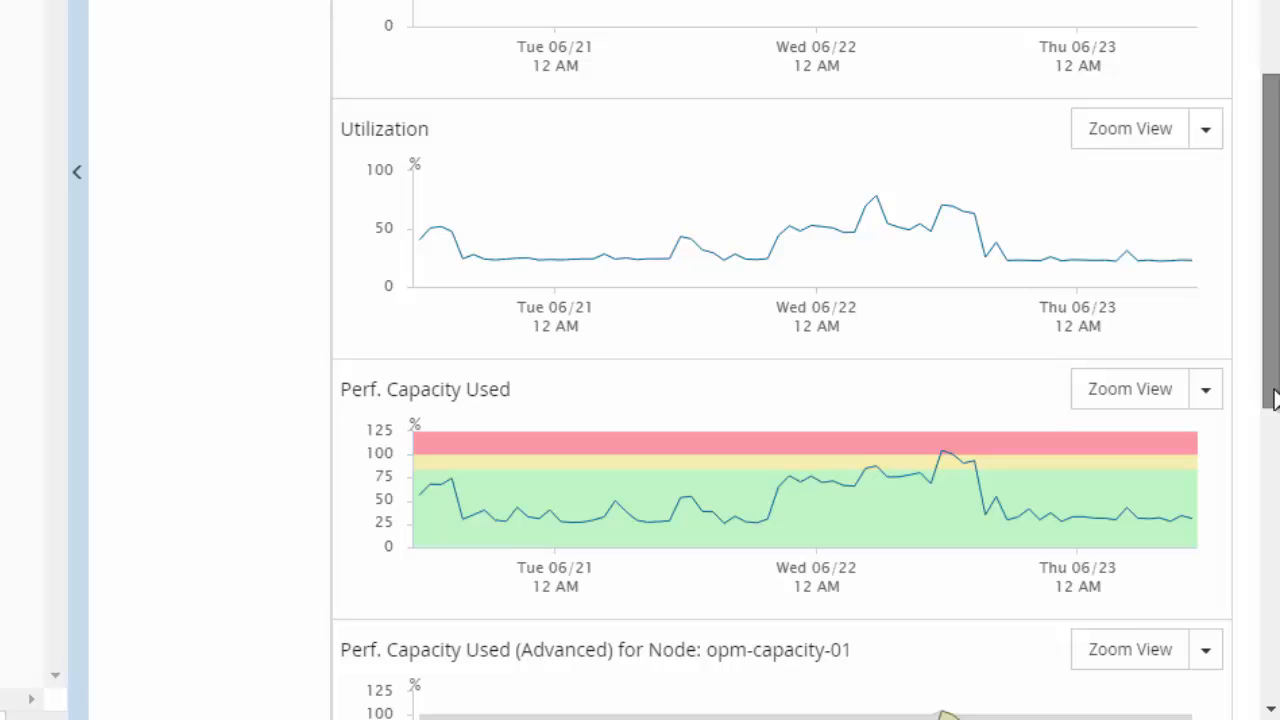
pyautogui.moveTo(679, 477)
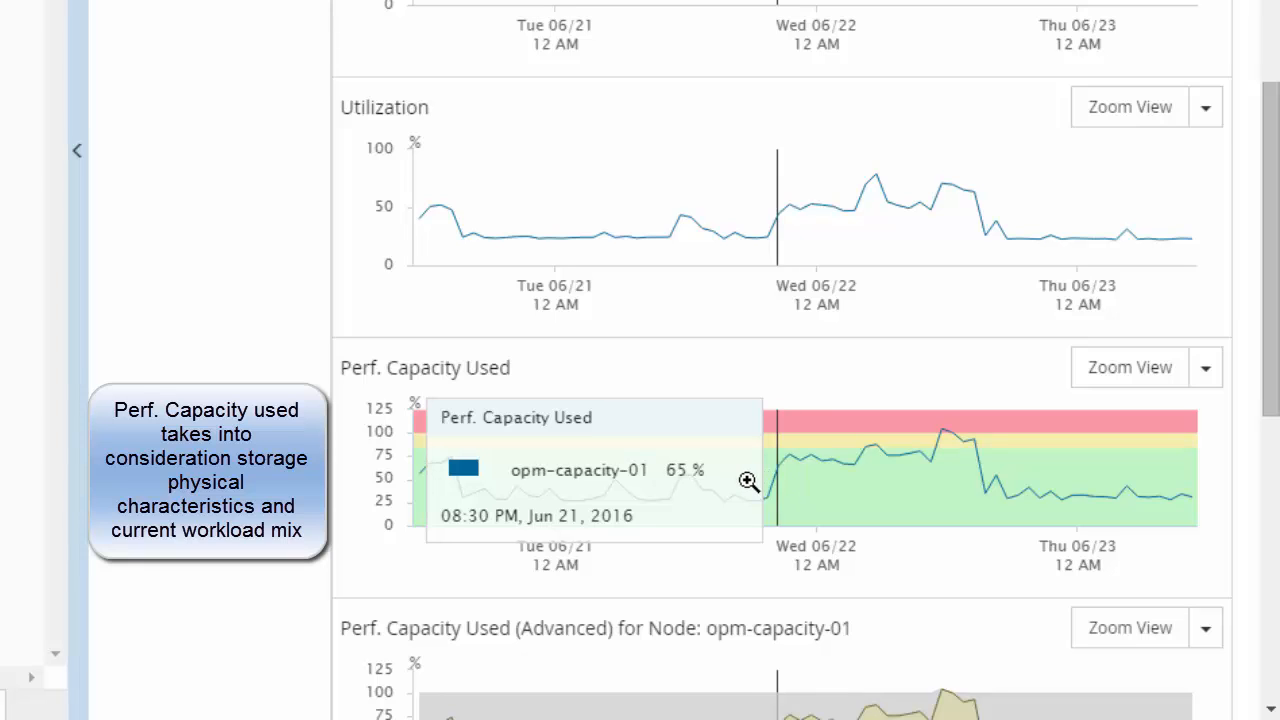
pyautogui.moveTo(878, 472)
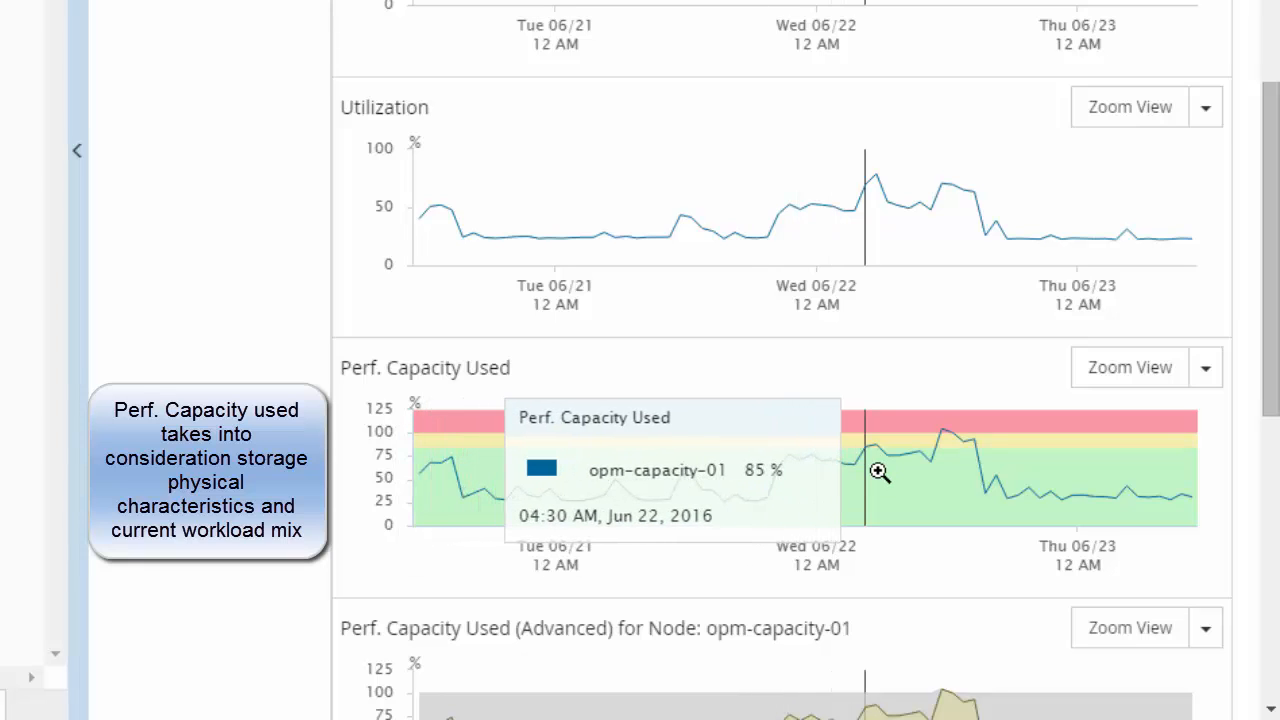
pyautogui.moveTo(945, 447)
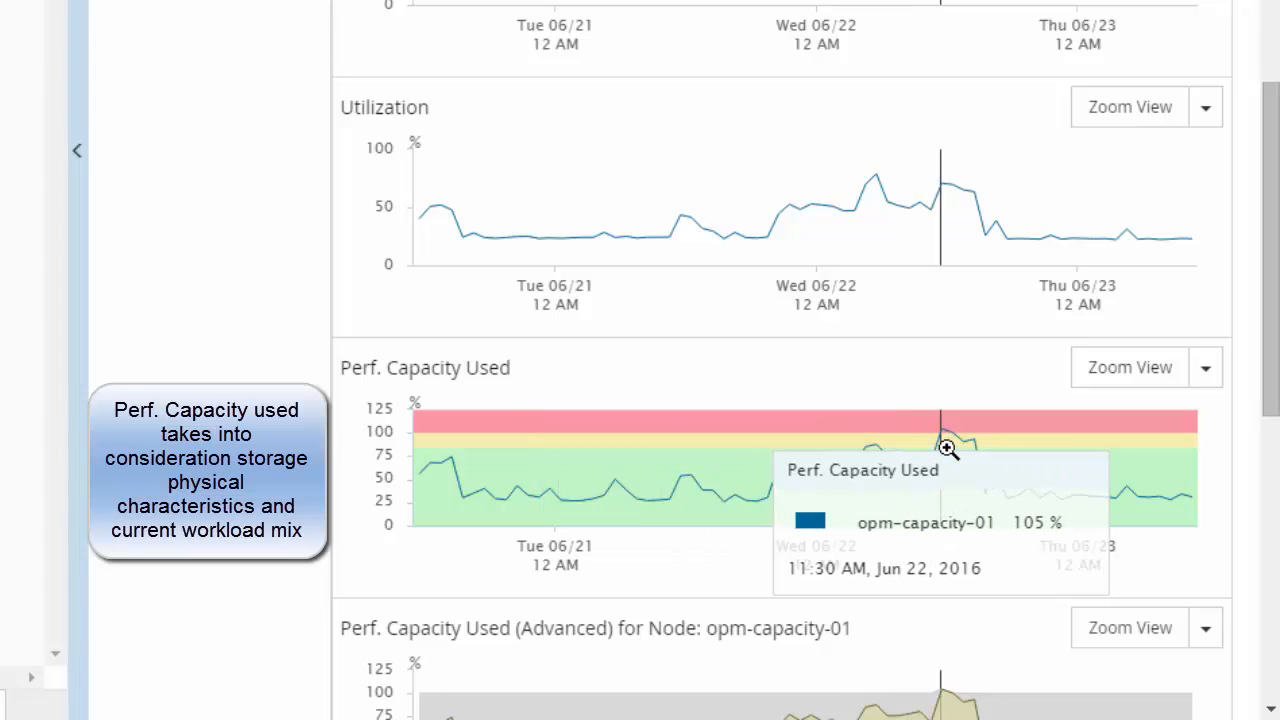
pyautogui.moveTo(940, 470)
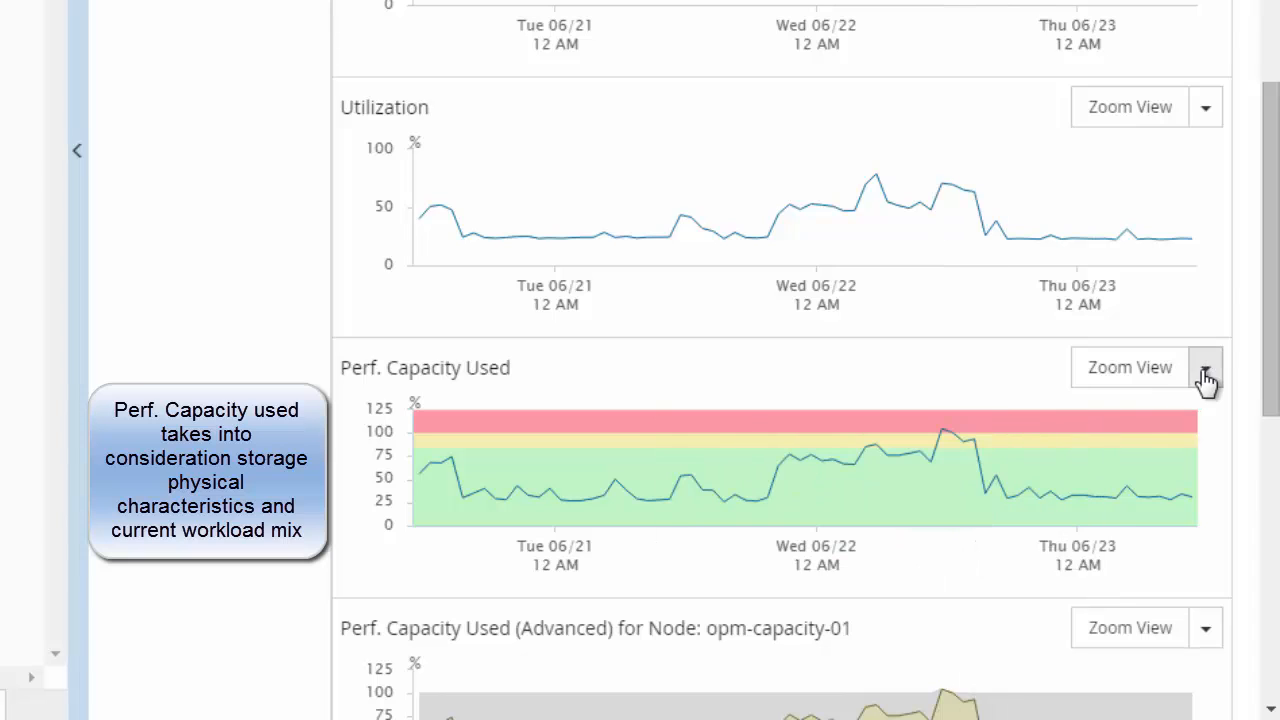
pyautogui.click(1205, 367)
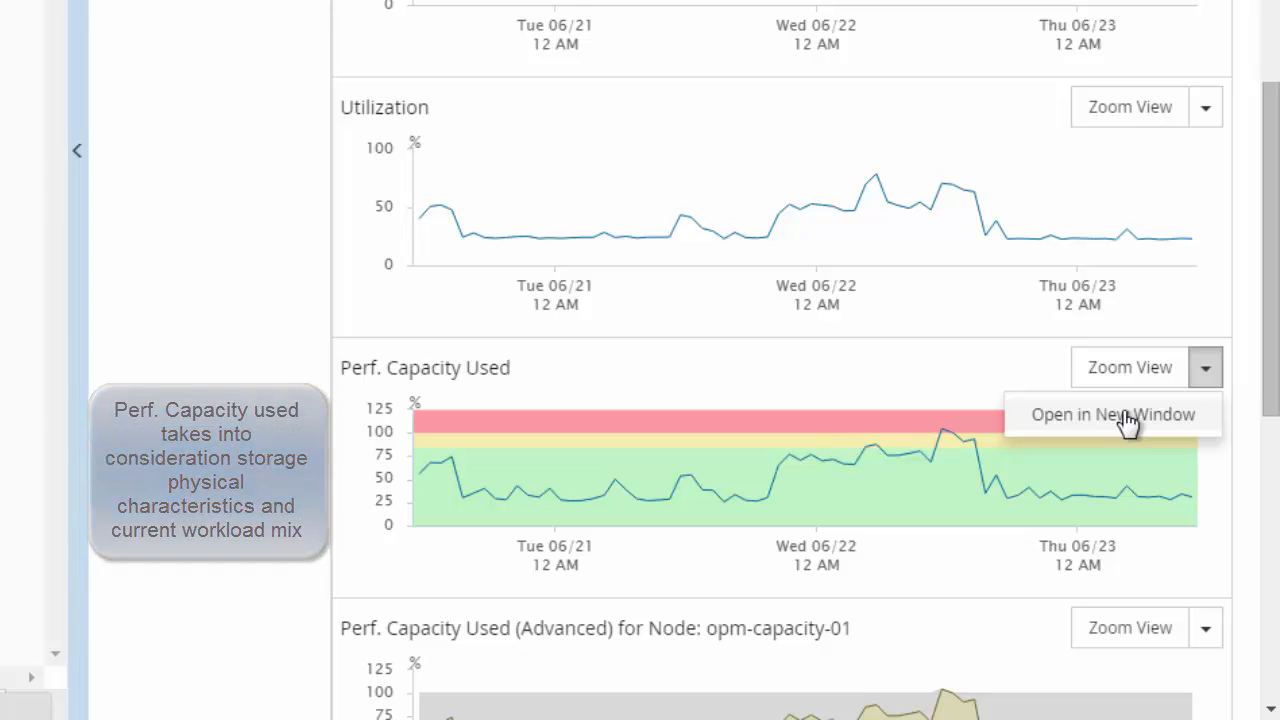
pyautogui.click(1111, 414)
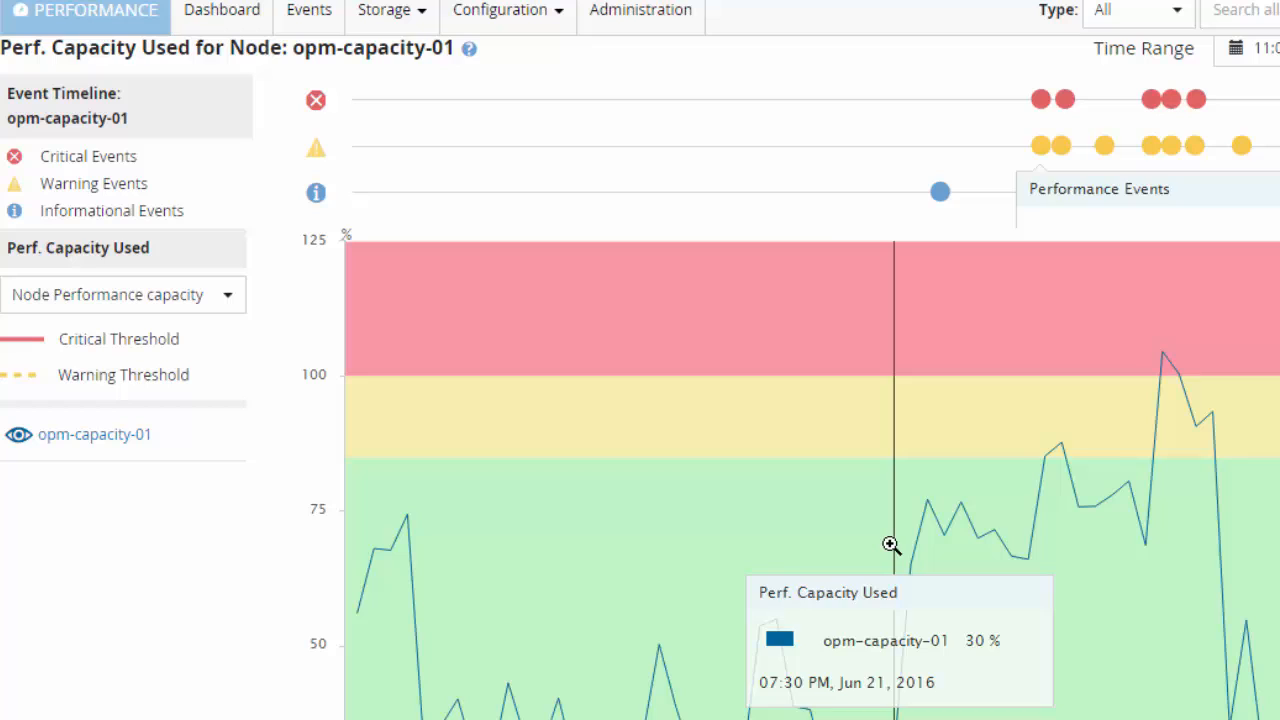
pyautogui.moveTo(966, 548)
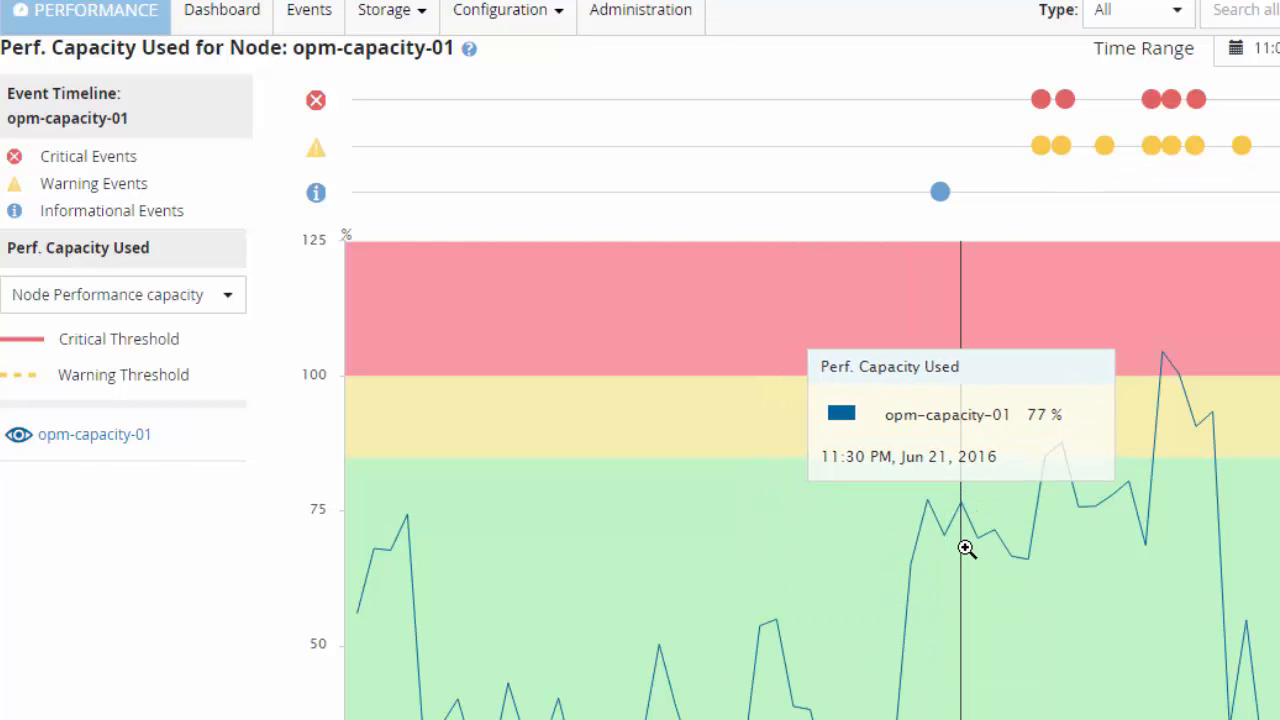
pyautogui.moveTo(837, 202)
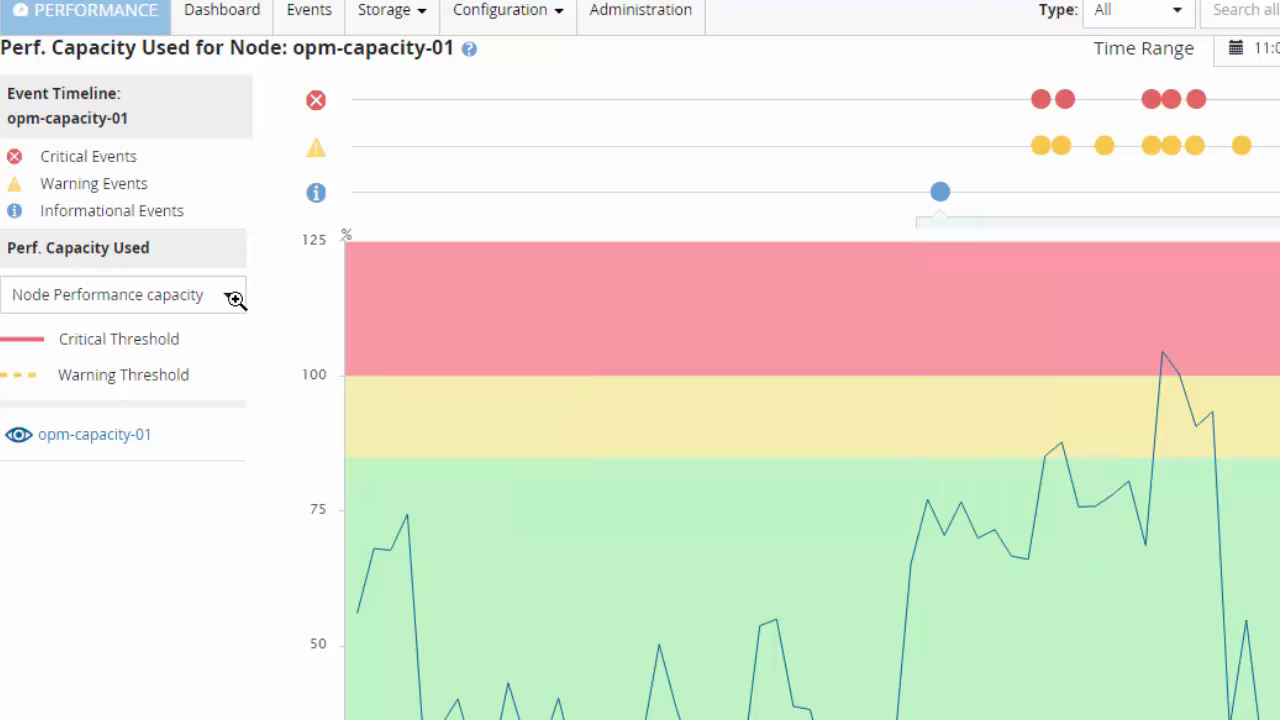
pyautogui.moveTo(588, 416)
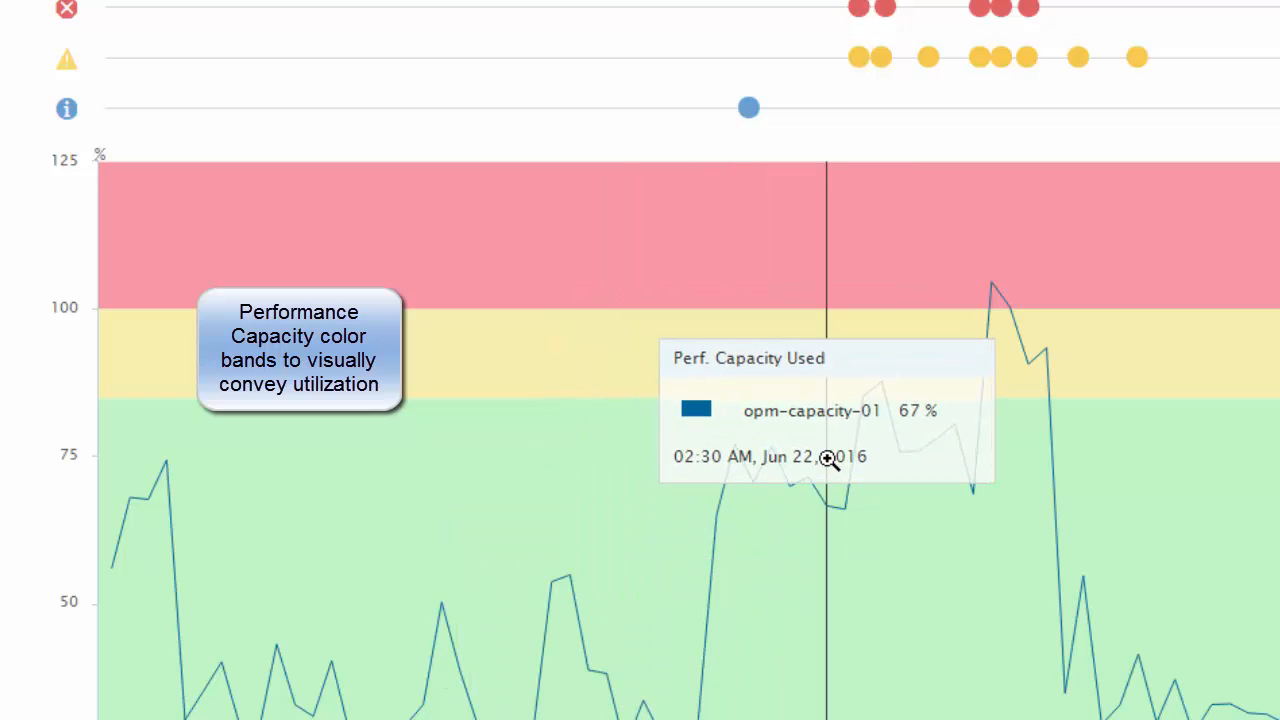
pyautogui.moveTo(657, 468)
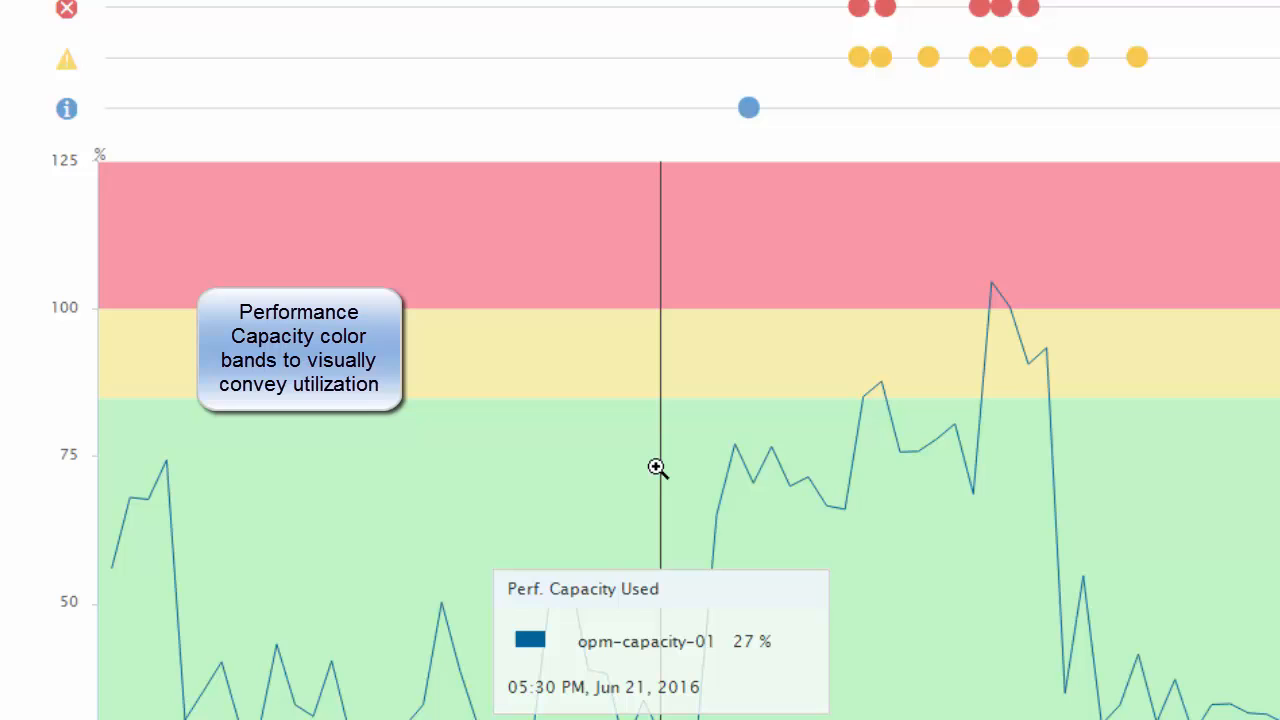
pyautogui.moveTo(751, 471)
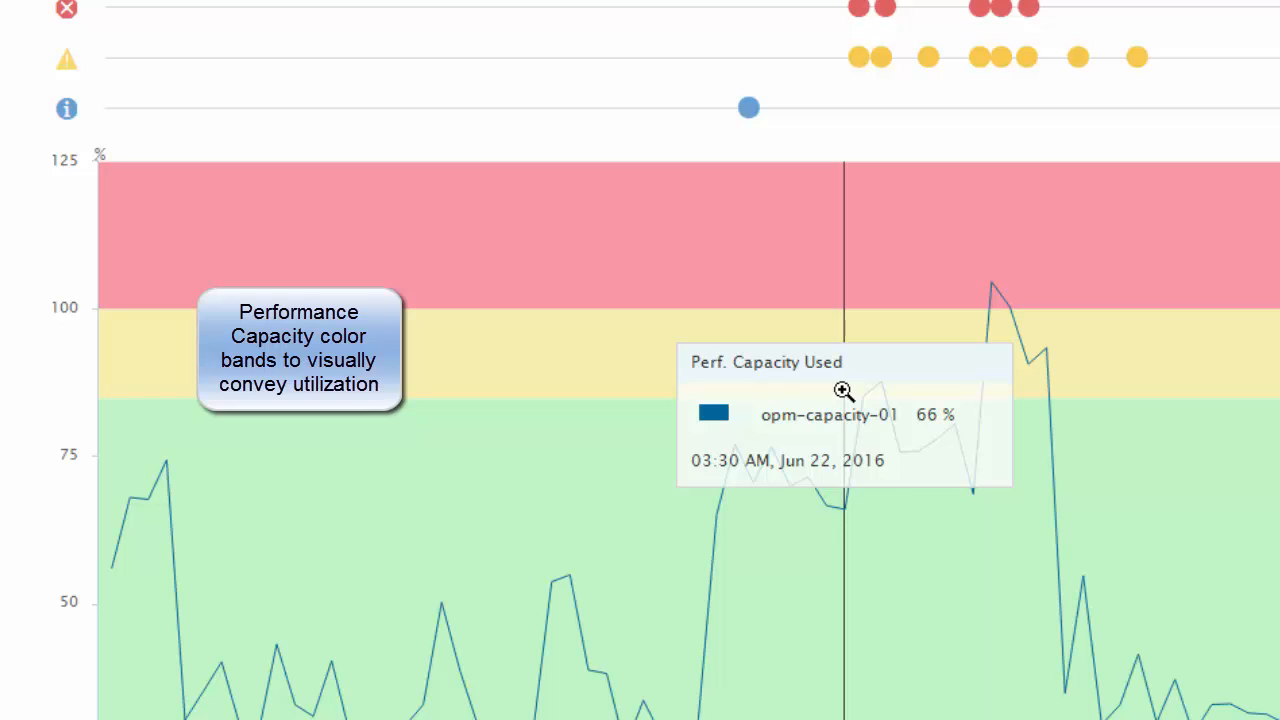
pyautogui.moveTo(860, 355)
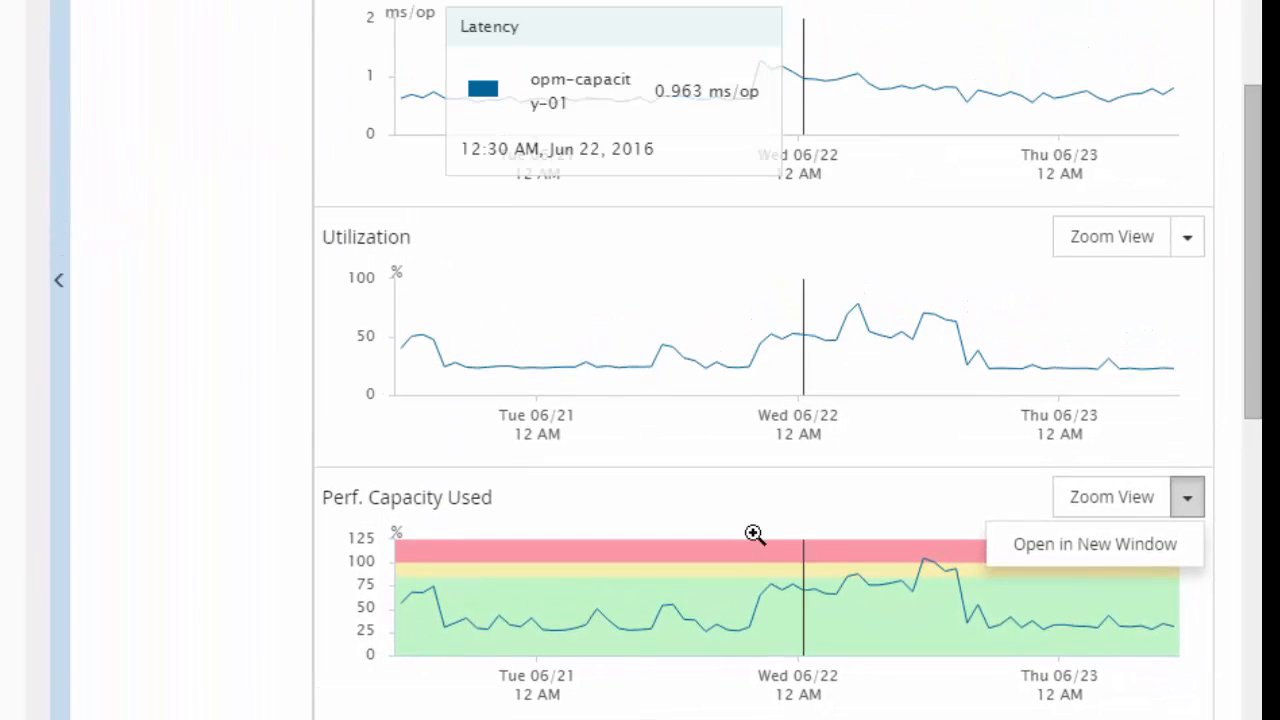
pyautogui.moveTo(730, 623)
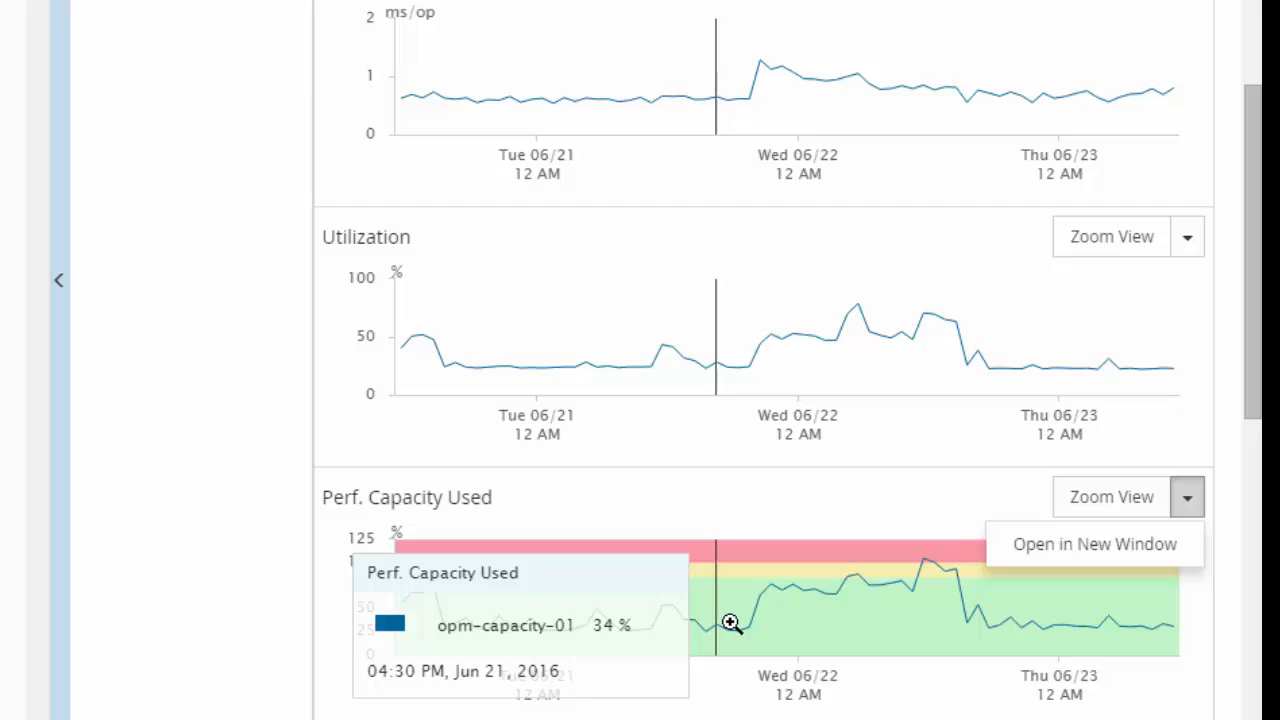
pyautogui.moveTo(728, 624)
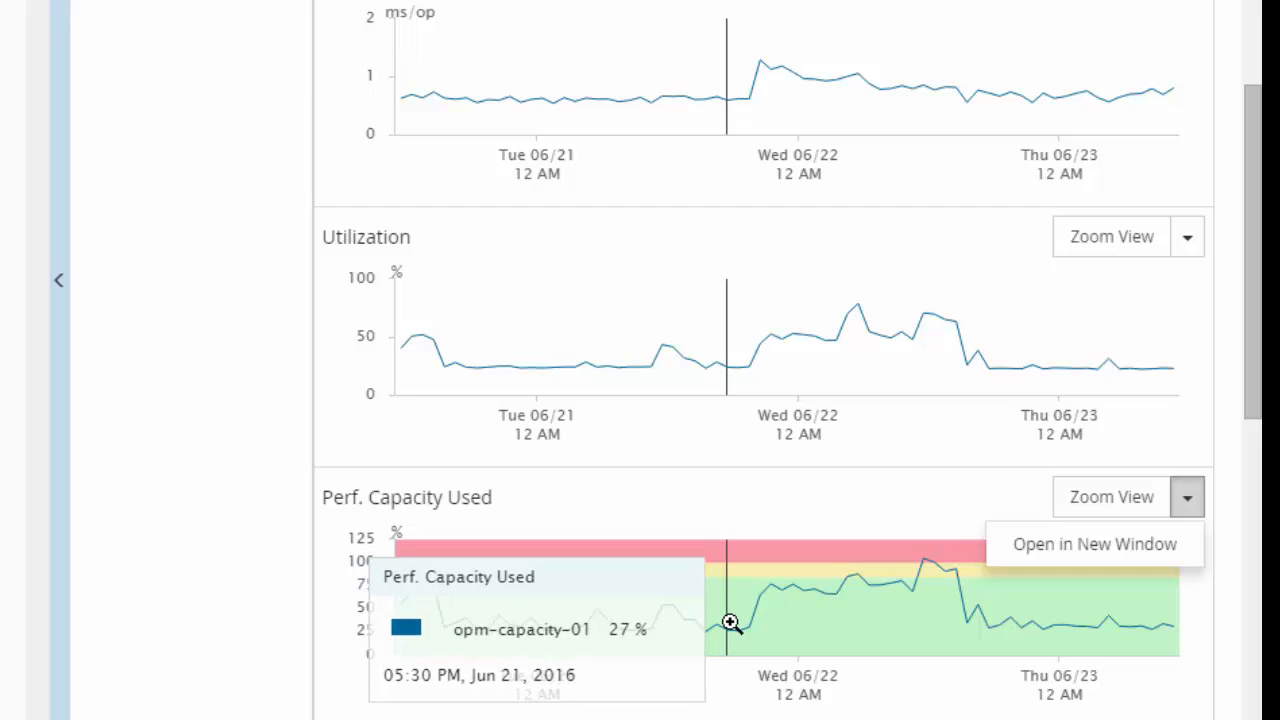
pyautogui.moveTo(764, 624)
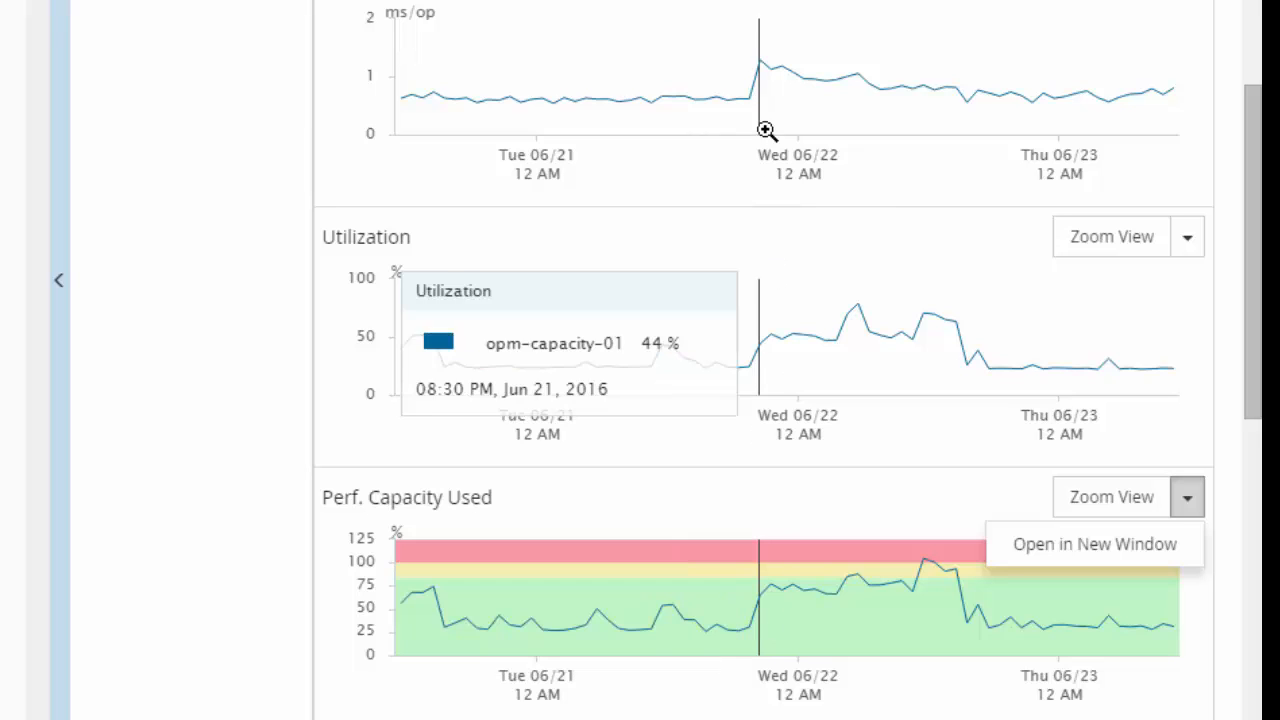
pyautogui.moveTo(780, 108)
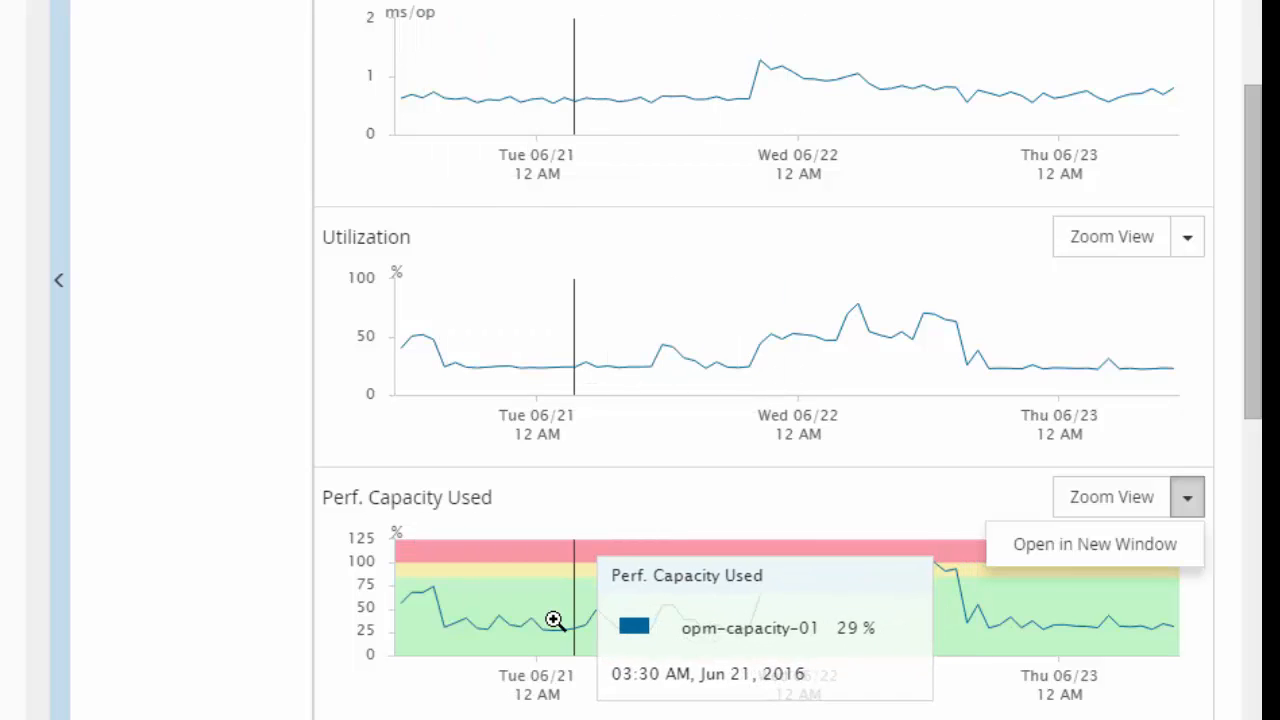
pyautogui.moveTo(553, 620)
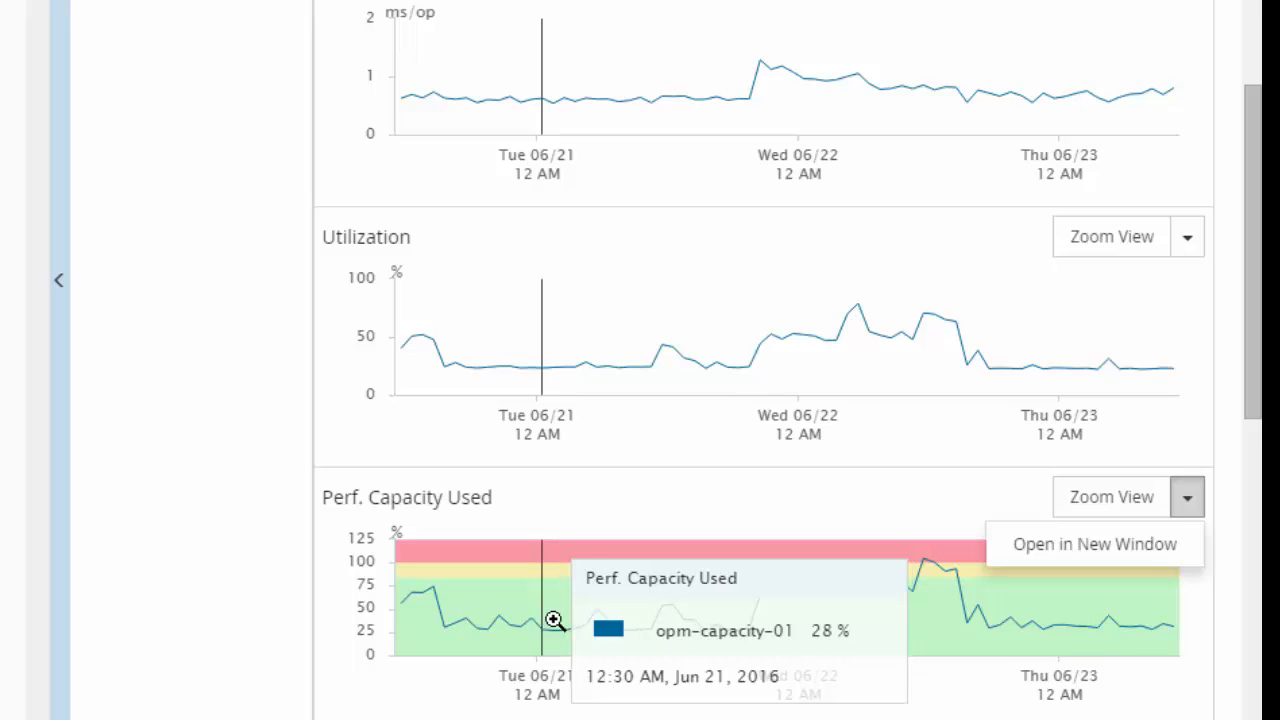
pyautogui.moveTo(877, 622)
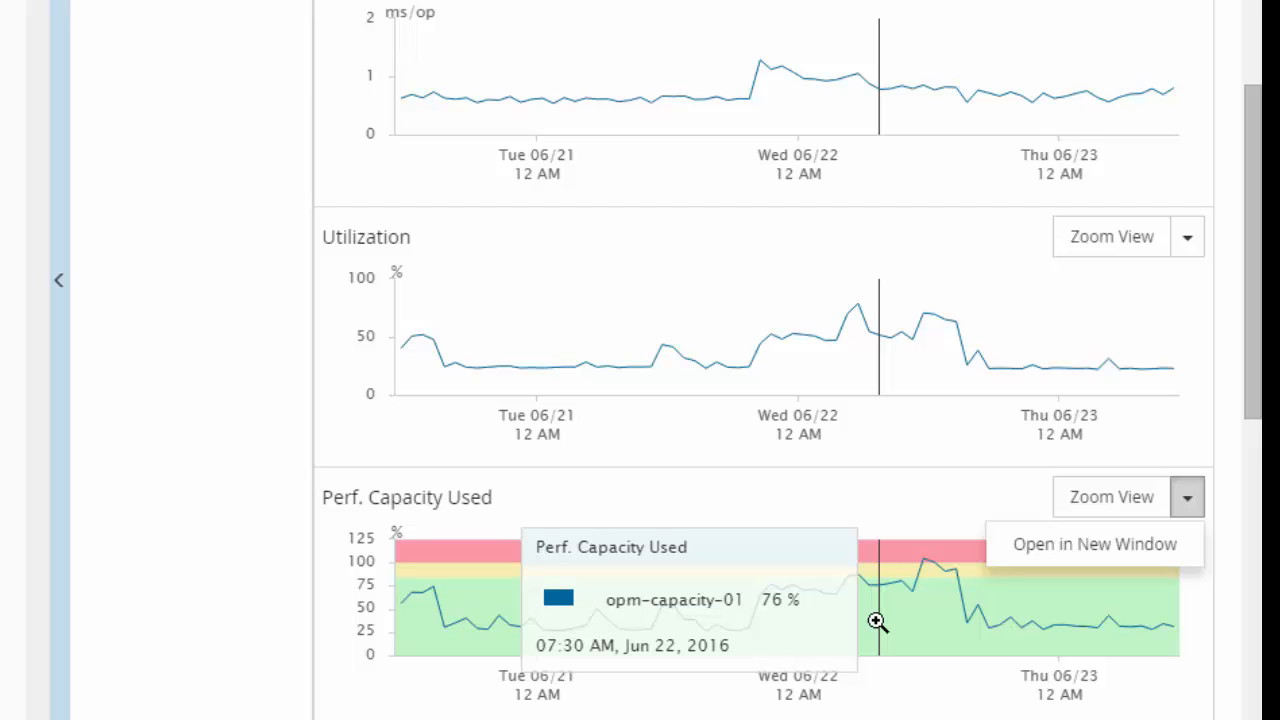
pyautogui.moveTo(285, 583)
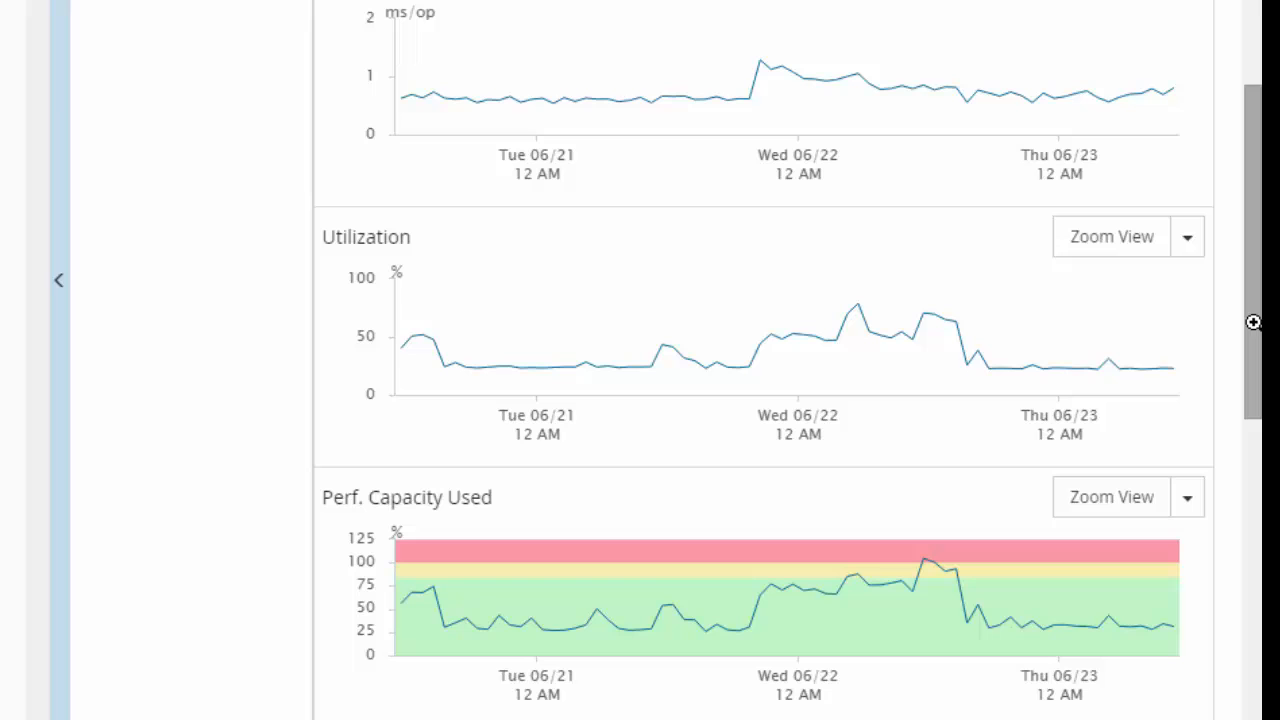
pyautogui.scroll(-3)
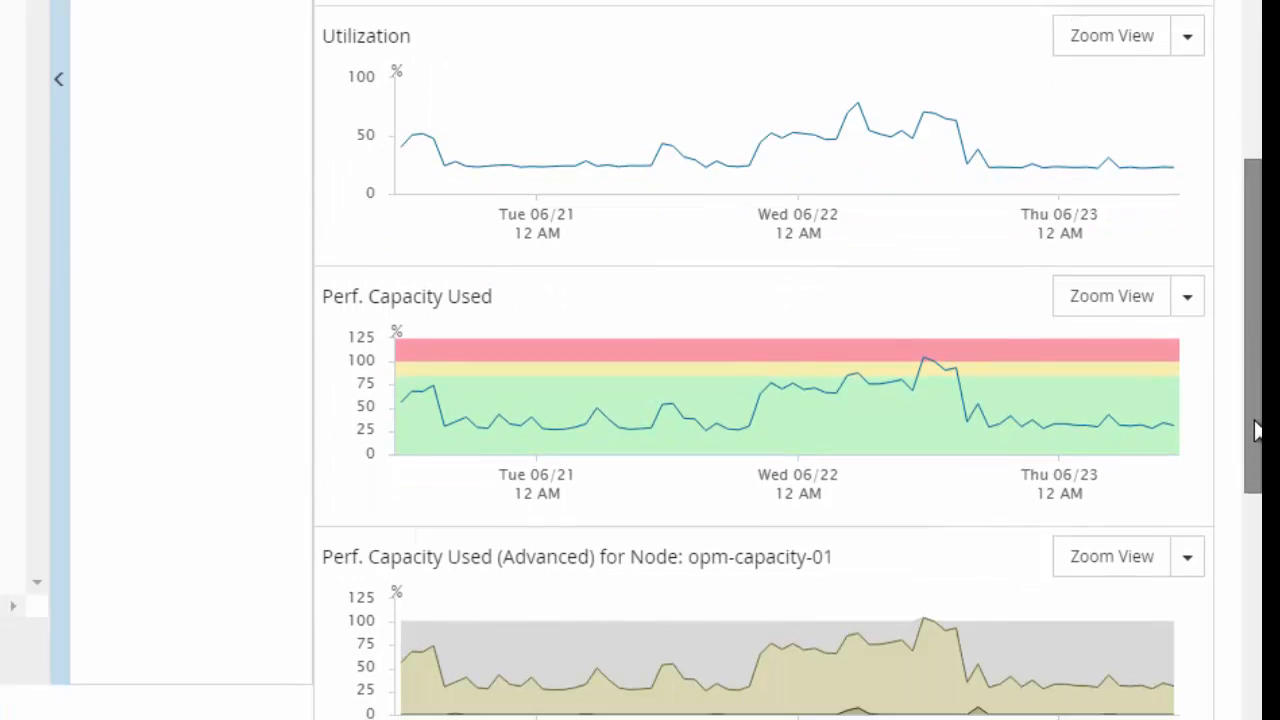
pyautogui.scroll(-3)
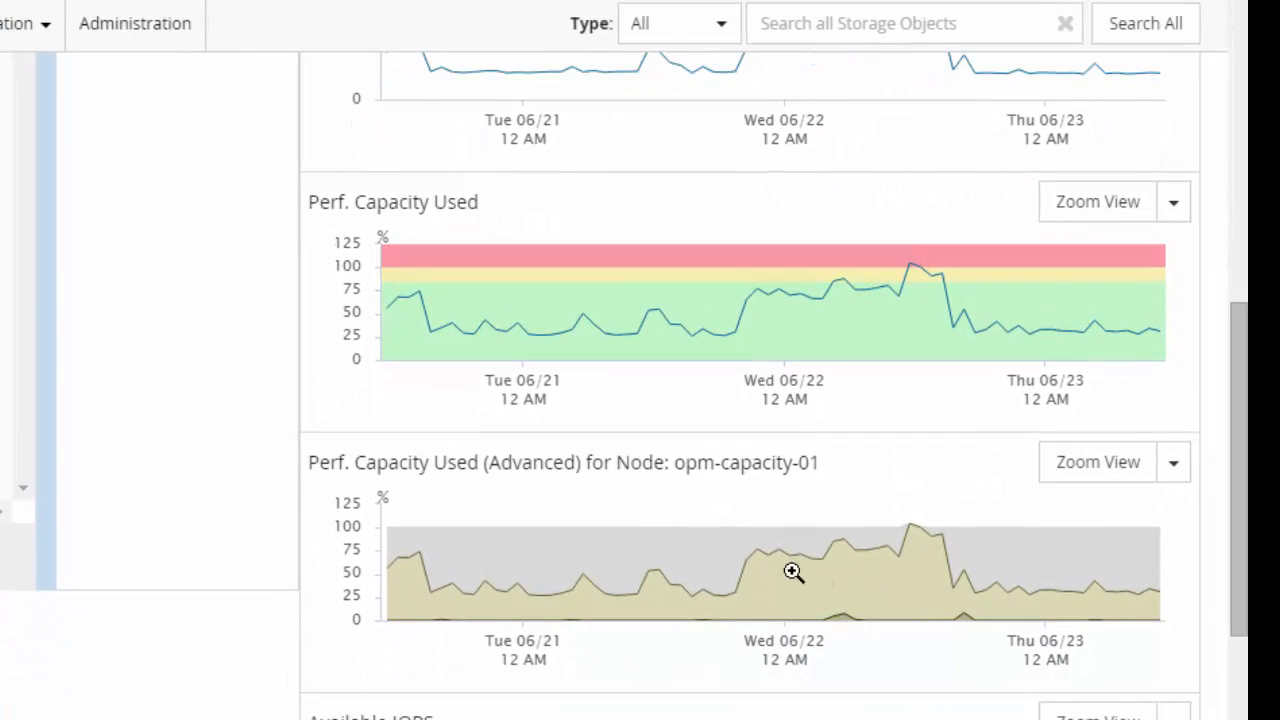
pyautogui.moveTo(792, 572)
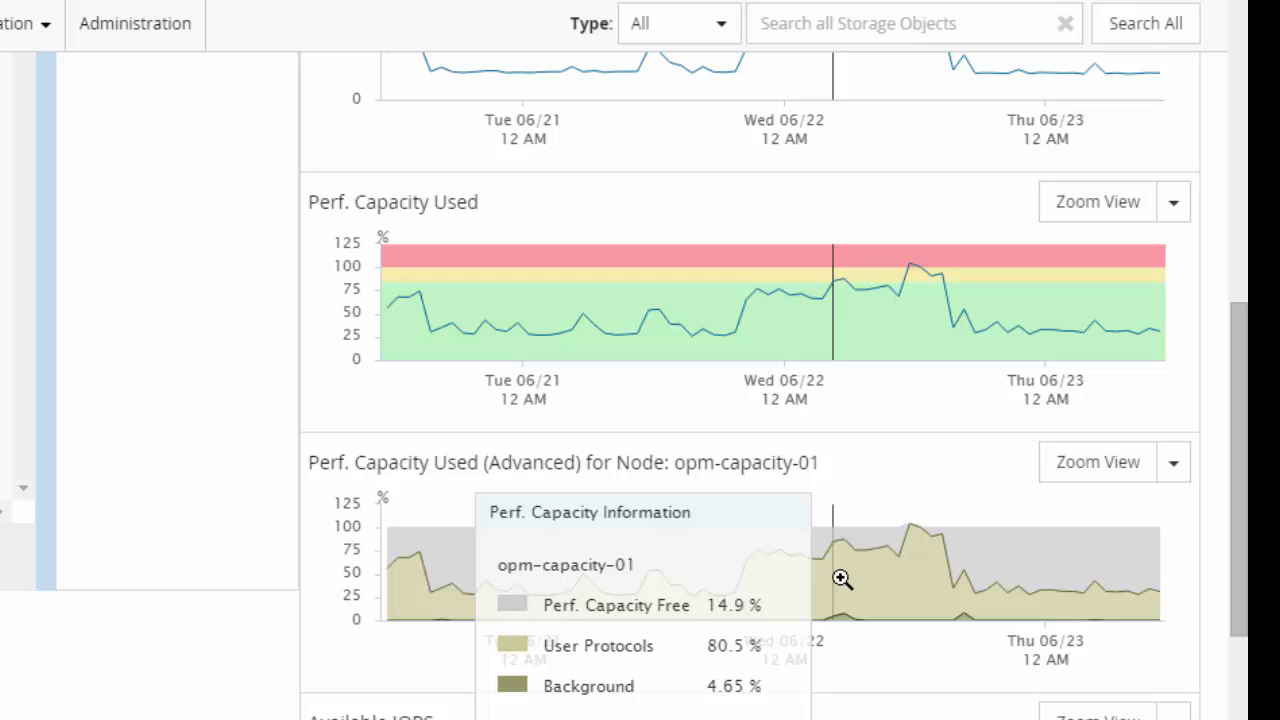
pyautogui.moveTo(835, 579)
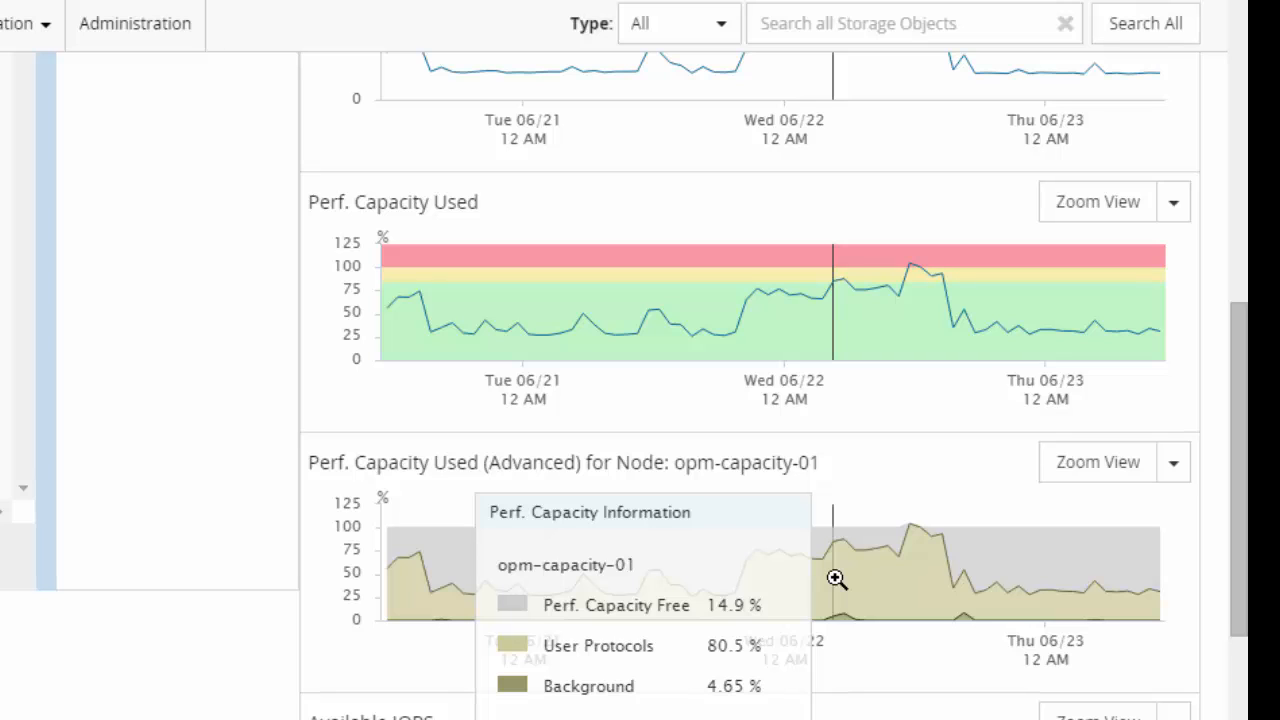
pyautogui.moveTo(807, 547)
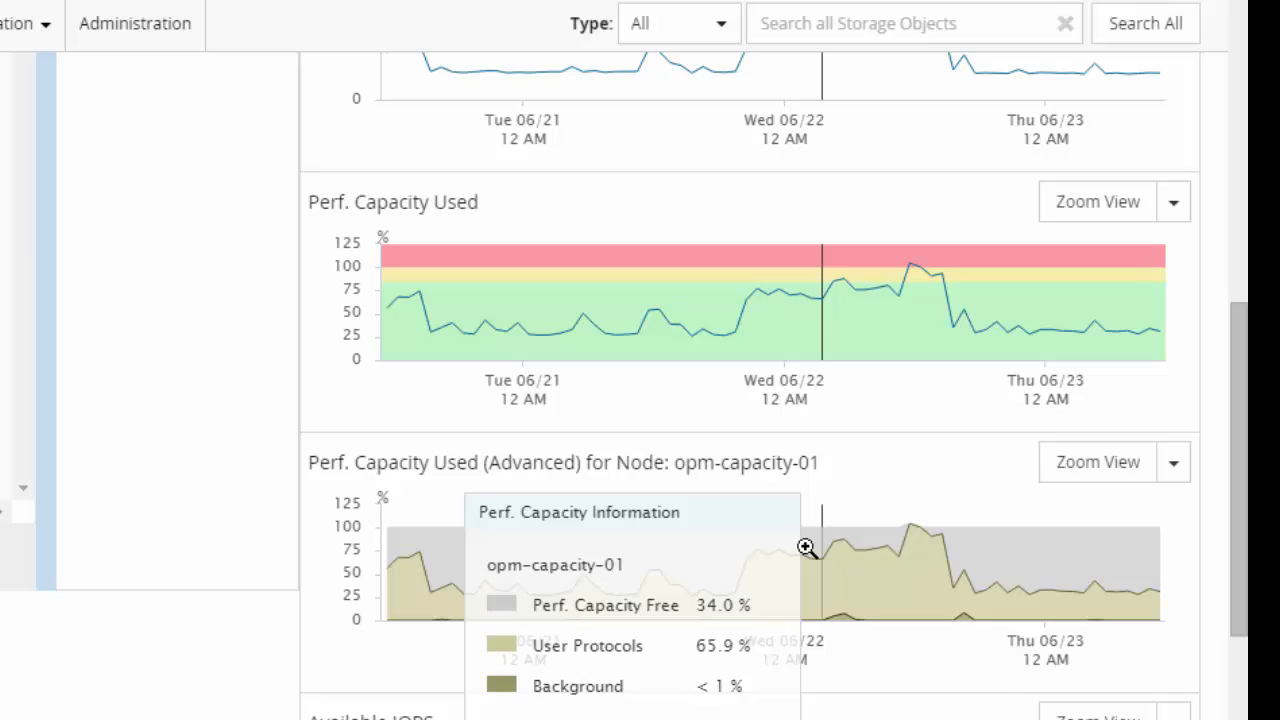
pyautogui.moveTo(745, 553)
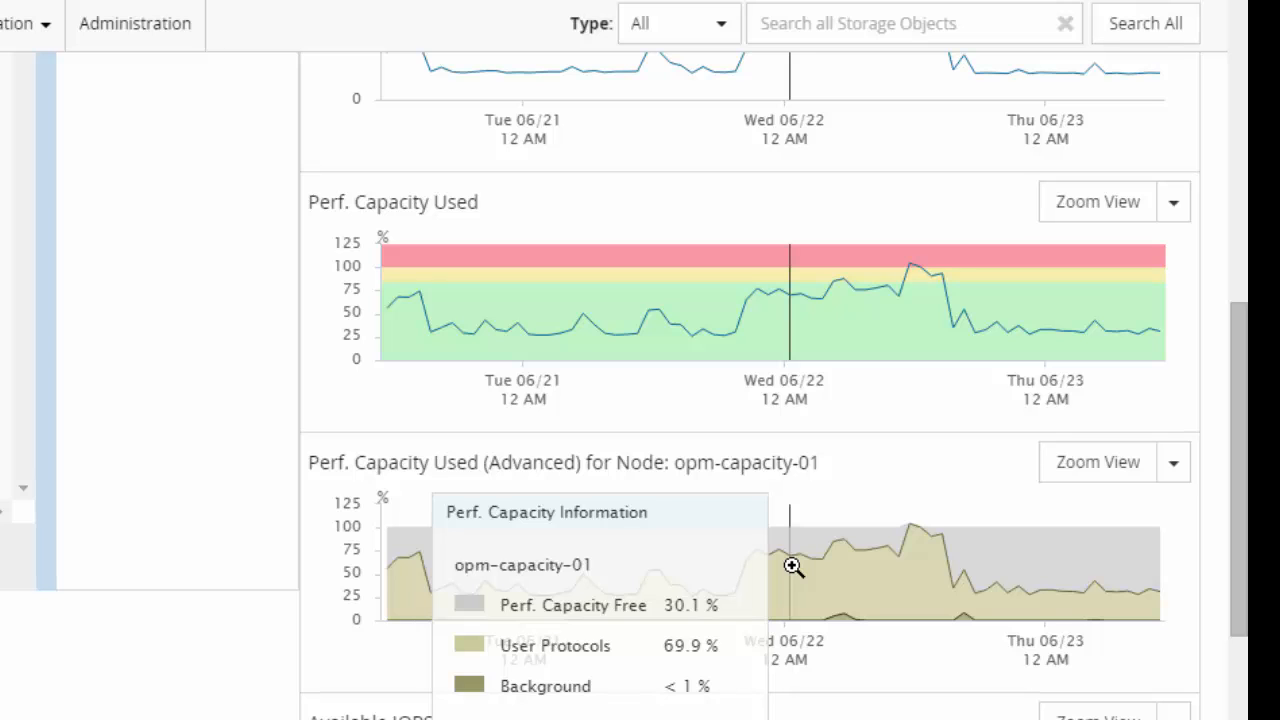
pyautogui.moveTo(876, 565)
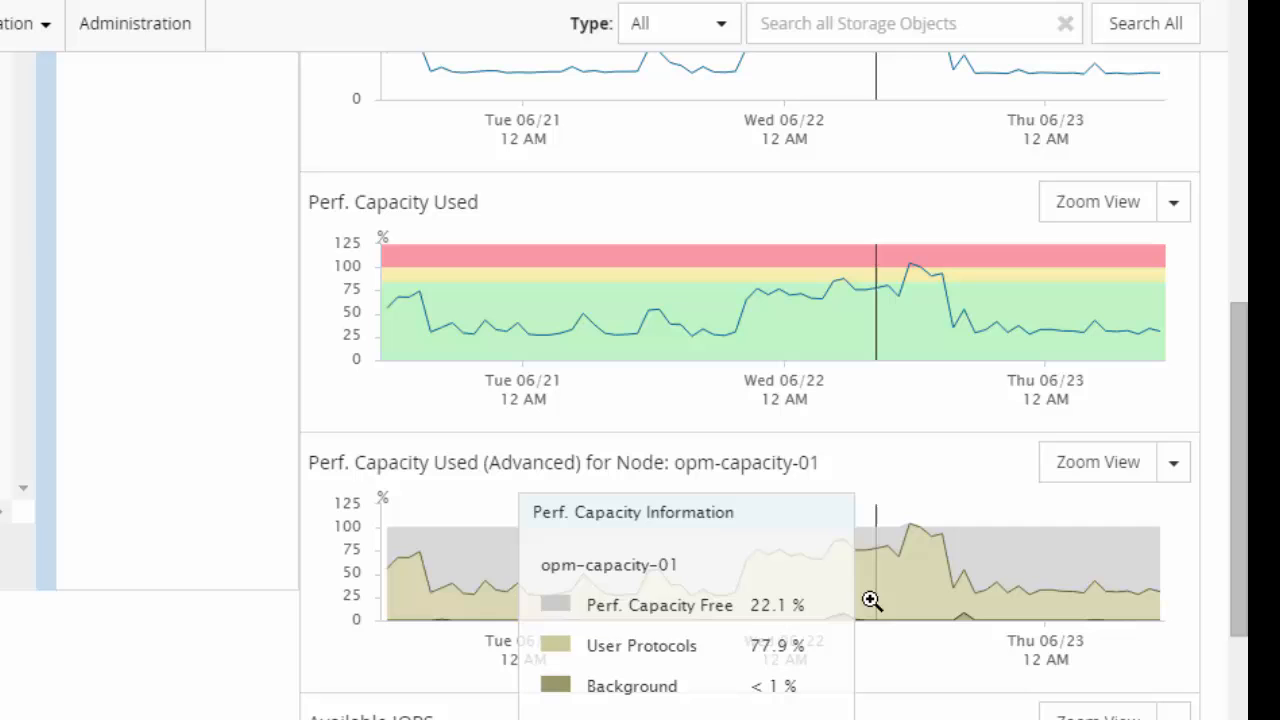
pyautogui.moveTo(883, 607)
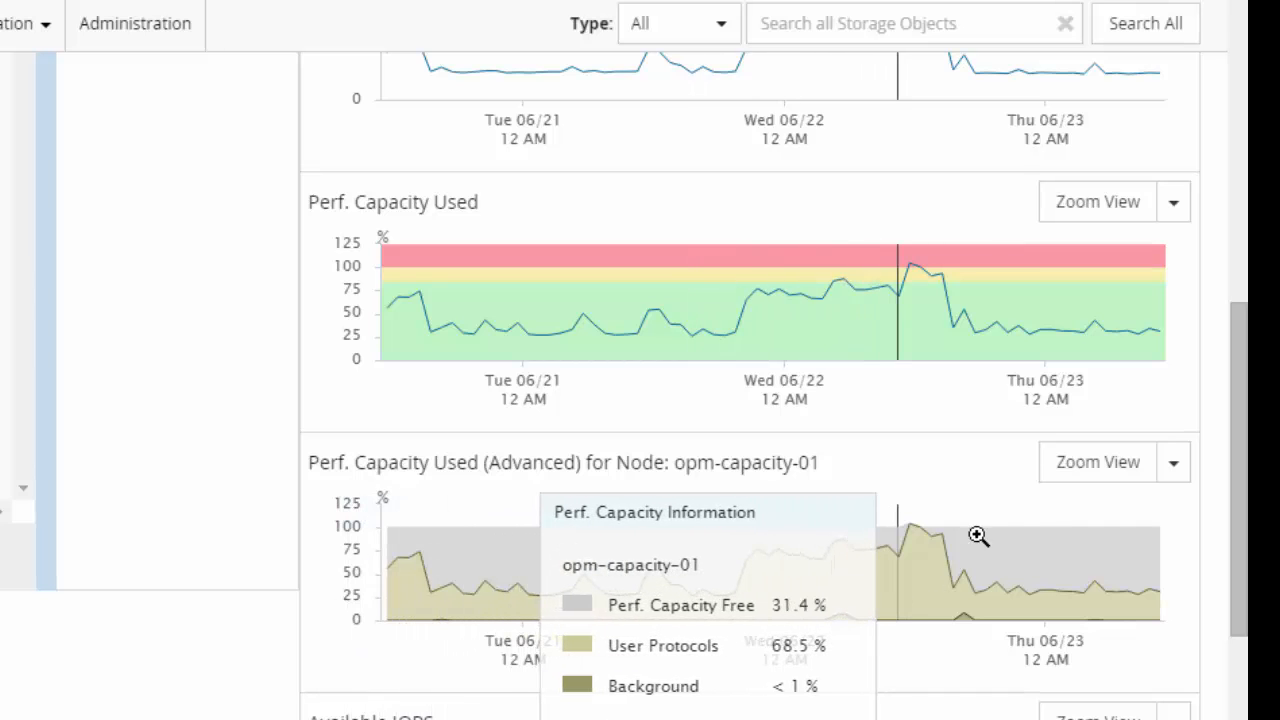
pyautogui.scroll(-3)
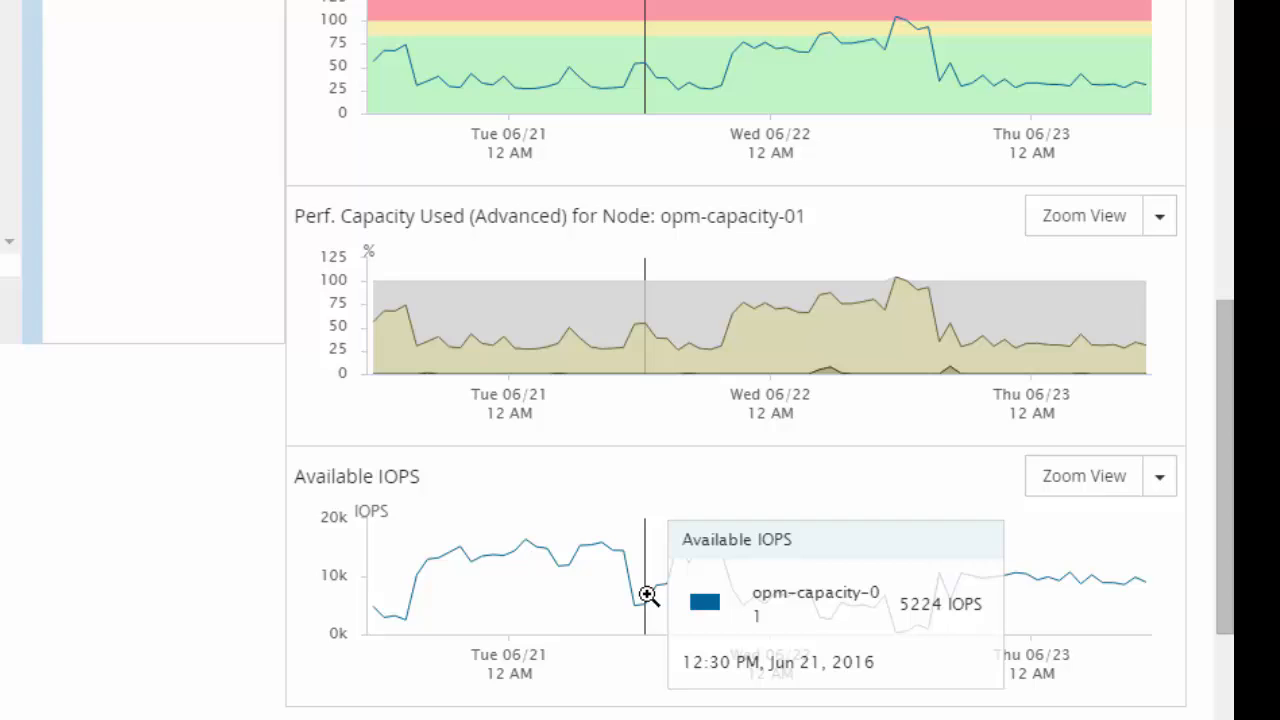
pyautogui.moveTo(547, 596)
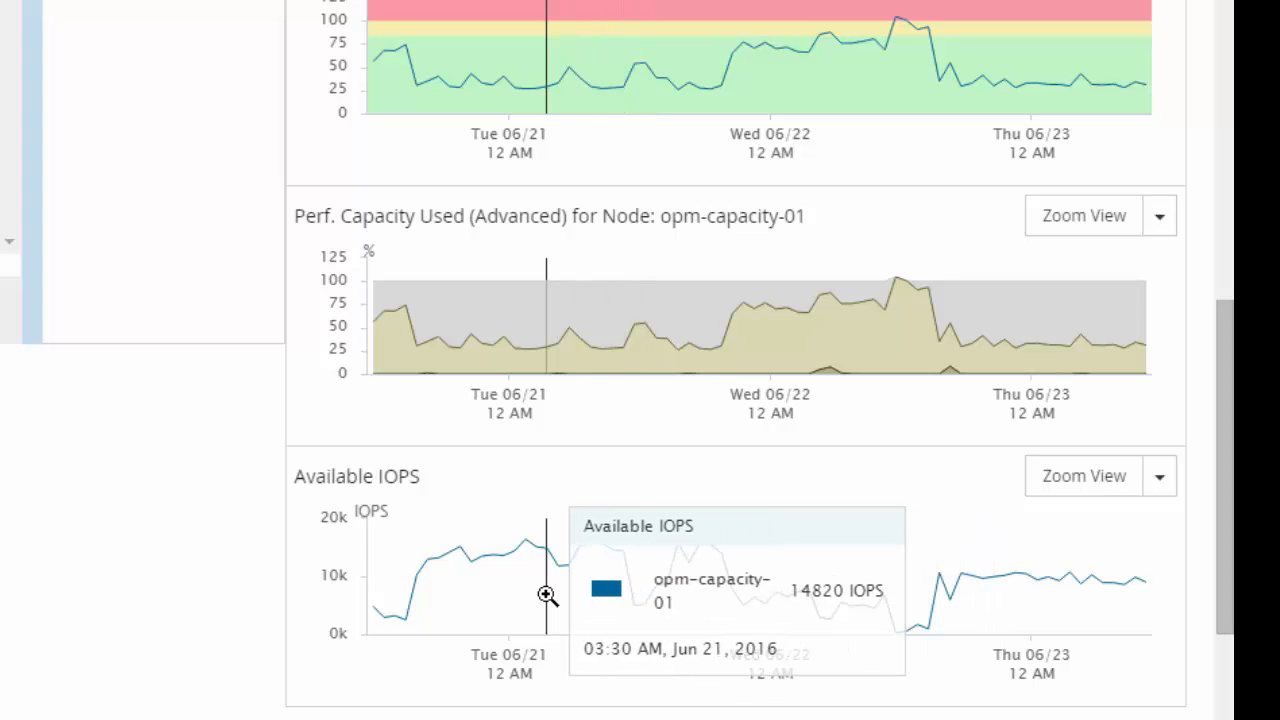
pyautogui.moveTo(568, 595)
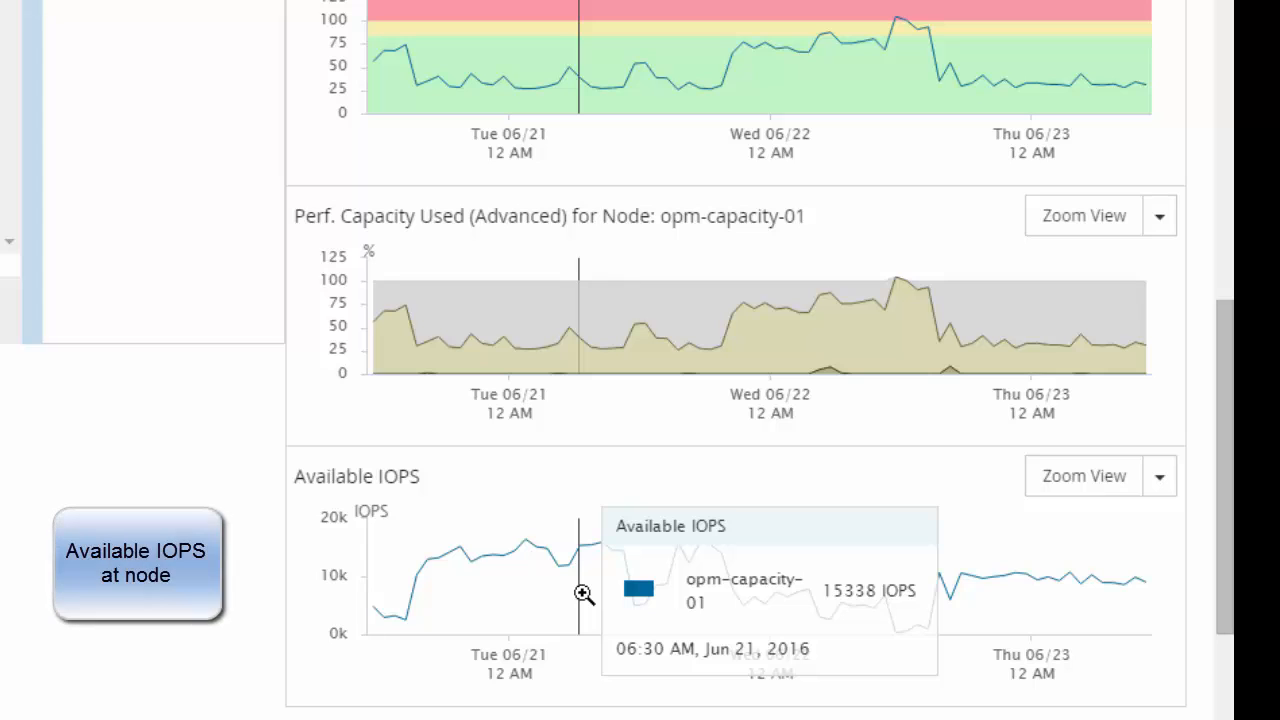
pyautogui.moveTo(612, 592)
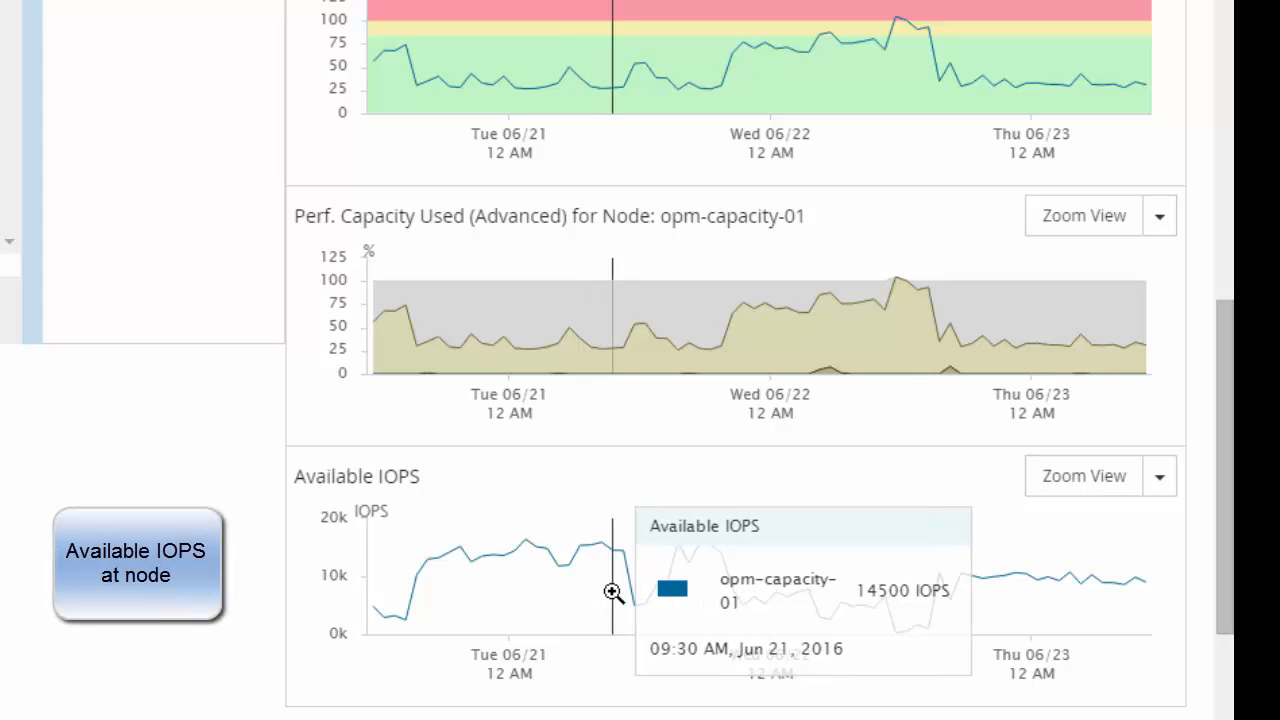
pyautogui.moveTo(675, 585)
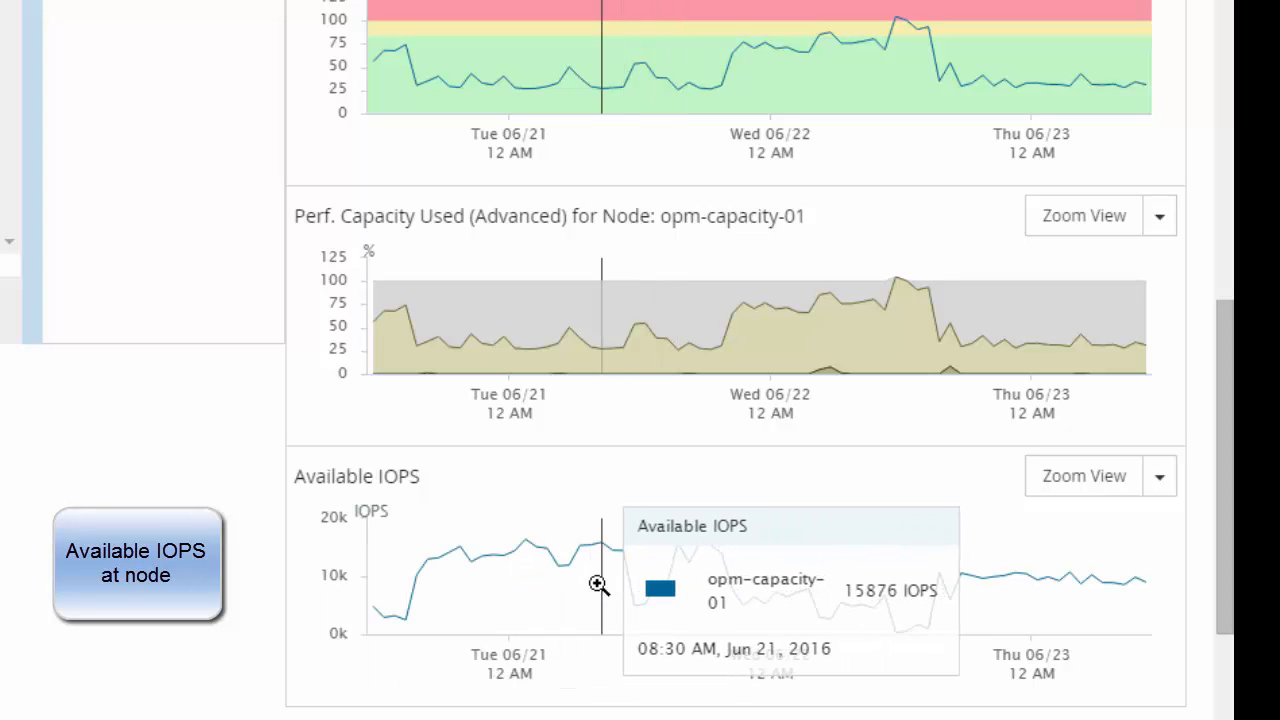
pyautogui.moveTo(585, 585)
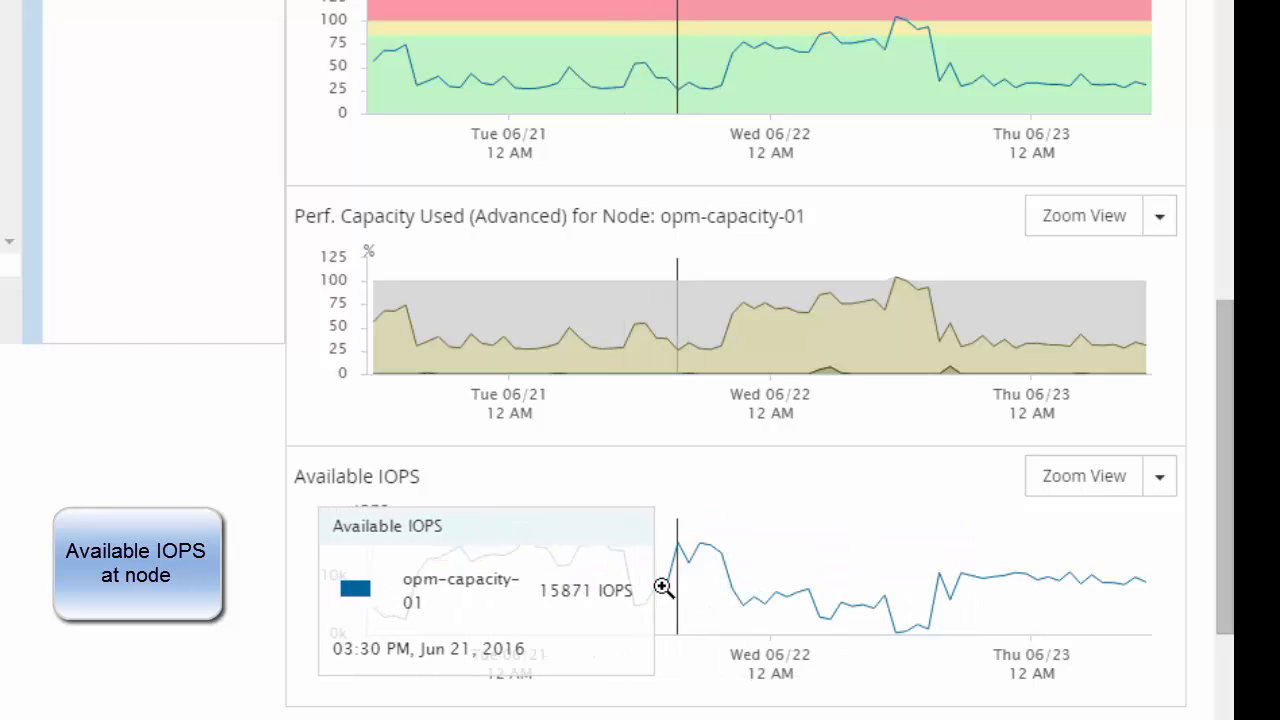
pyautogui.moveTo(922, 610)
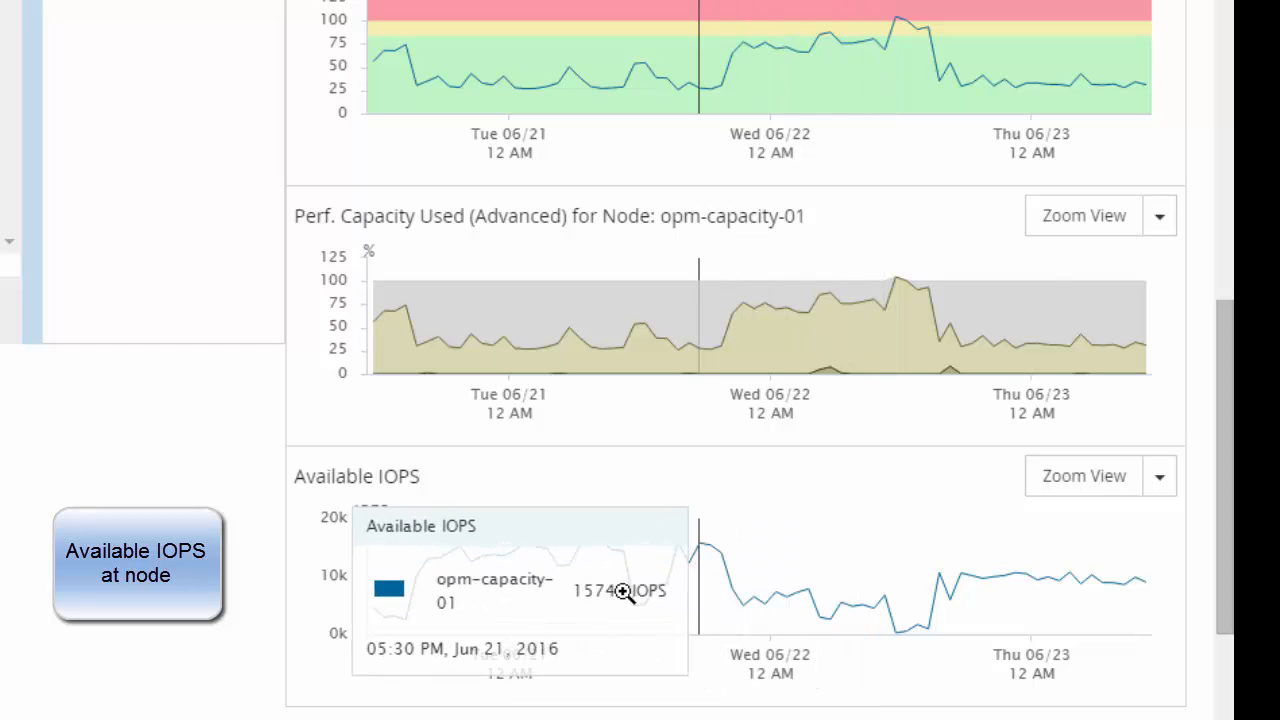
pyautogui.moveTo(551, 588)
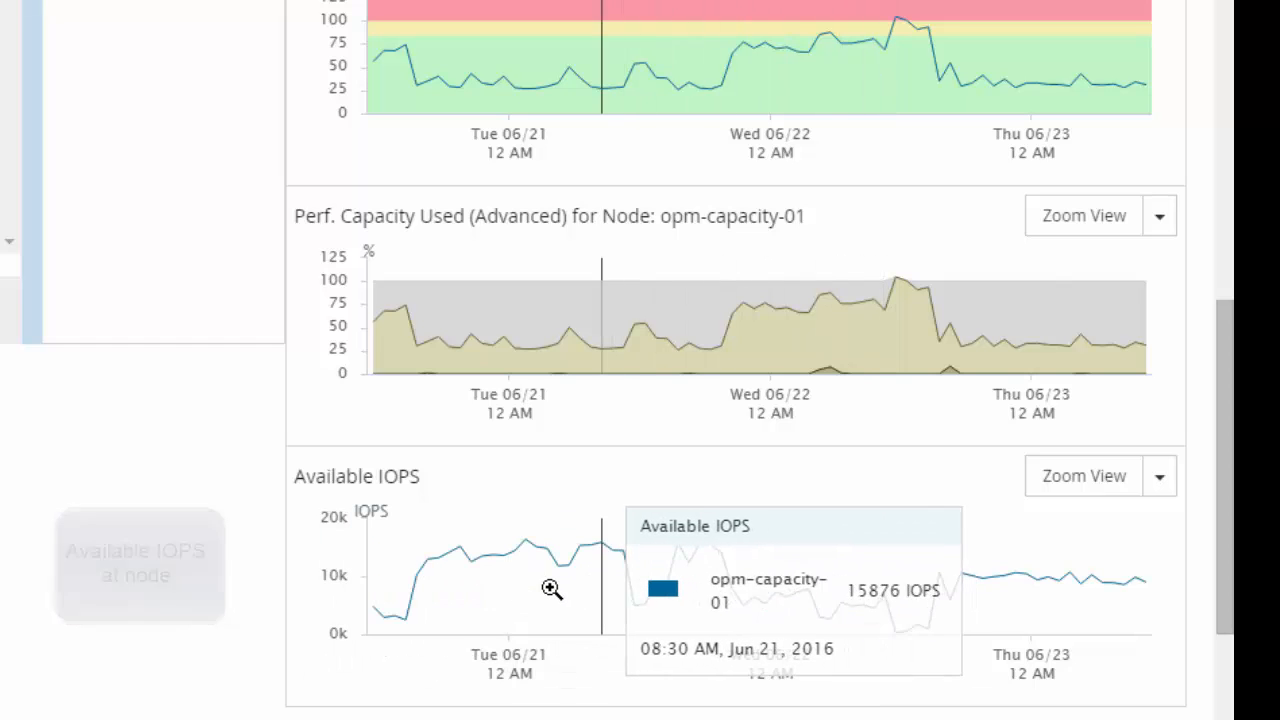
pyautogui.moveTo(537, 585)
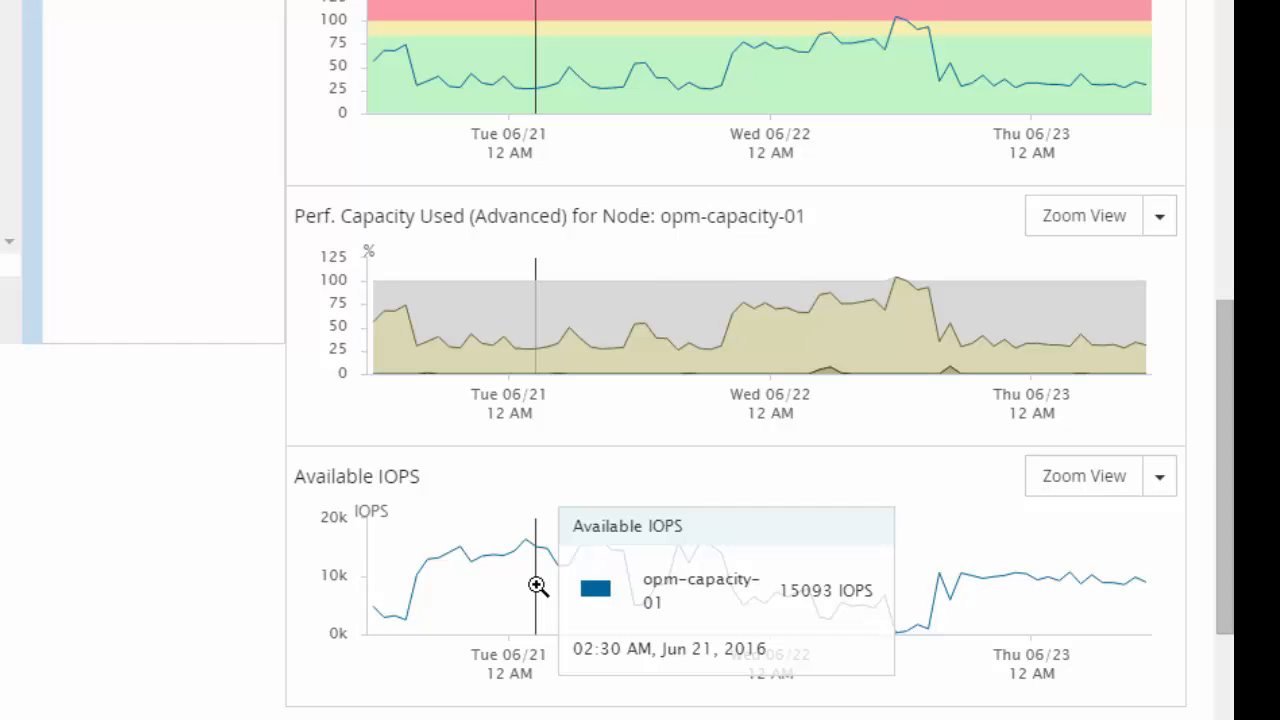
pyautogui.moveTo(591, 93)
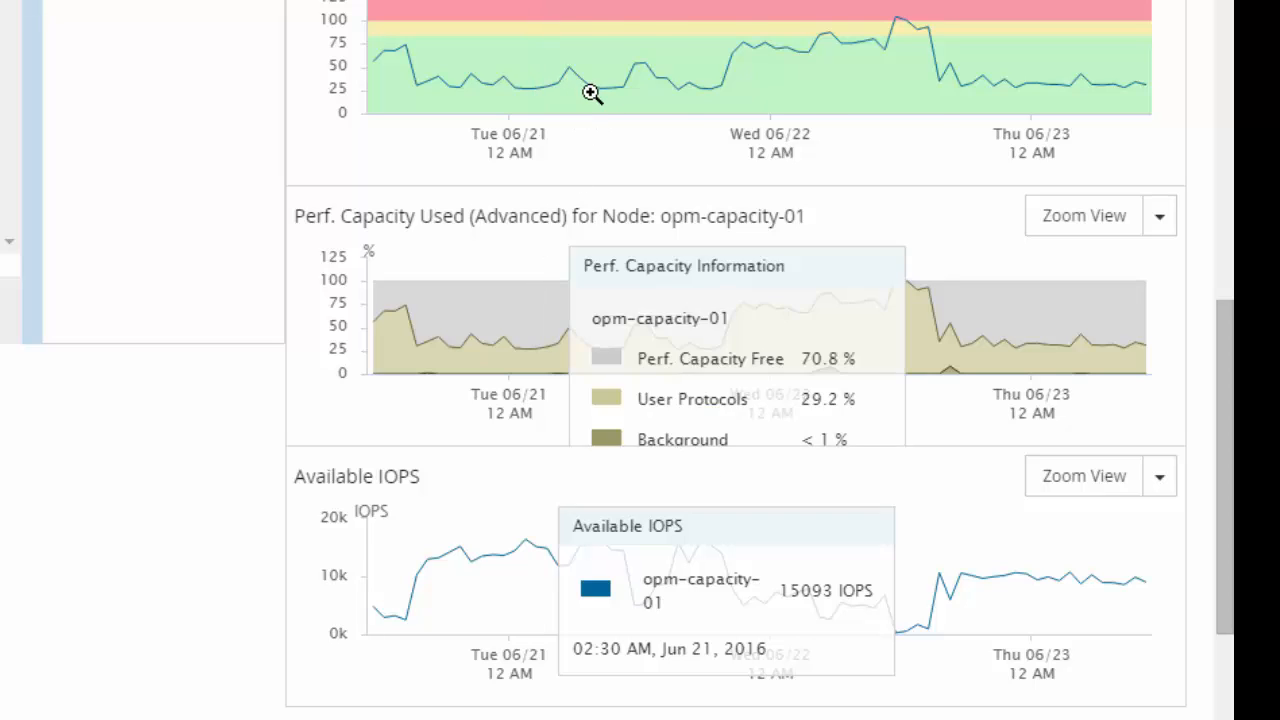
pyautogui.moveTo(783, 113)
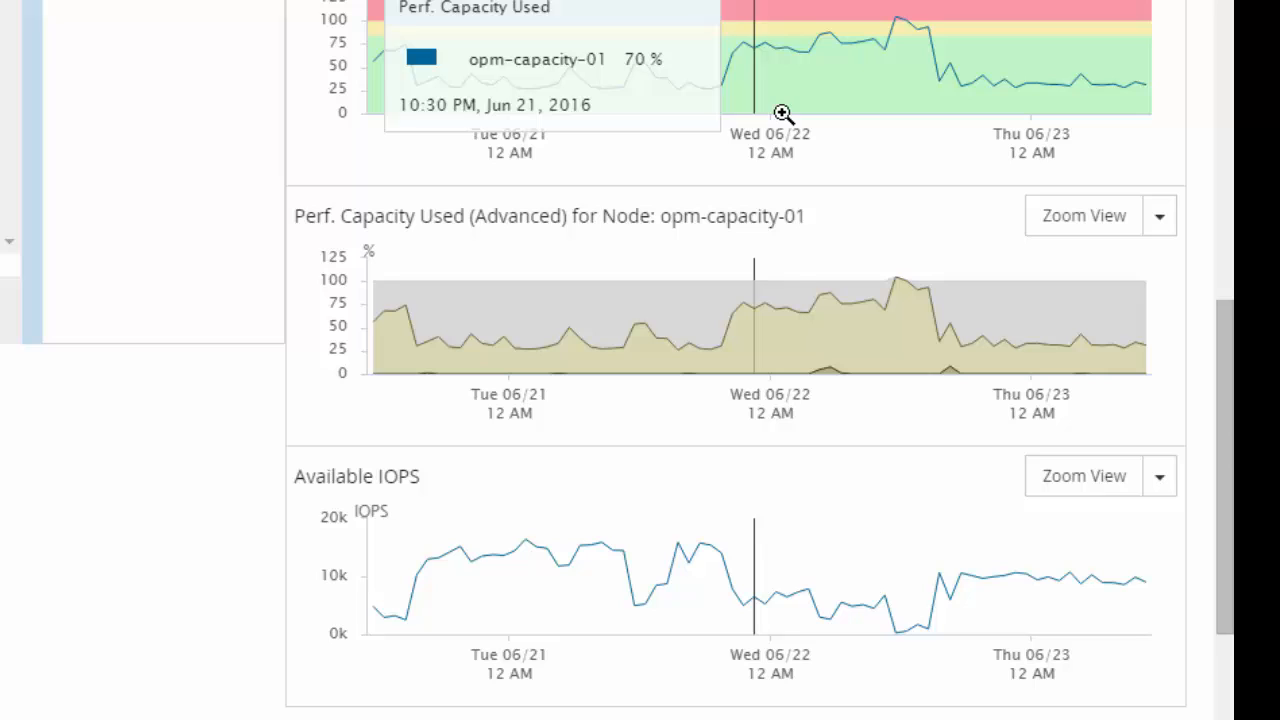
pyautogui.moveTo(1023, 114)
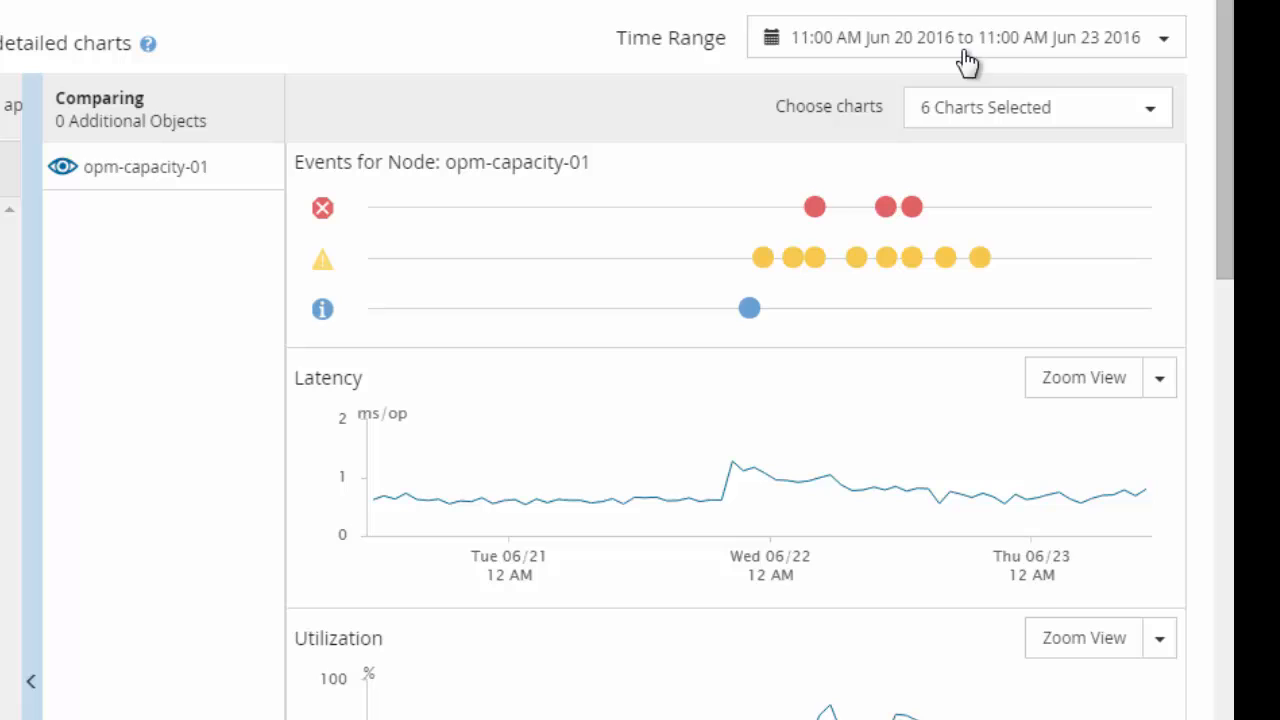
pyautogui.click(1162, 37)
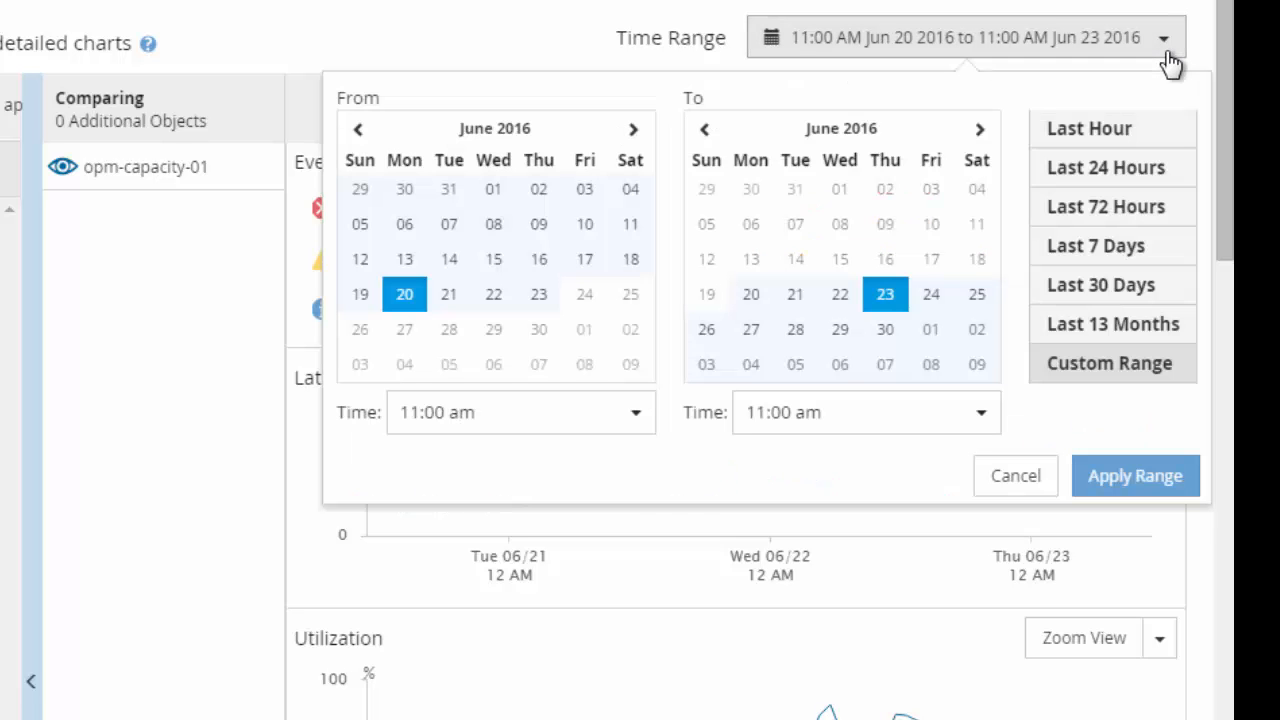
pyautogui.moveTo(1075, 215)
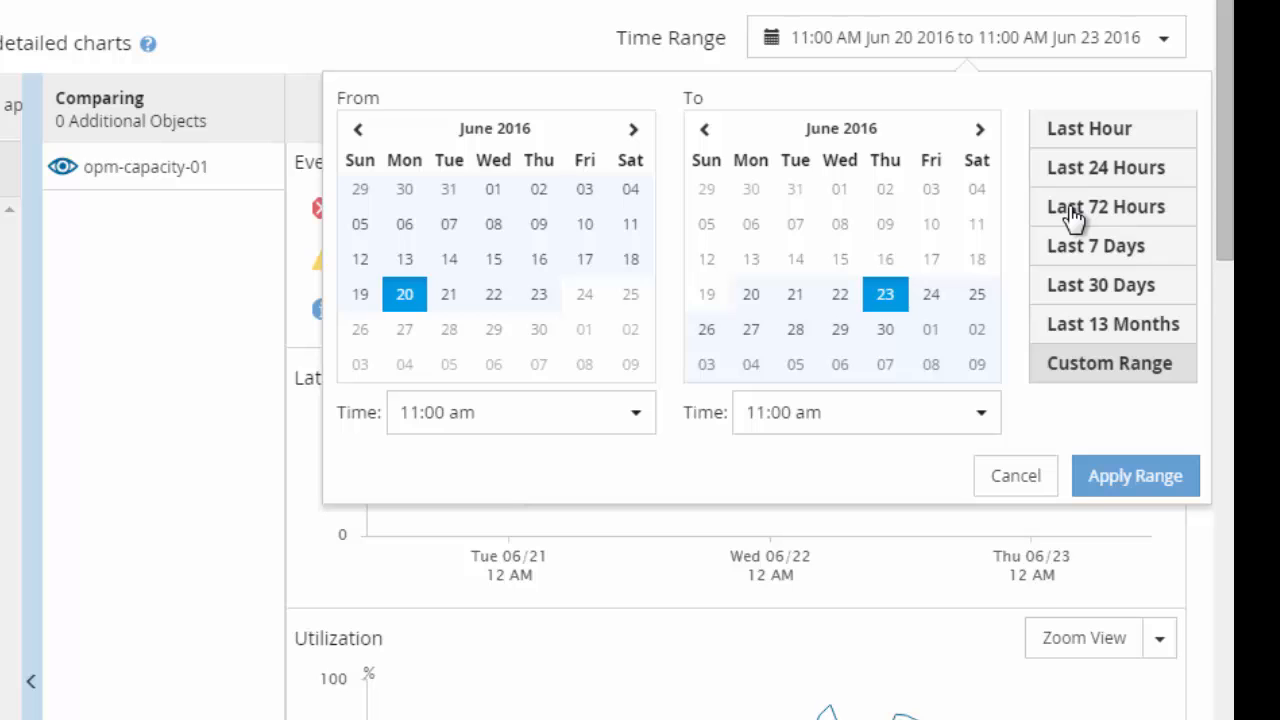
pyautogui.moveTo(342, 395)
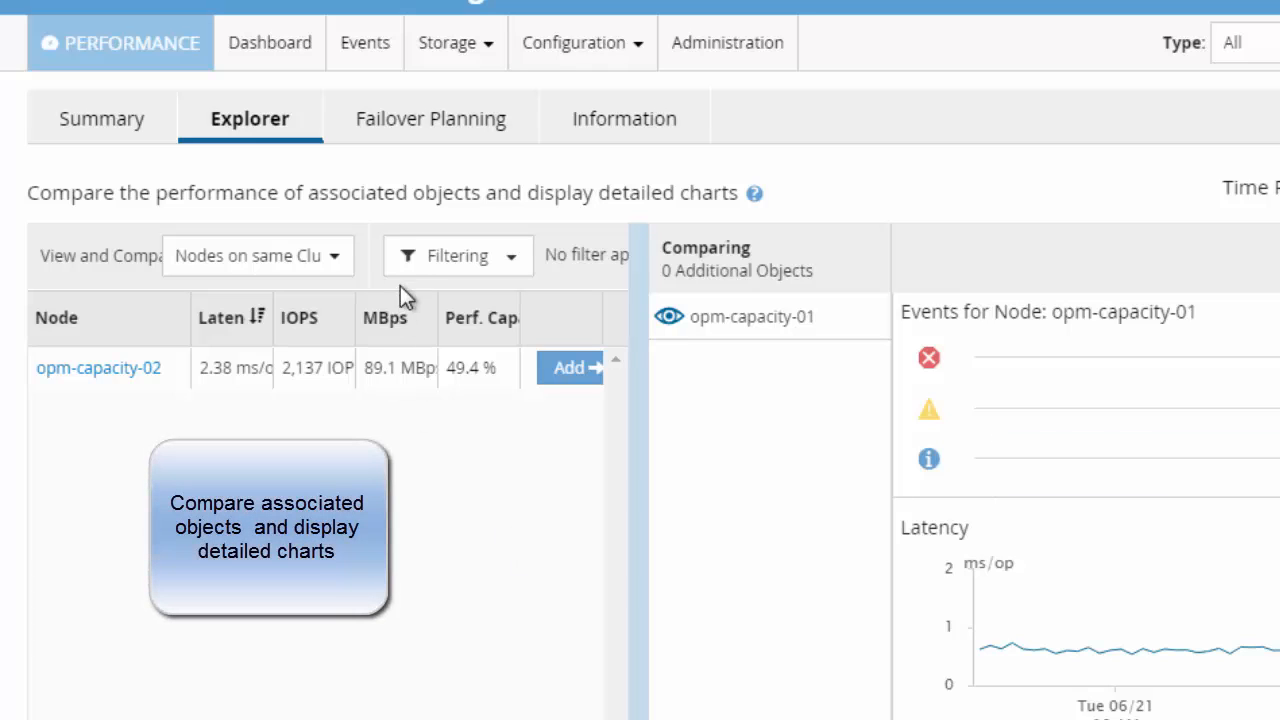
# Add opm-capacity-02 from Nodes on same Cluster to the Explorer comparison.
pyautogui.click(257, 255)
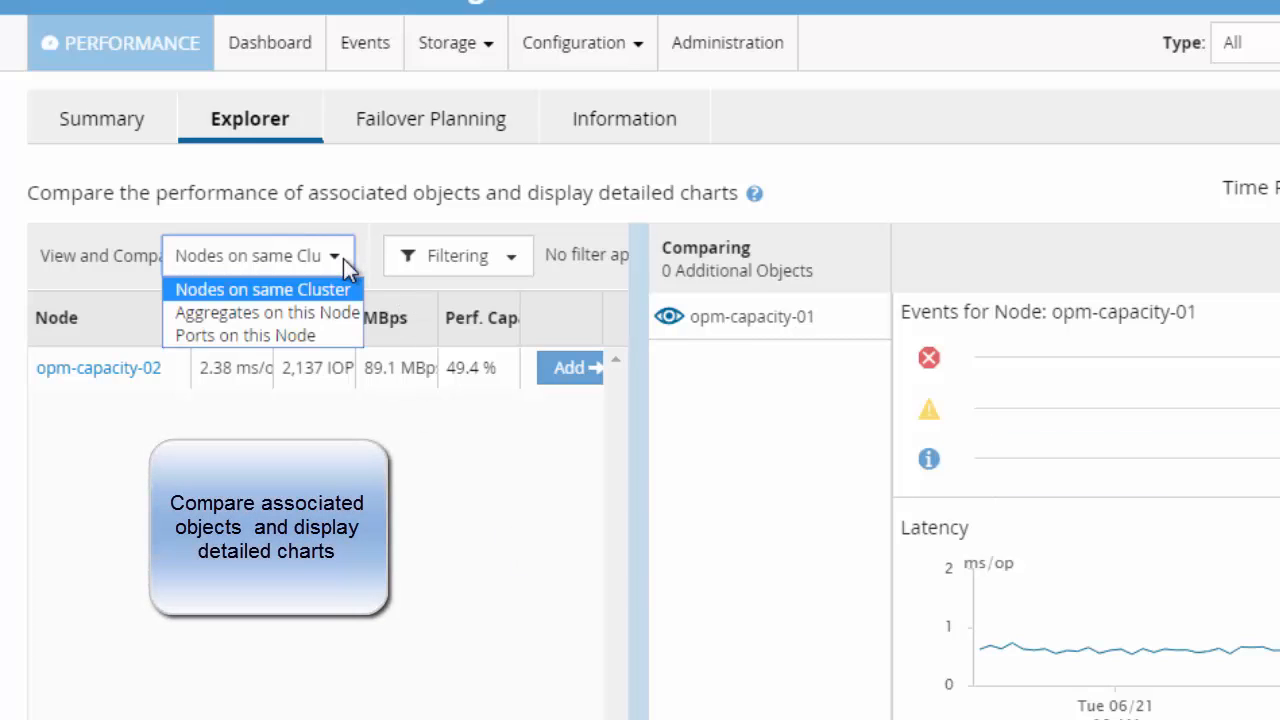
pyautogui.moveTo(318, 305)
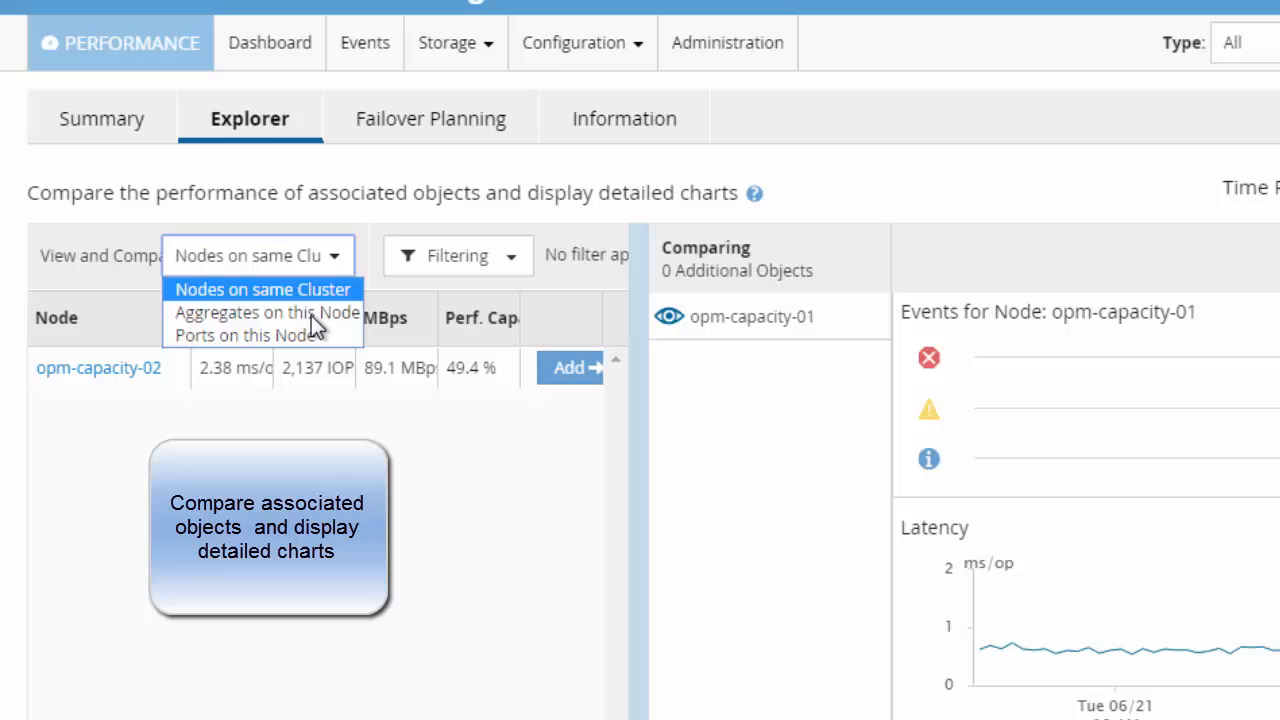
pyautogui.moveTo(267, 312)
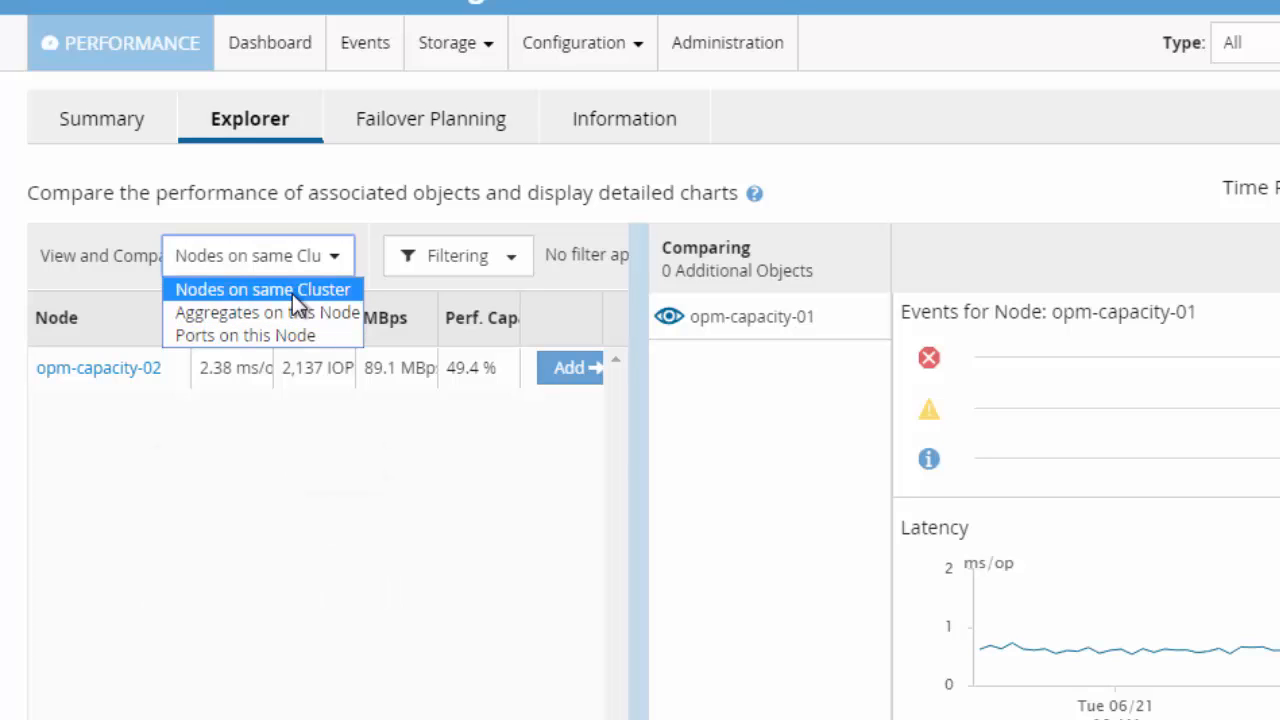
pyautogui.moveTo(400, 525)
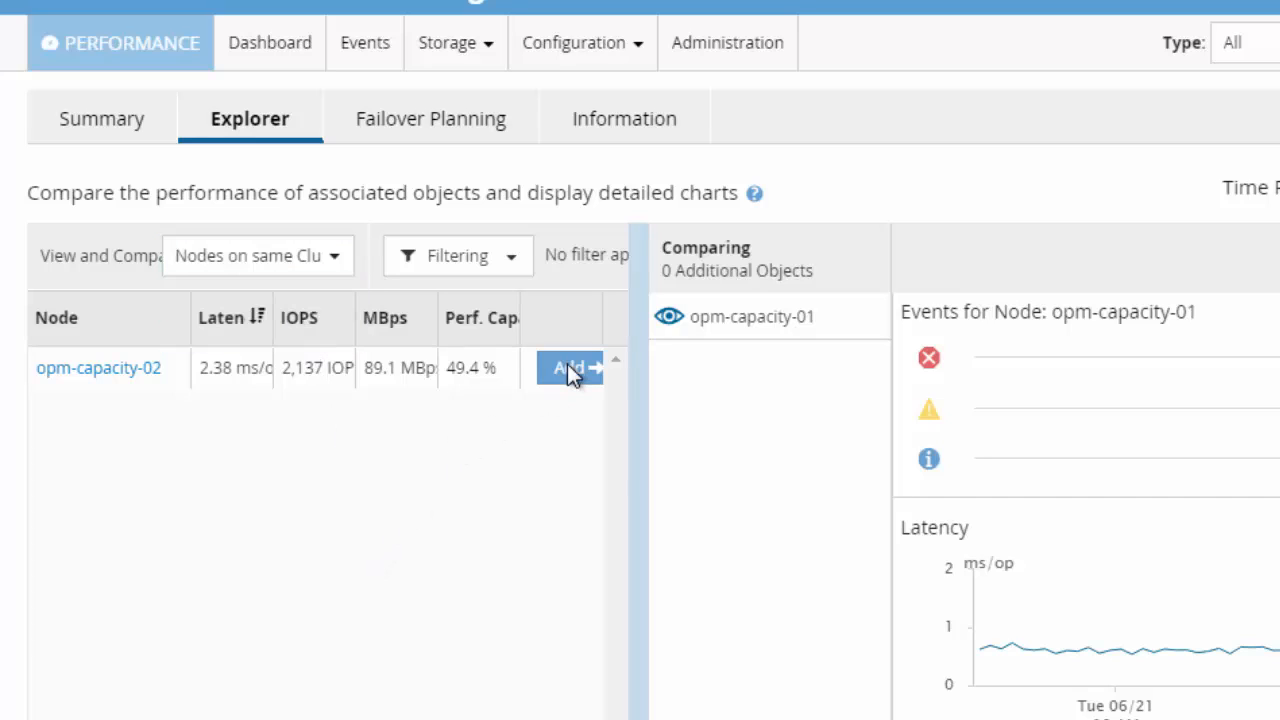
pyautogui.click(570, 367)
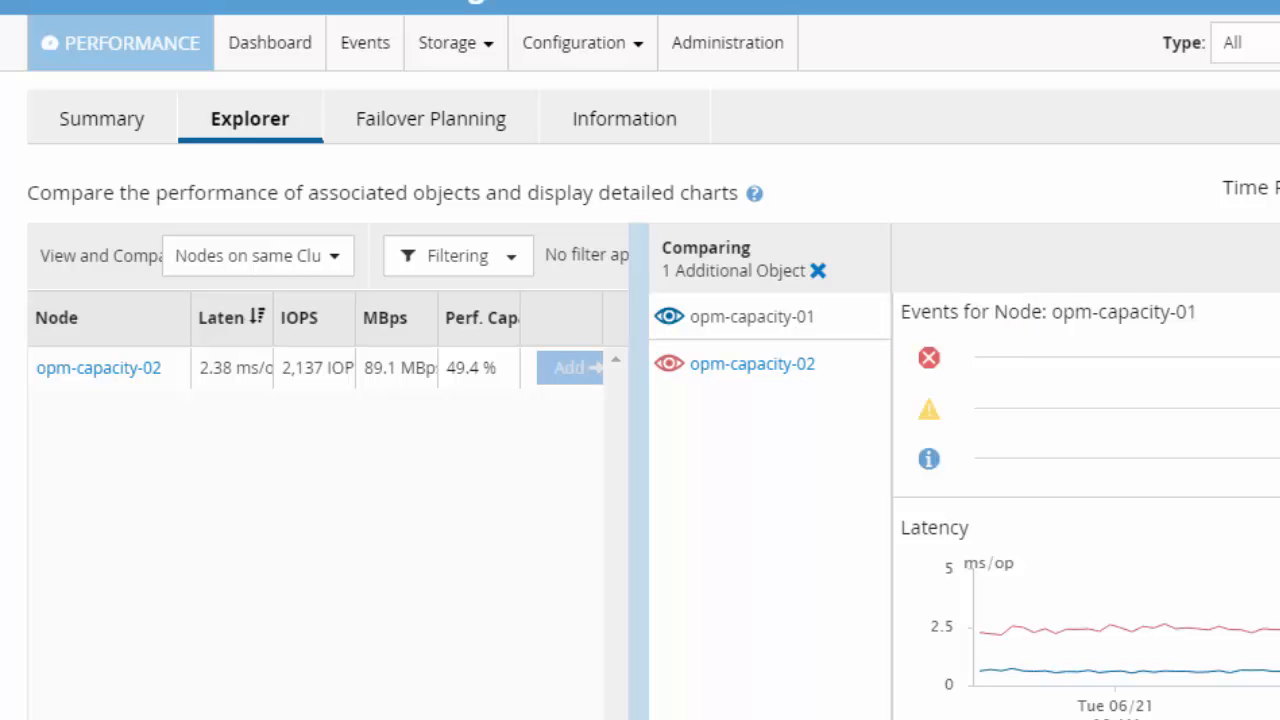
# Scroll to the Perf. Capacity Used and Available IOPS charts for both nodes (103% vs 68%).
pyautogui.scroll(-3)
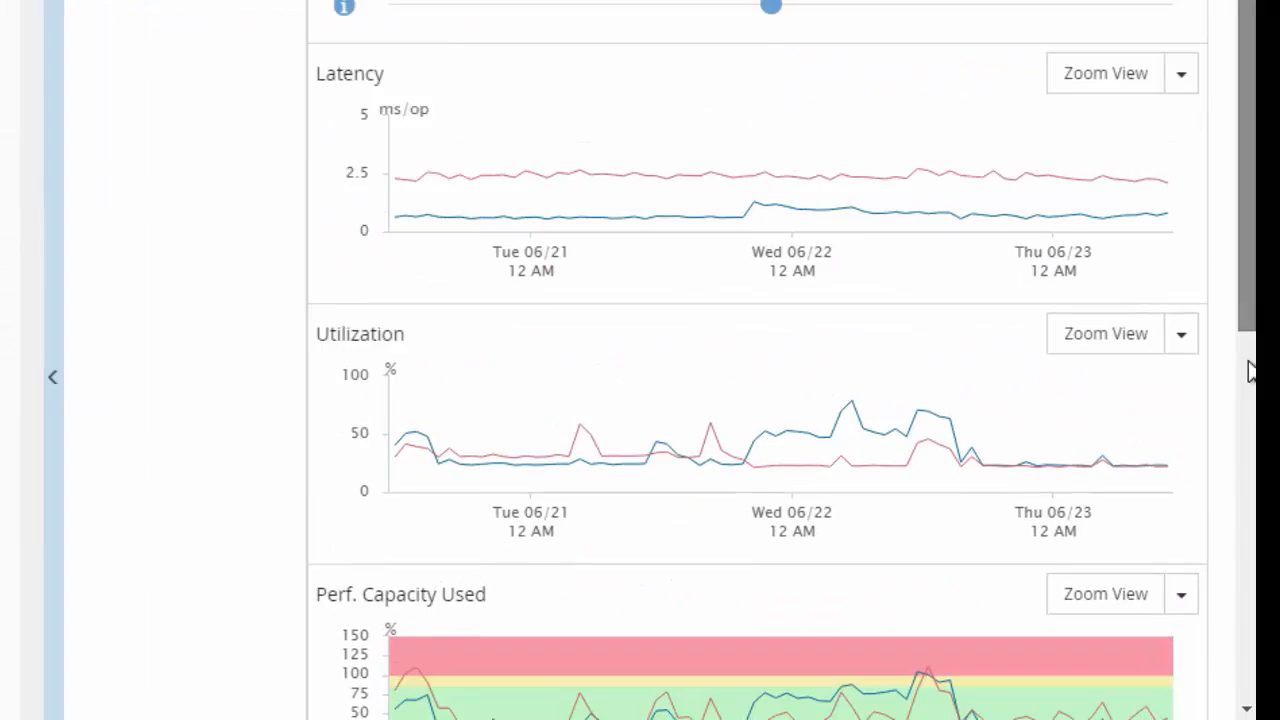
pyautogui.scroll(-3)
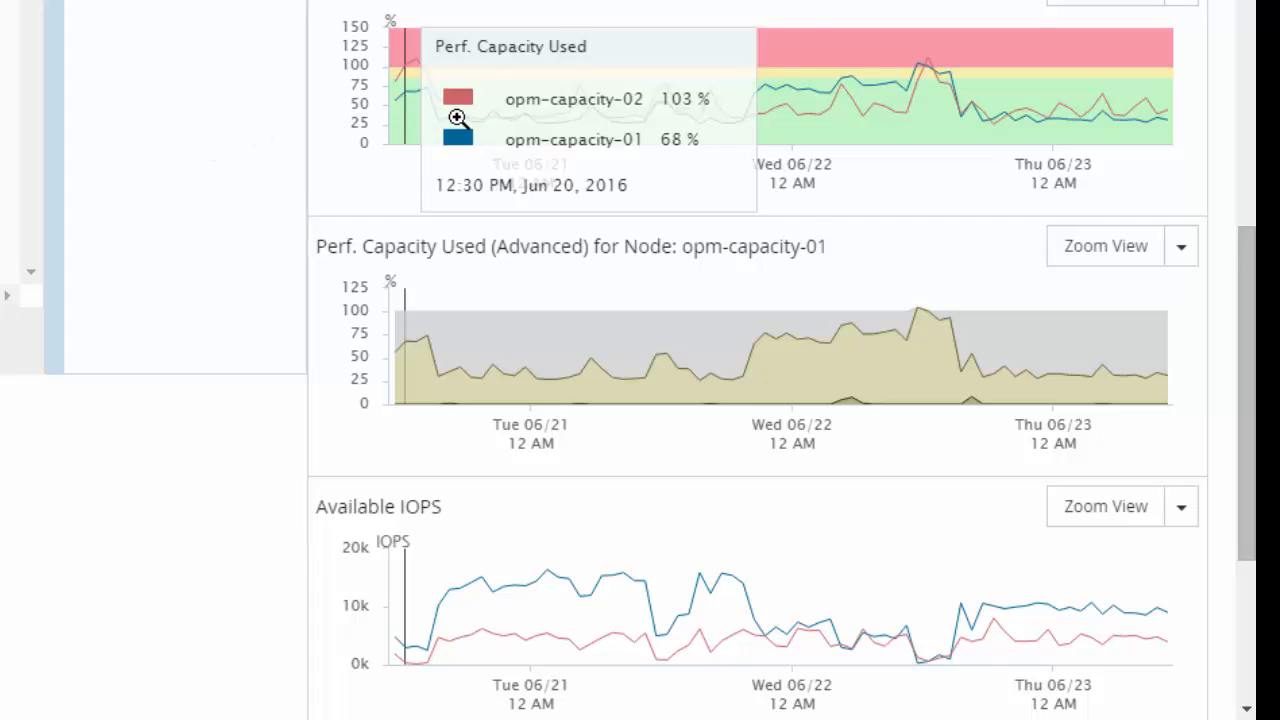
pyautogui.moveTo(438, 120)
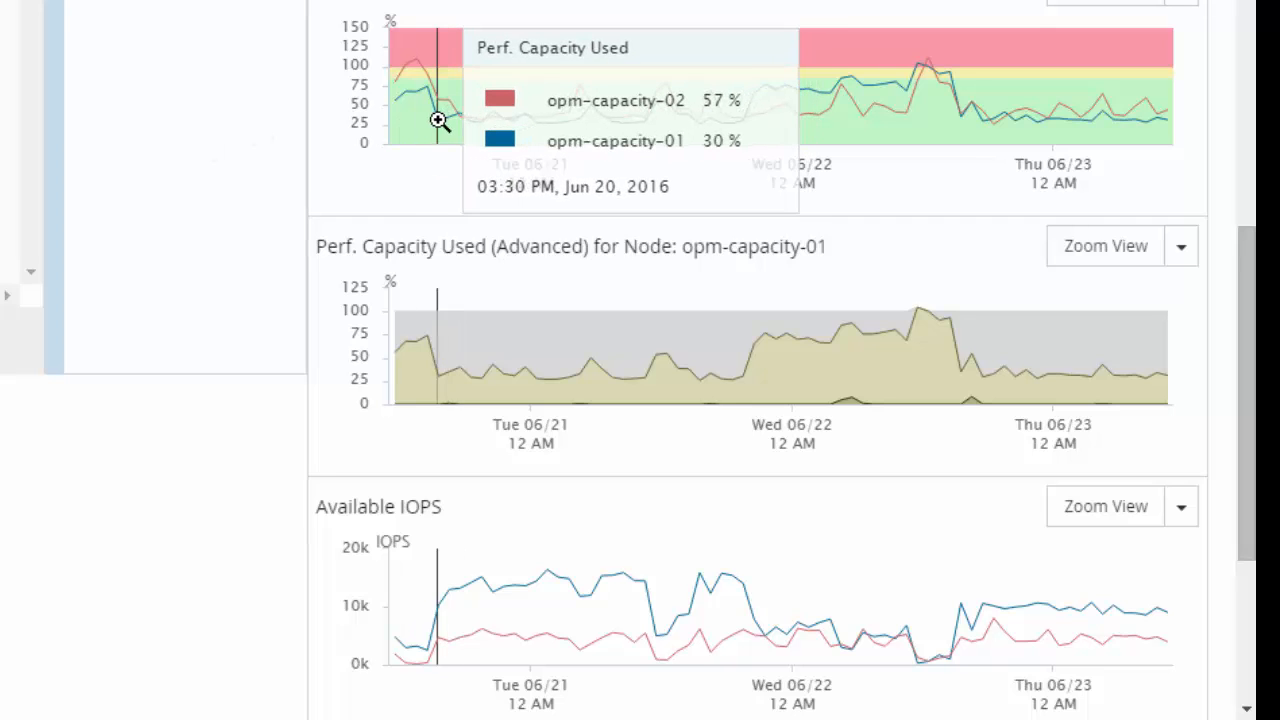
pyautogui.moveTo(533, 132)
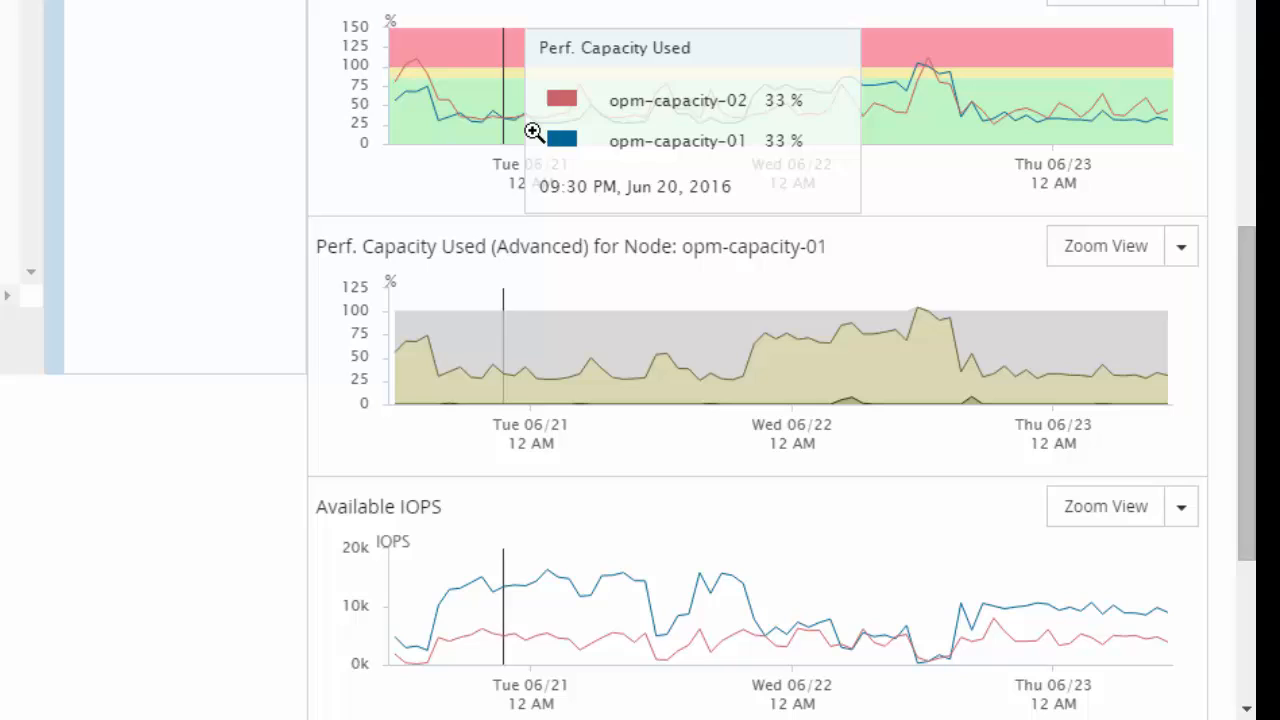
pyautogui.moveTo(671, 123)
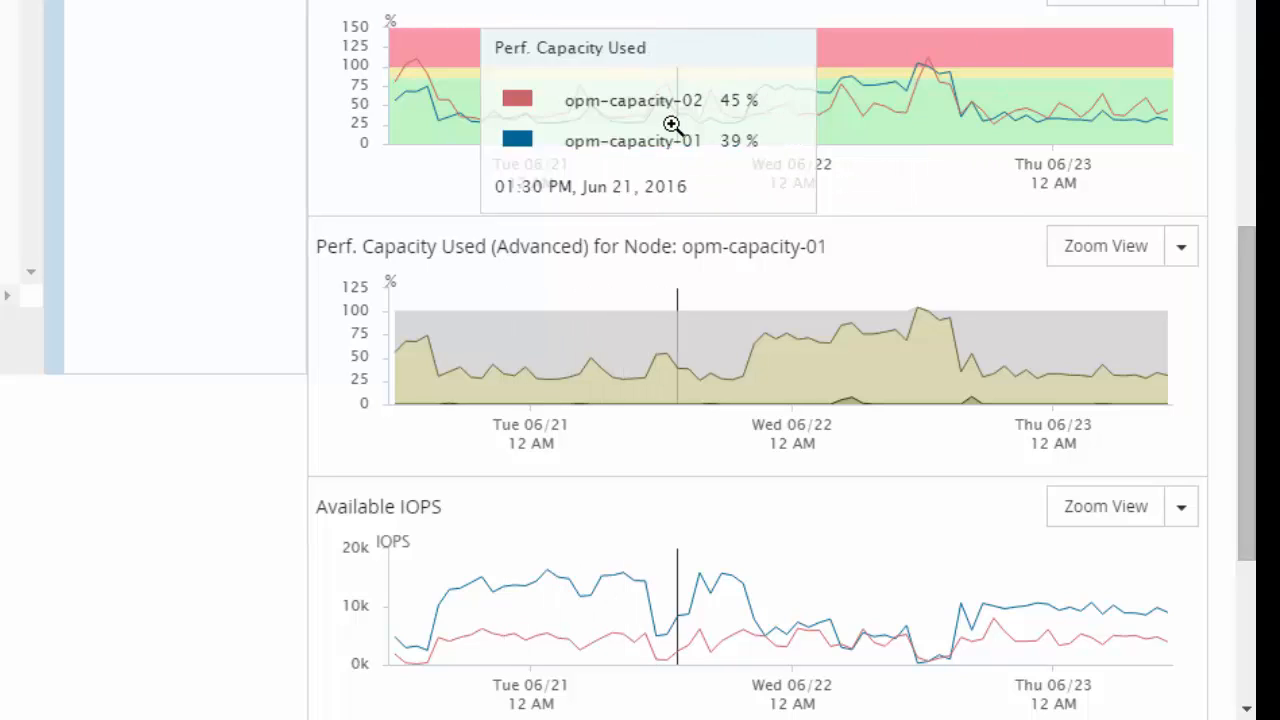
pyautogui.moveTo(688, 127)
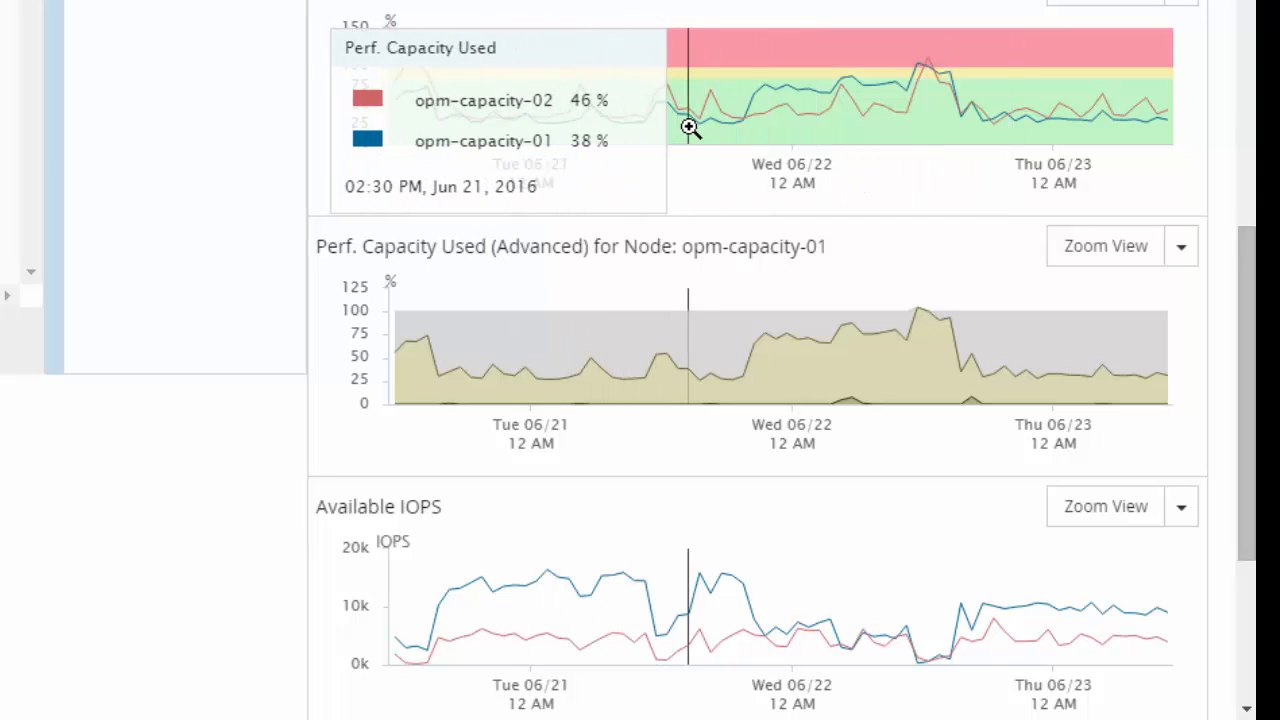
pyautogui.moveTo(500, 125)
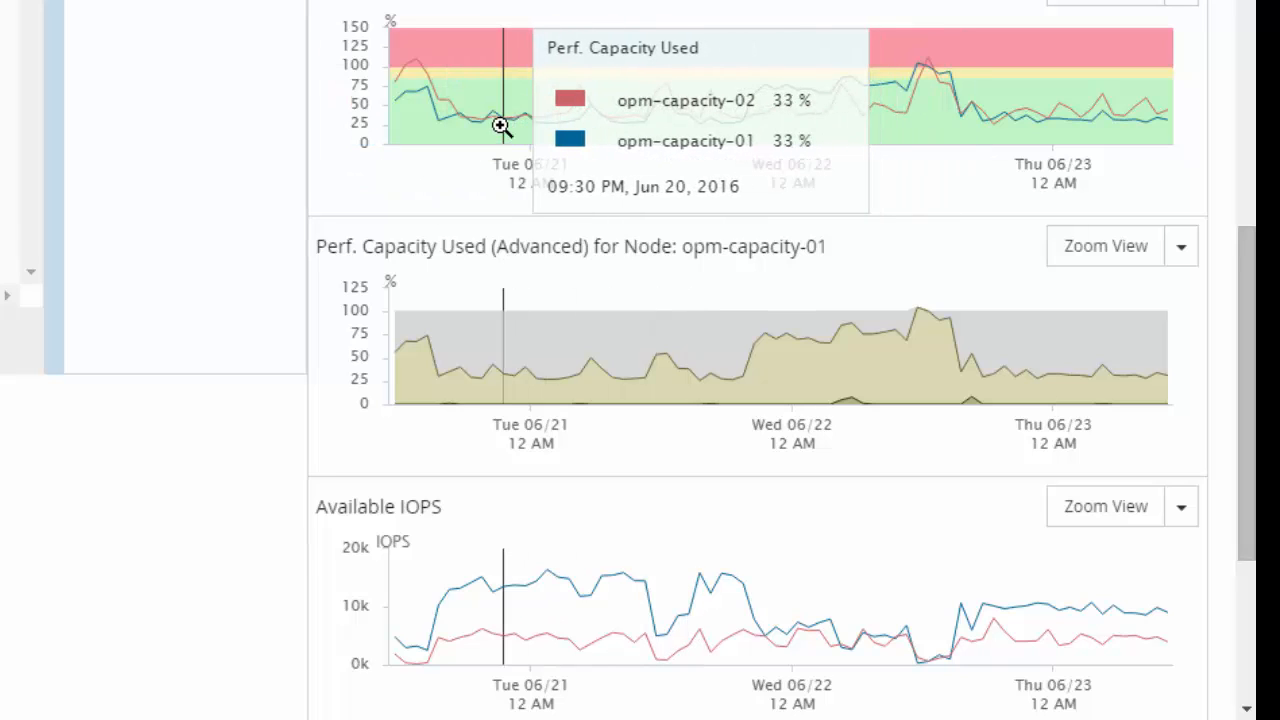
pyautogui.moveTo(513, 127)
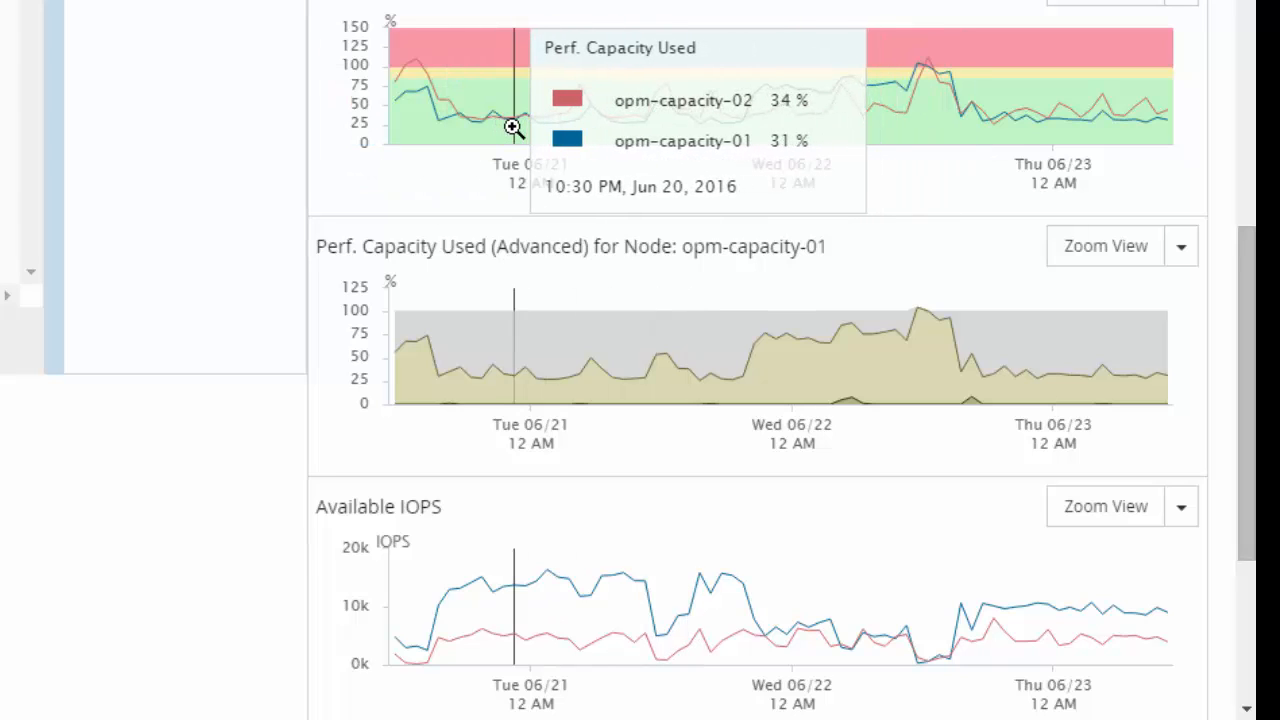
pyautogui.moveTo(520, 130)
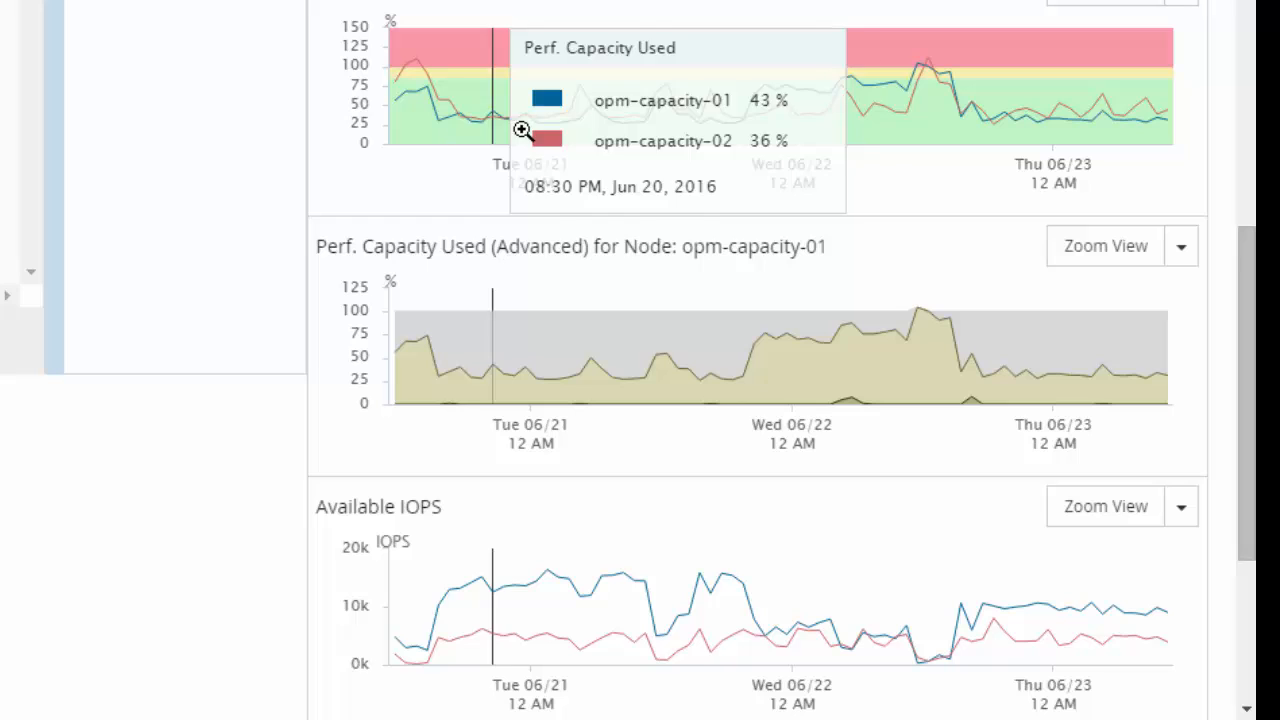
pyautogui.moveTo(573, 131)
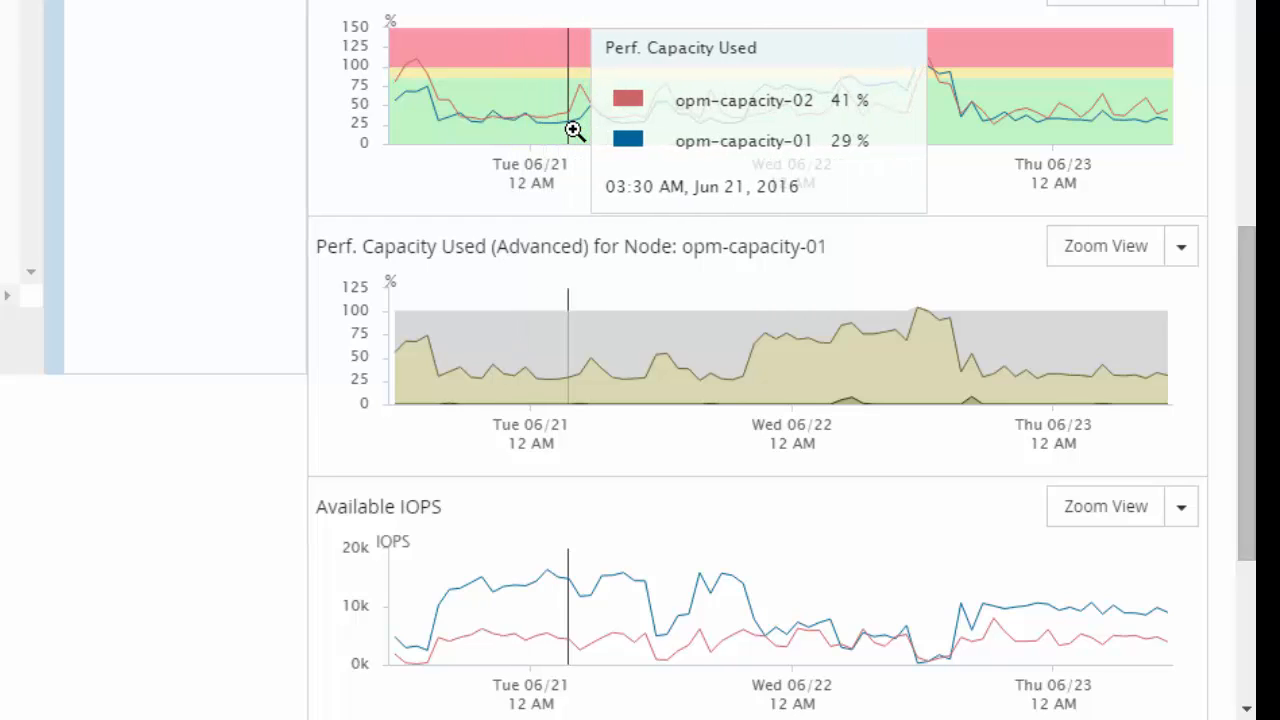
pyautogui.moveTo(643, 127)
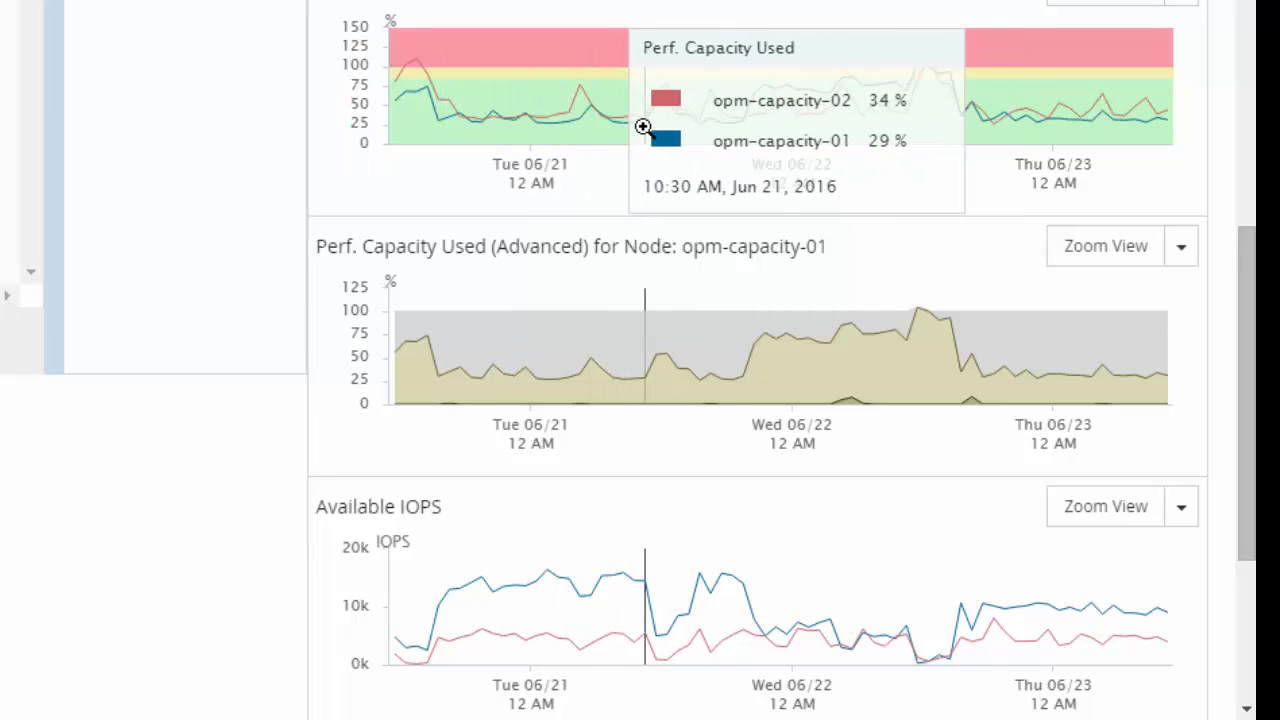
pyautogui.moveTo(645, 128)
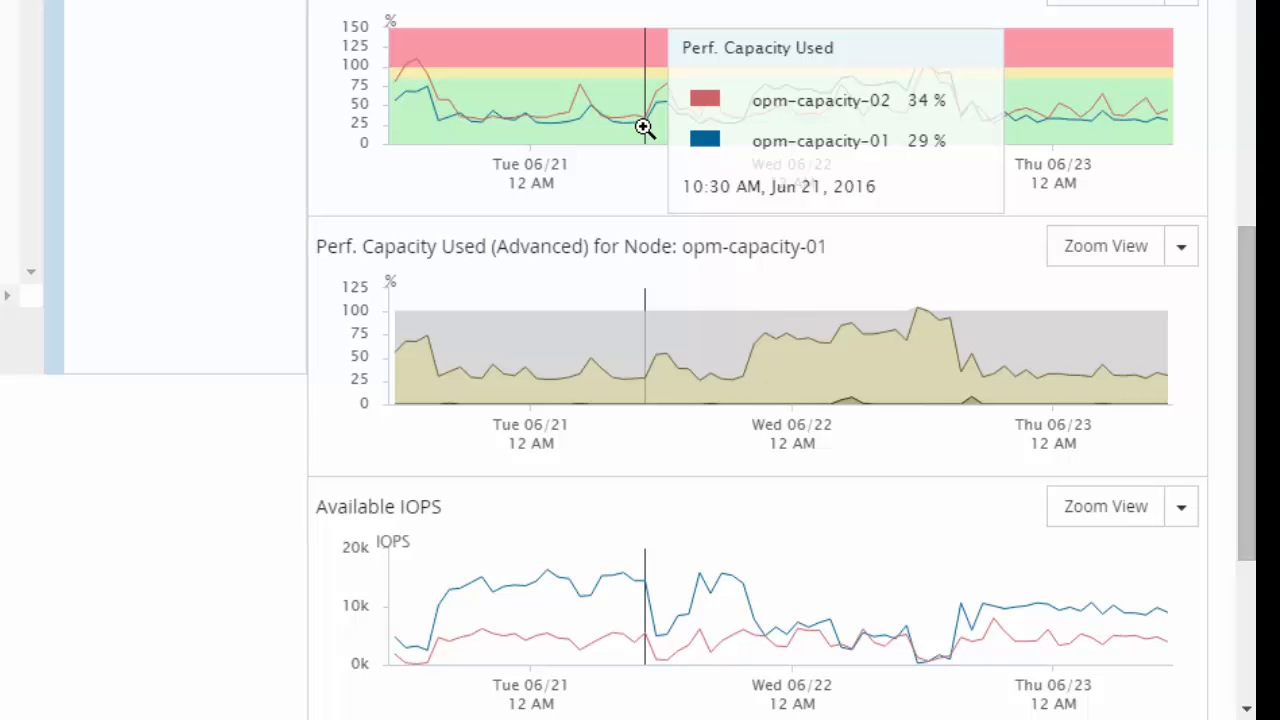
pyautogui.moveTo(570, 127)
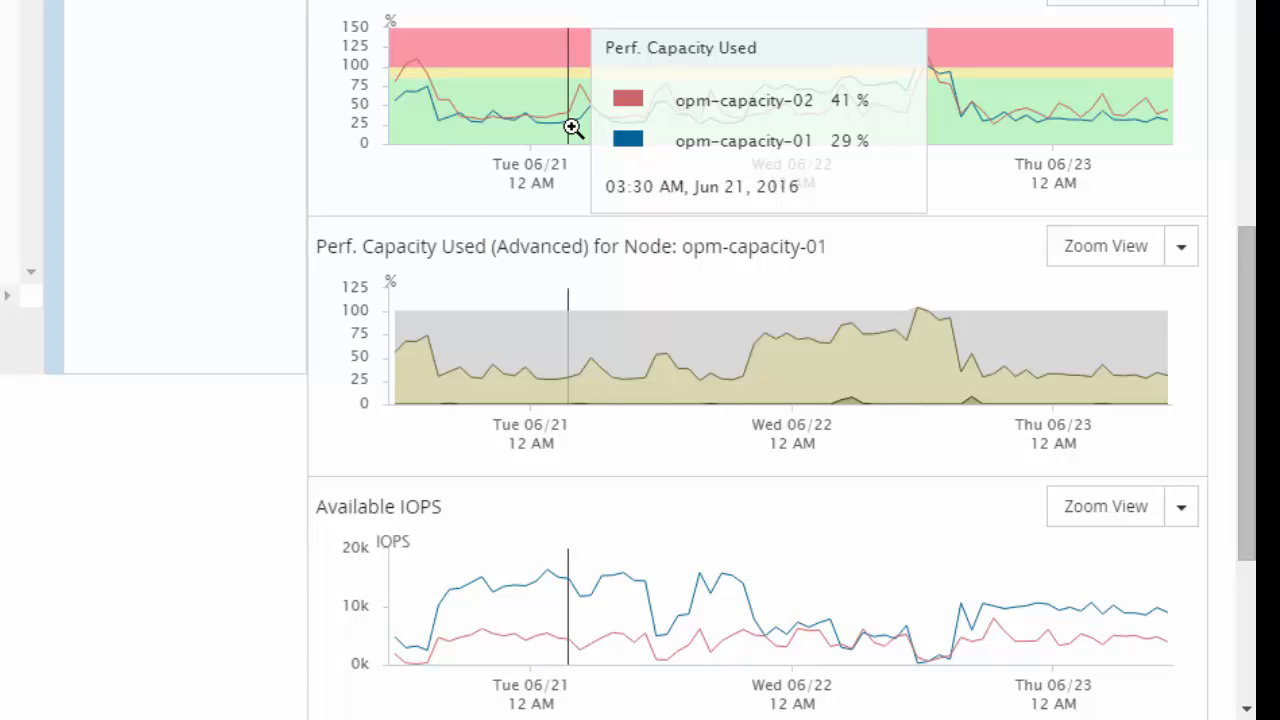
pyautogui.moveTo(595, 630)
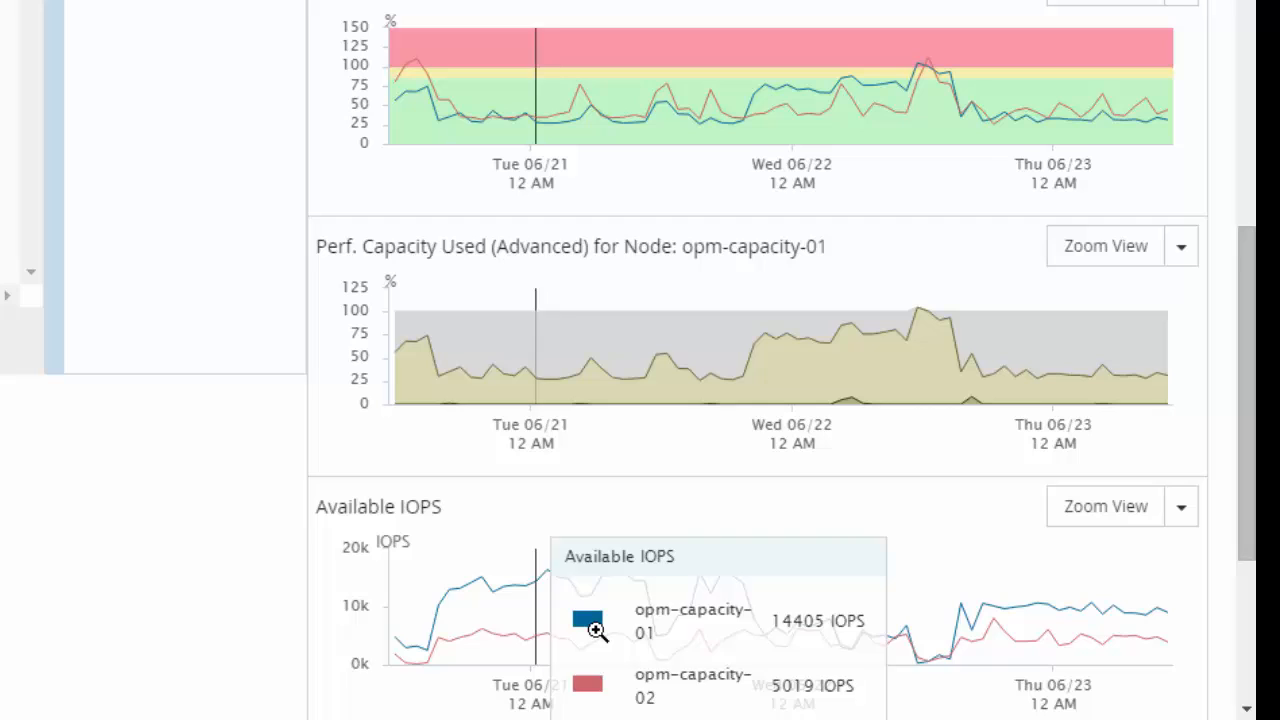
pyautogui.moveTo(635, 632)
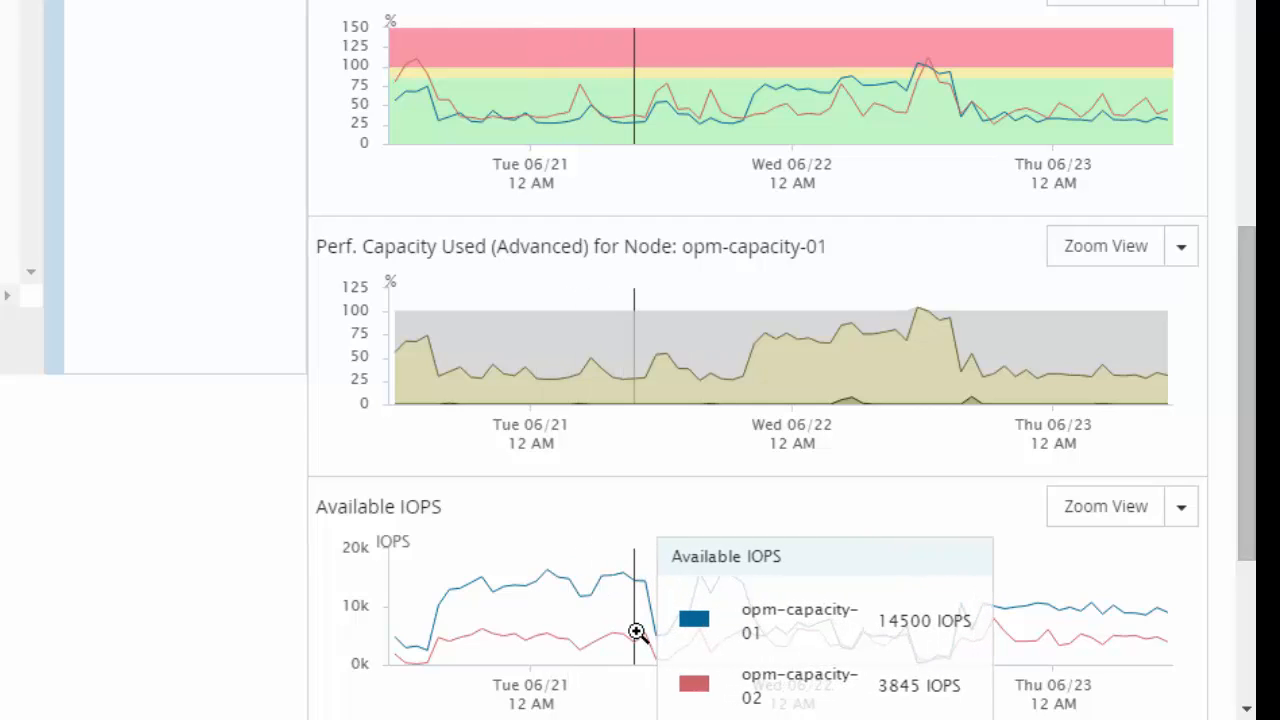
pyautogui.moveTo(598, 632)
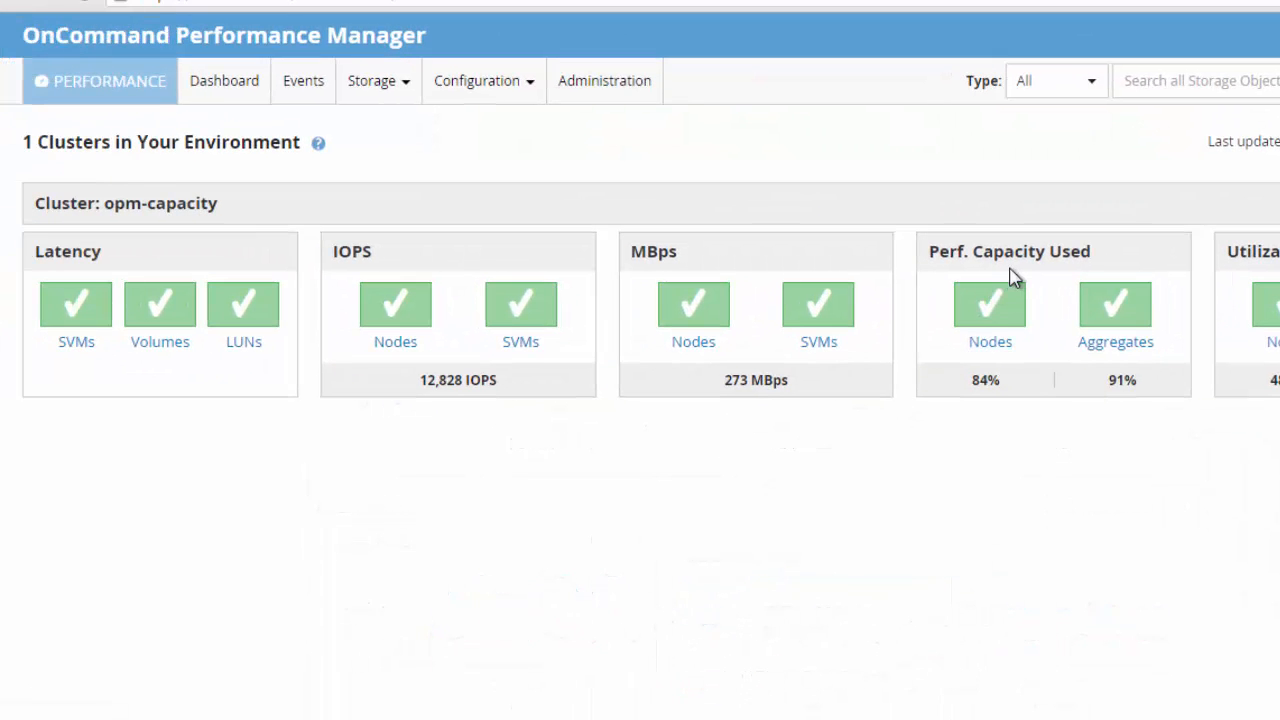
pyautogui.moveTo(990, 341)
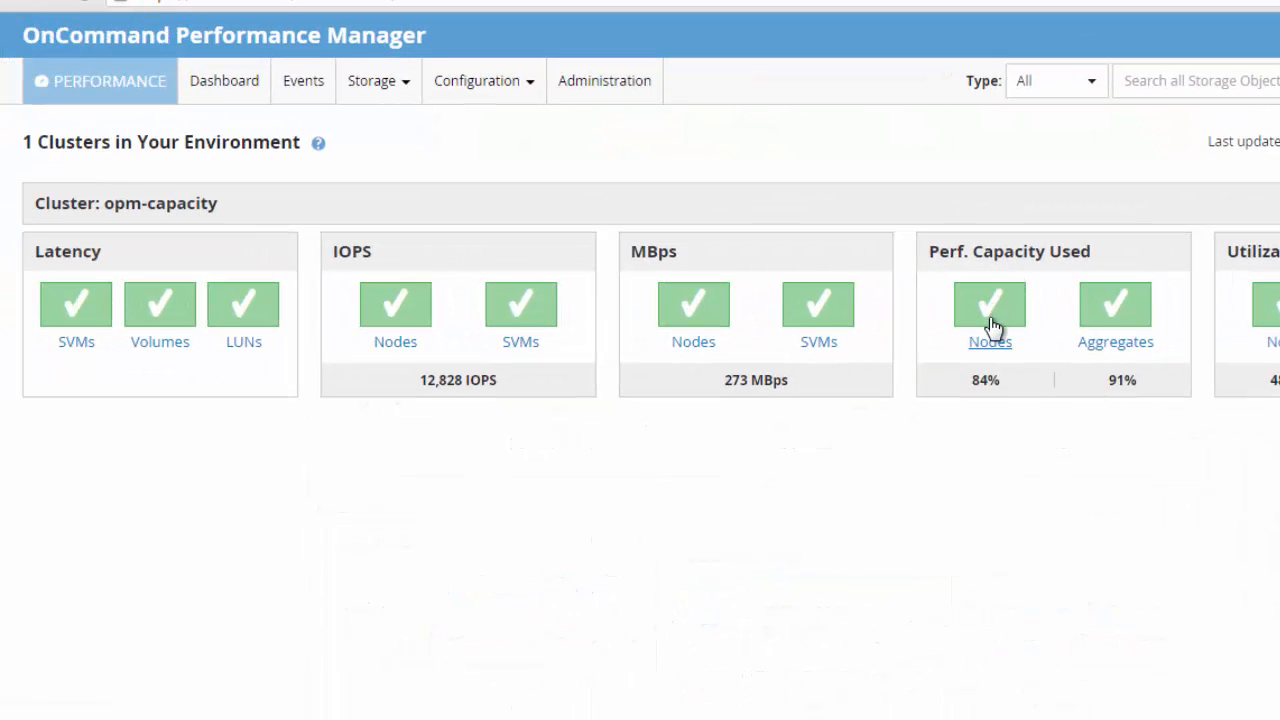
# Open the Nodes list from the Dashboard and highlight the 72-hour hourly samples note.
pyautogui.click(990, 341)
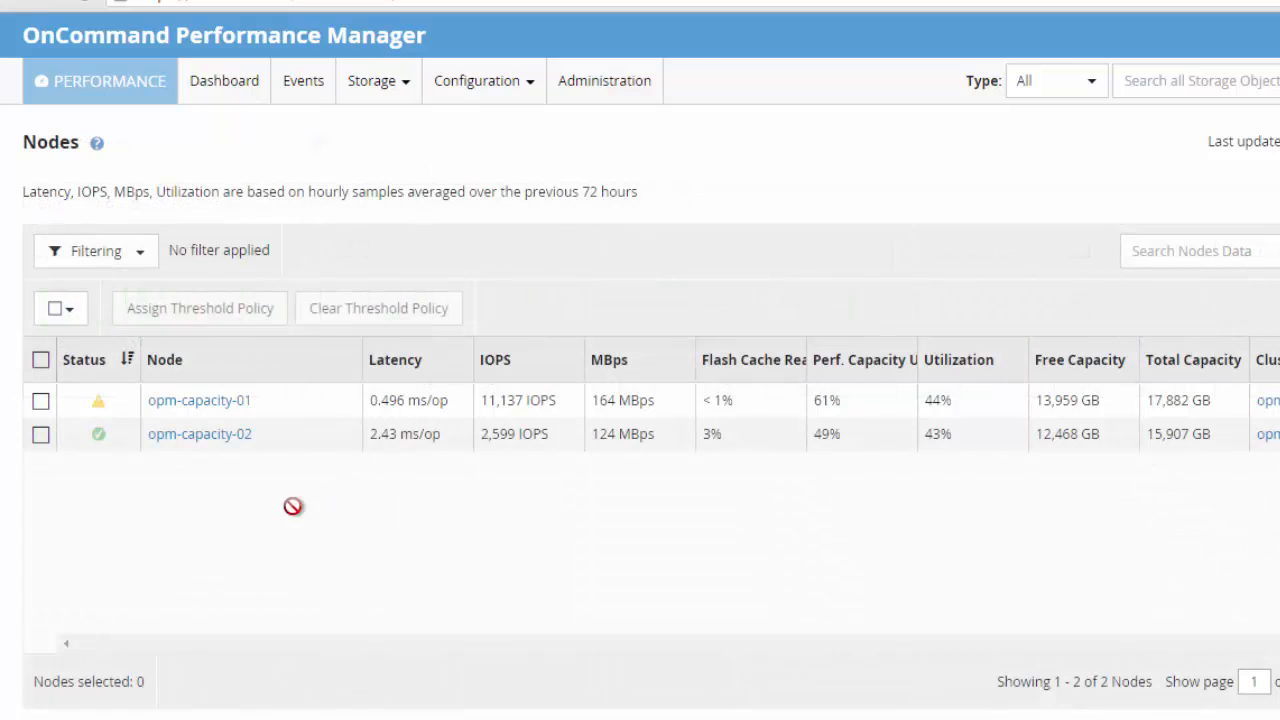
pyautogui.moveTo(256, 507)
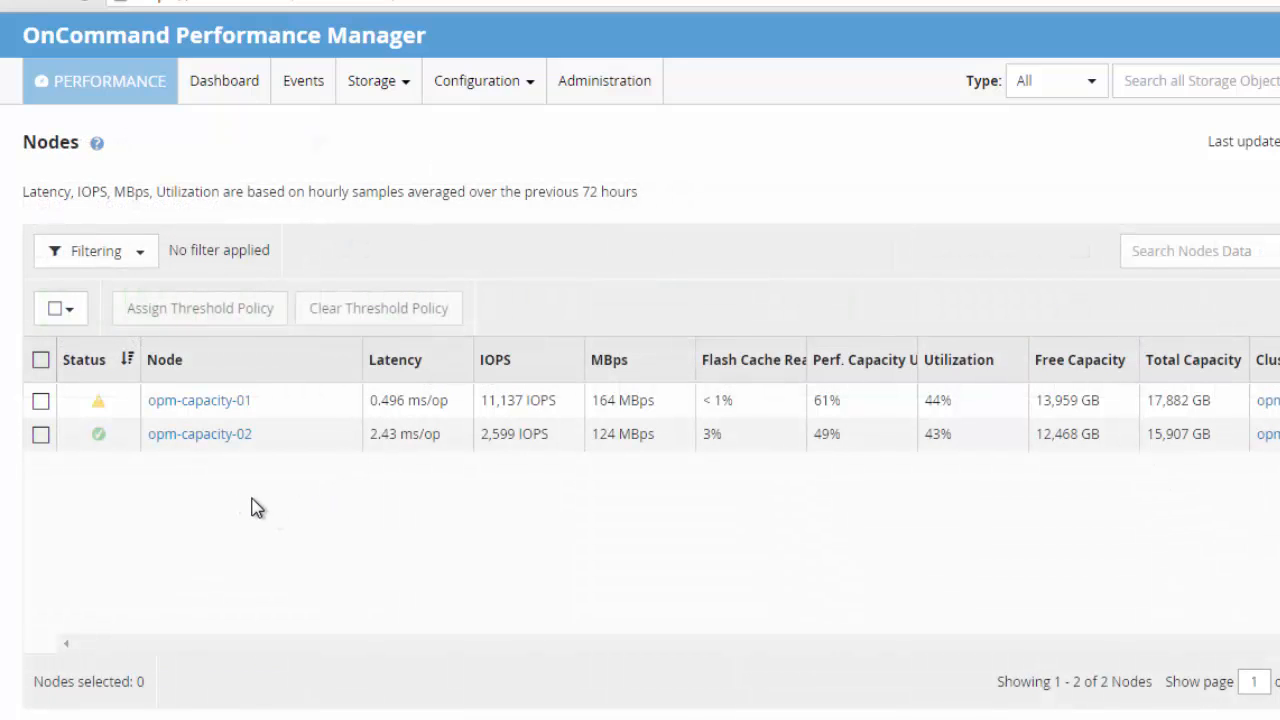
pyautogui.moveTo(310, 192); pyautogui.dragTo(580, 192)
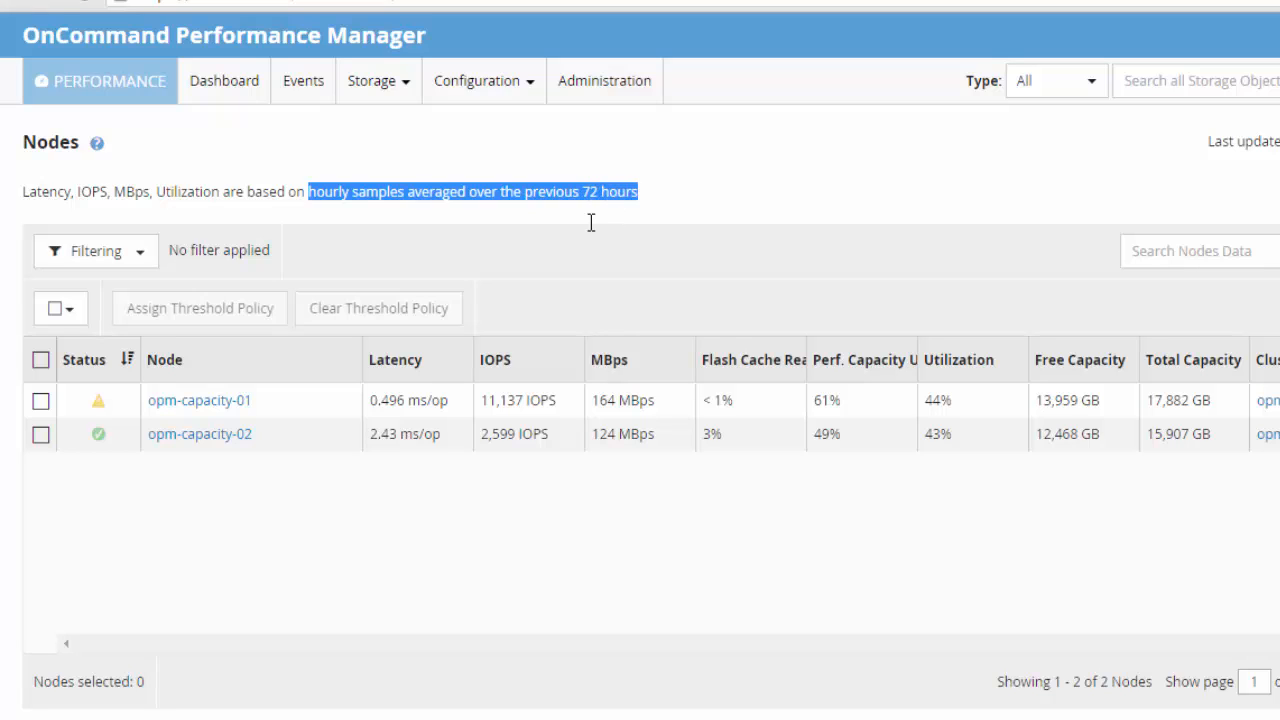
pyautogui.moveTo(830, 425)
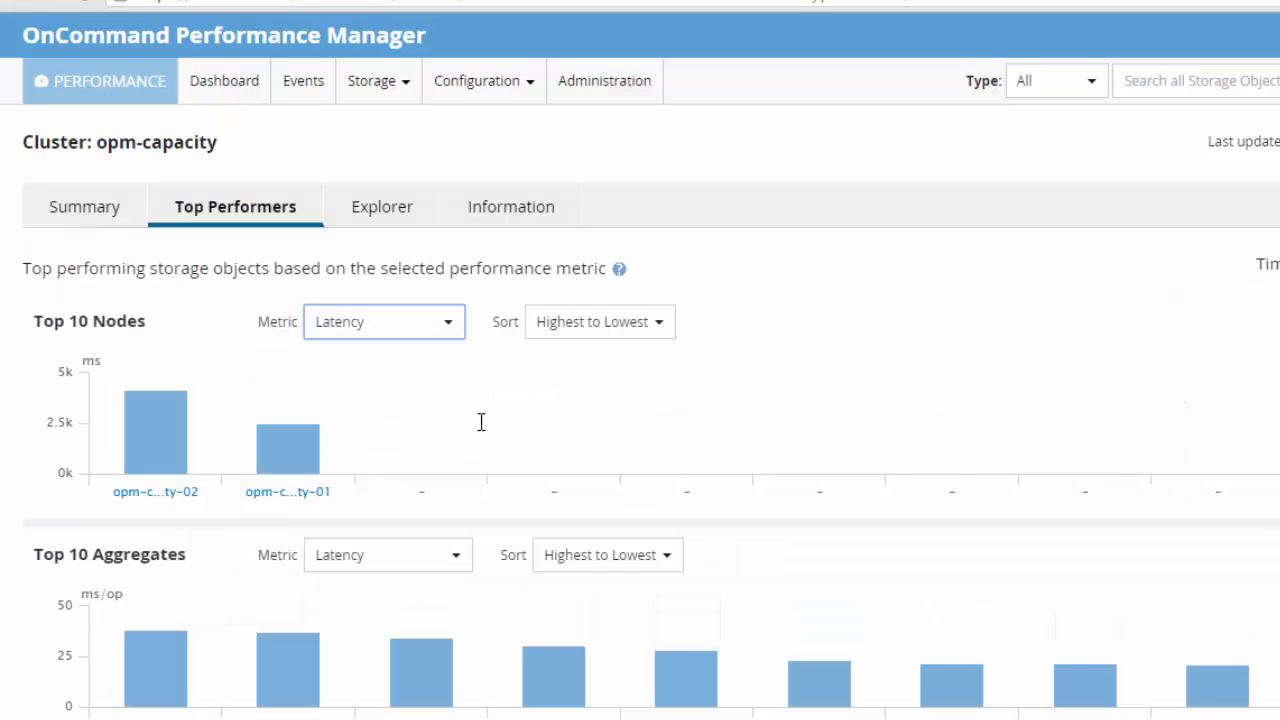
pyautogui.moveTo(420, 400)
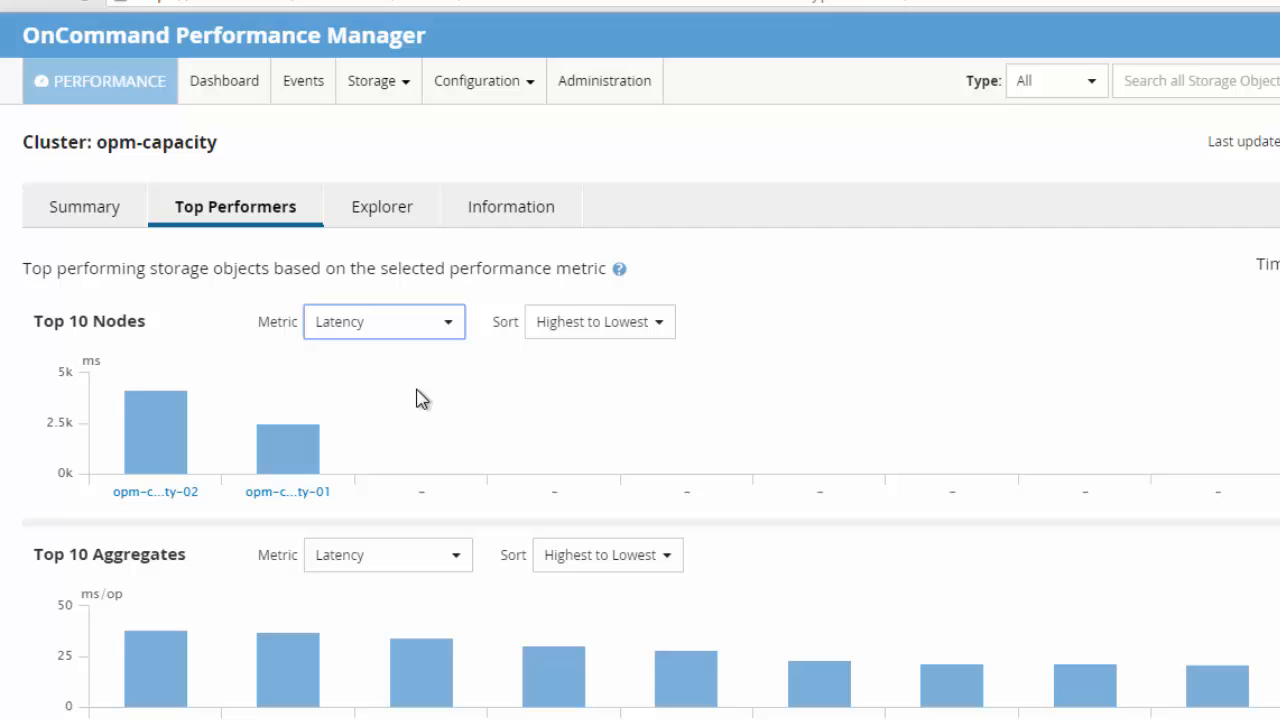
pyautogui.moveTo(453, 327)
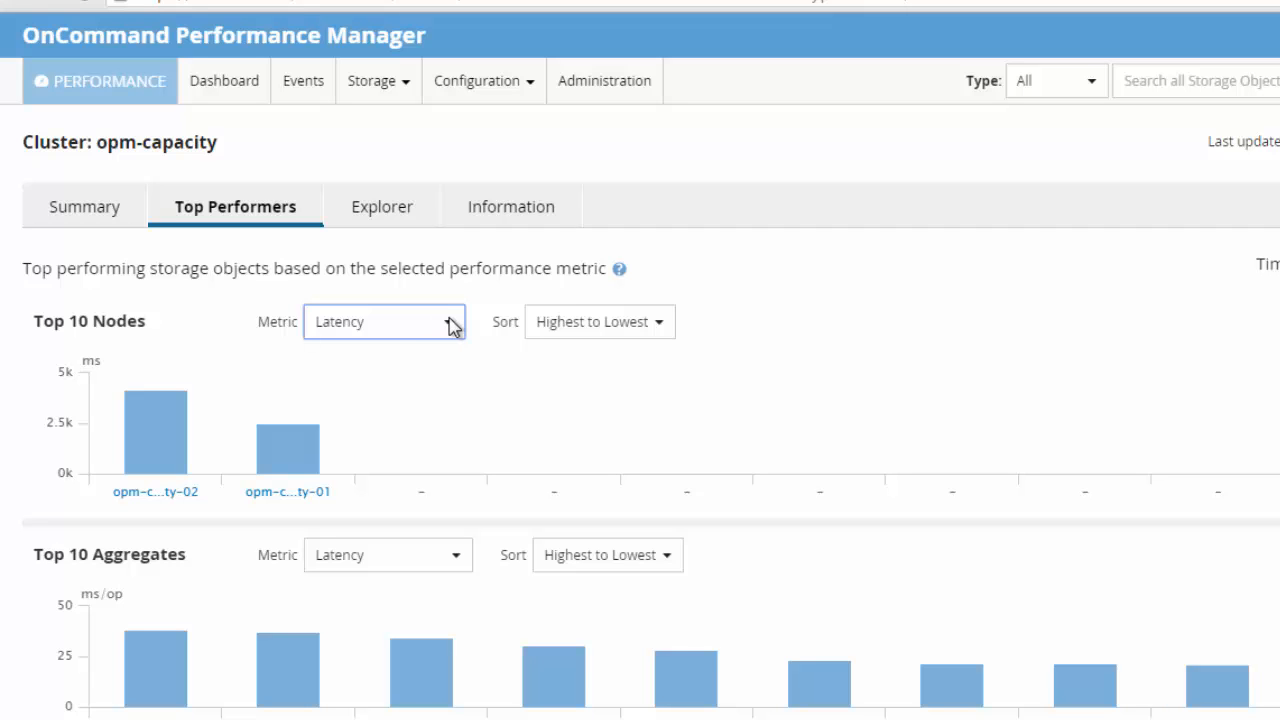
# Set the Top 10 Nodes and Top 10 Aggregates metrics to Perf. Capacity Used.
pyautogui.click(384, 321)
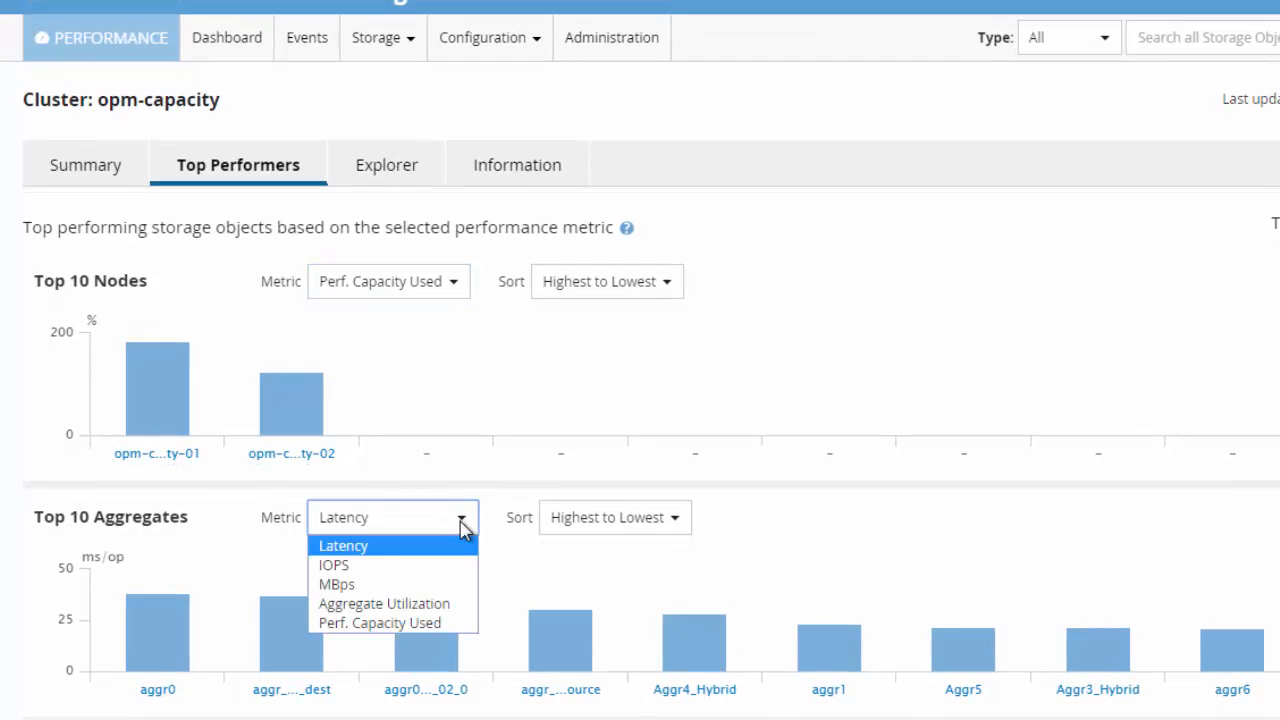
pyautogui.click(379, 622)
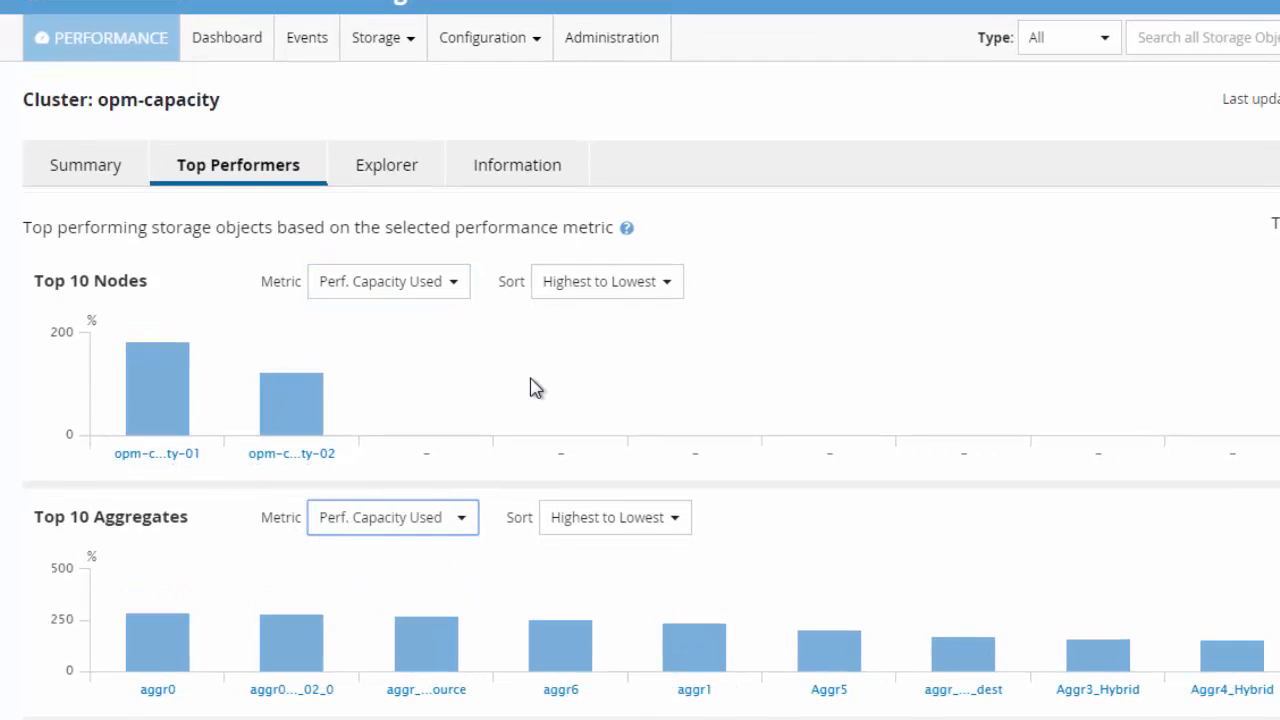